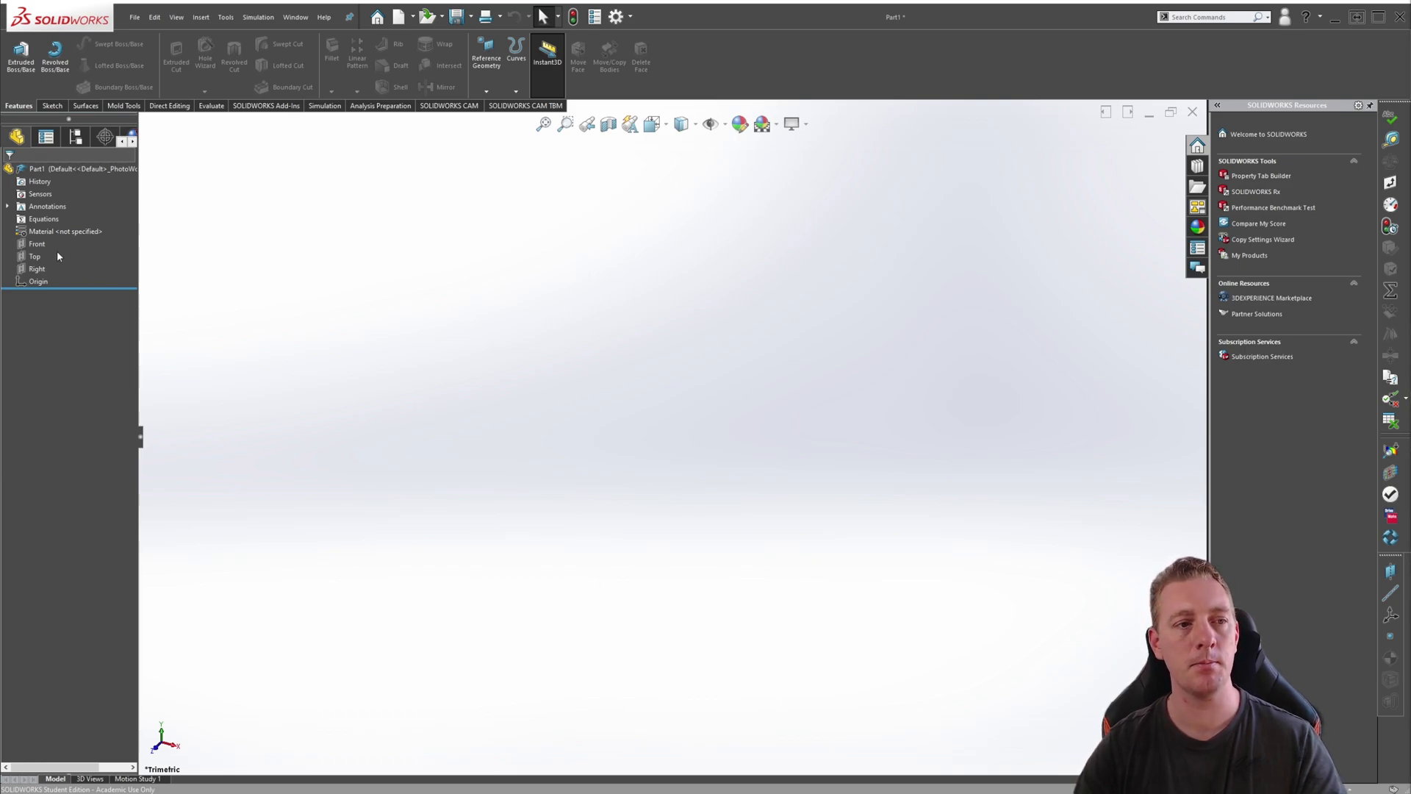
Begin a Front-plane sketch with a vertical centerline rising from the origin
left_click(36, 242)
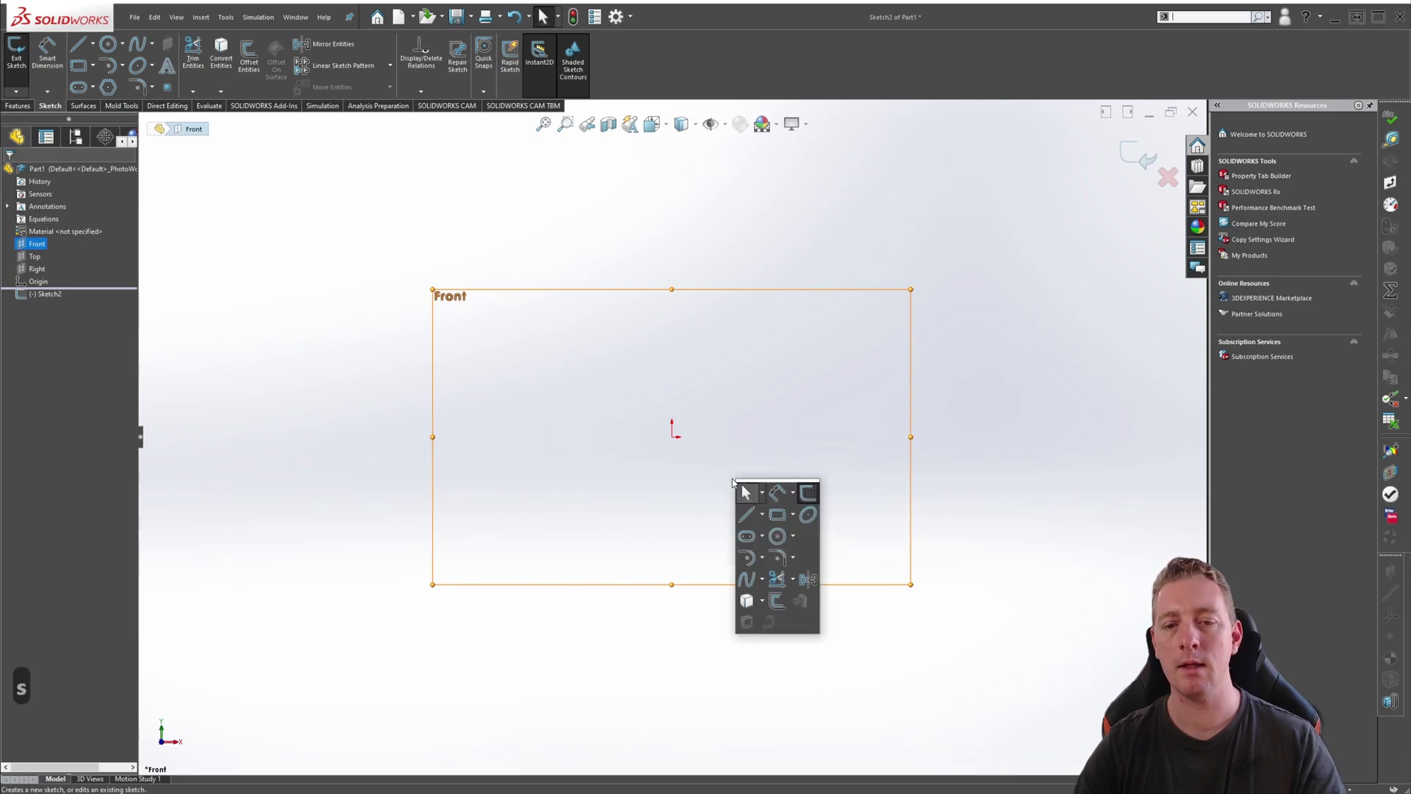
left_click(747, 492)
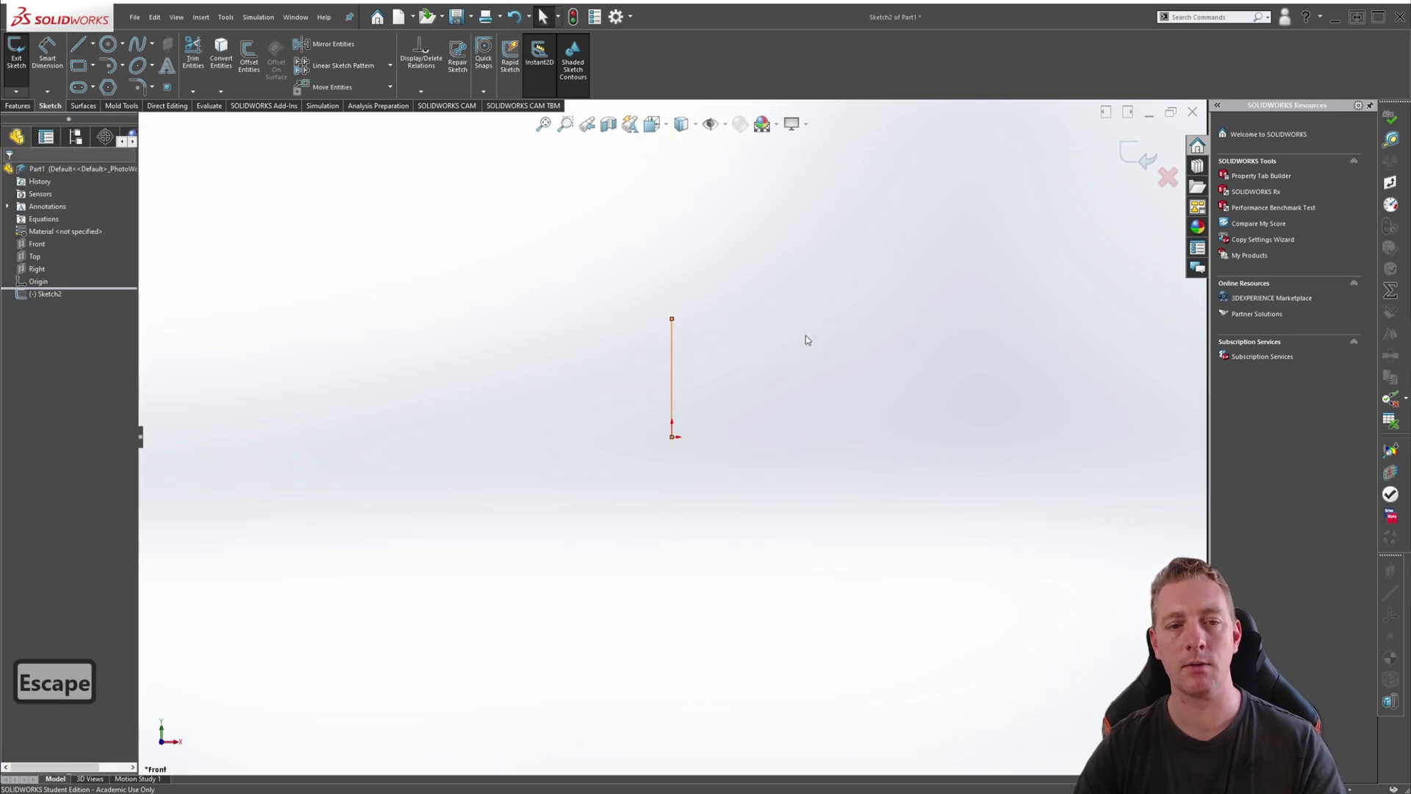
mouse_move(673, 388)
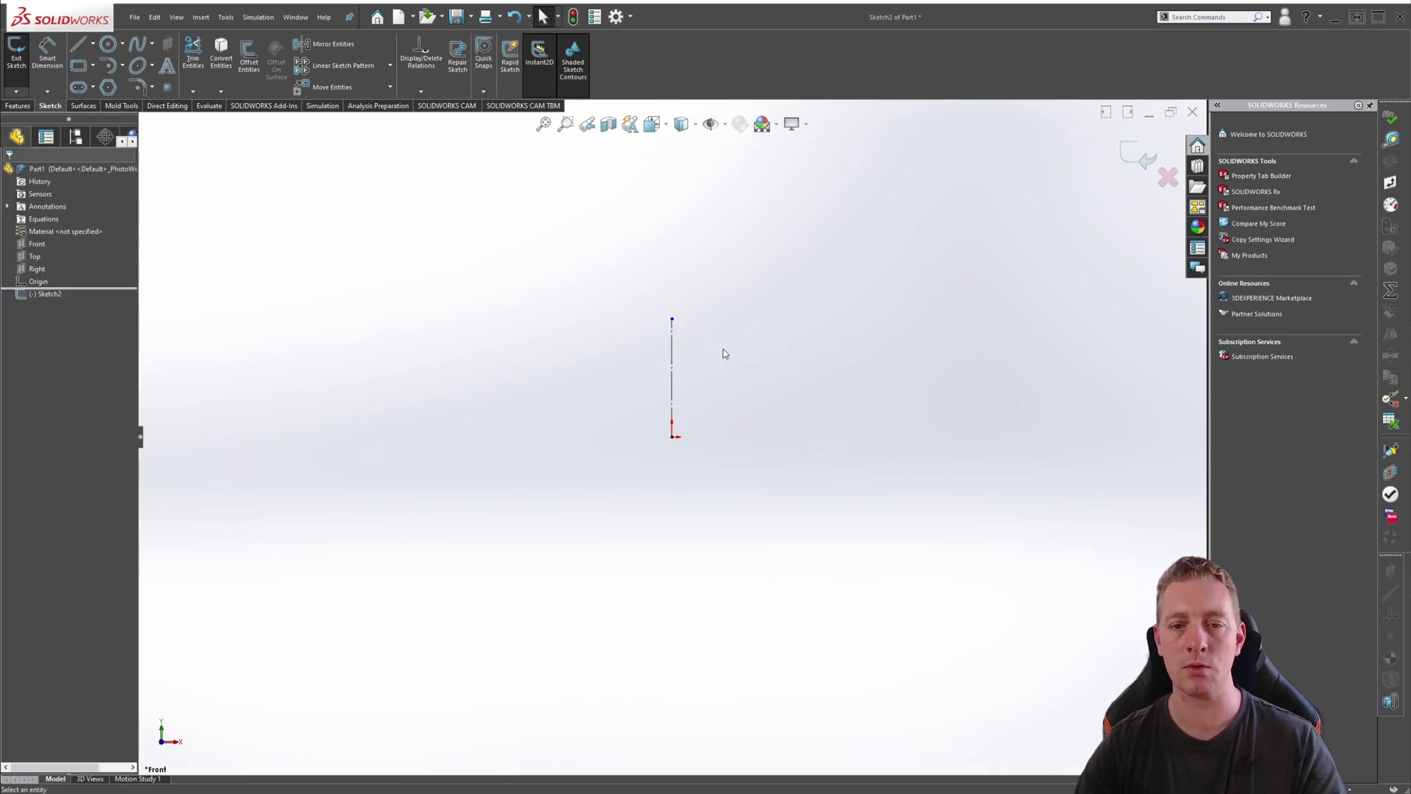
mouse_move(703, 491)
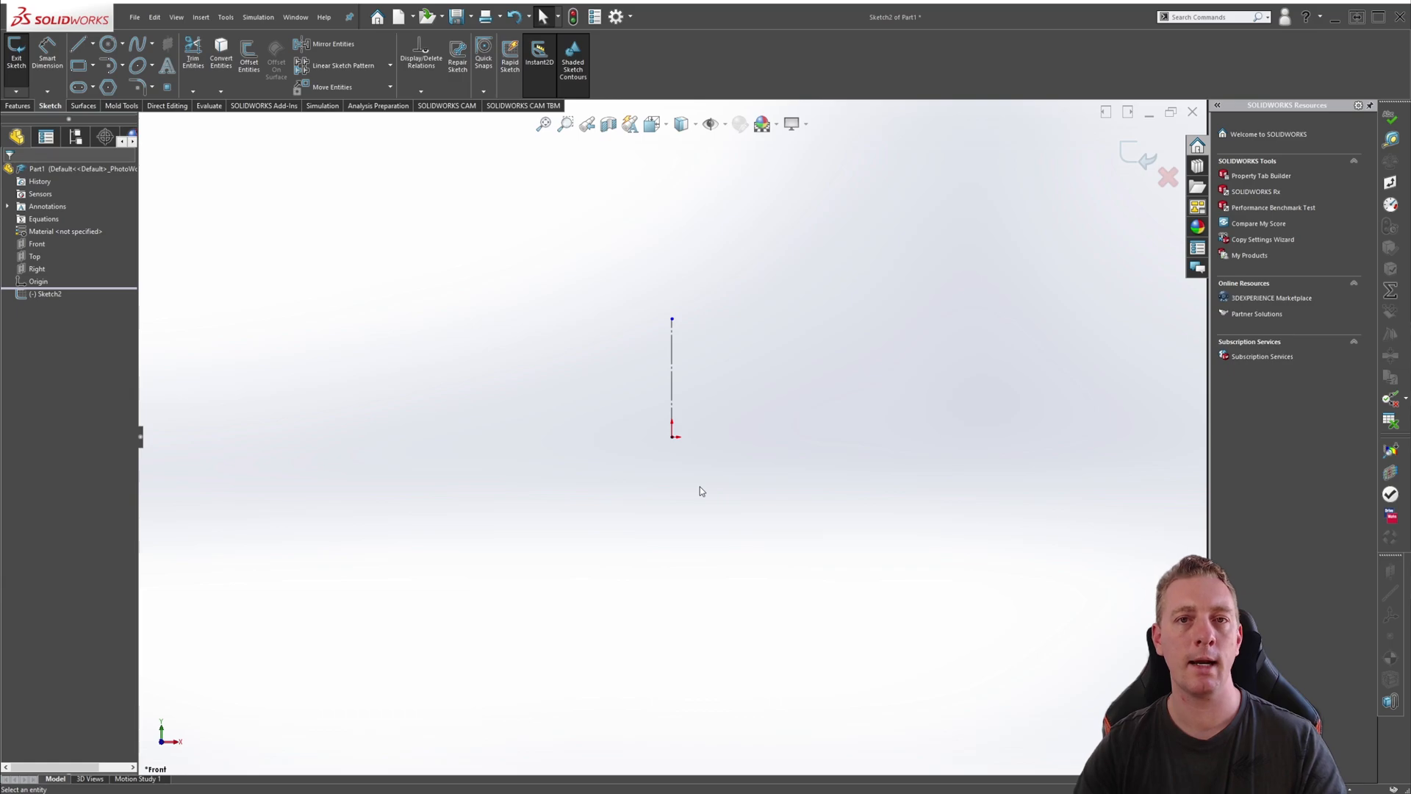
mouse_move(752, 475)
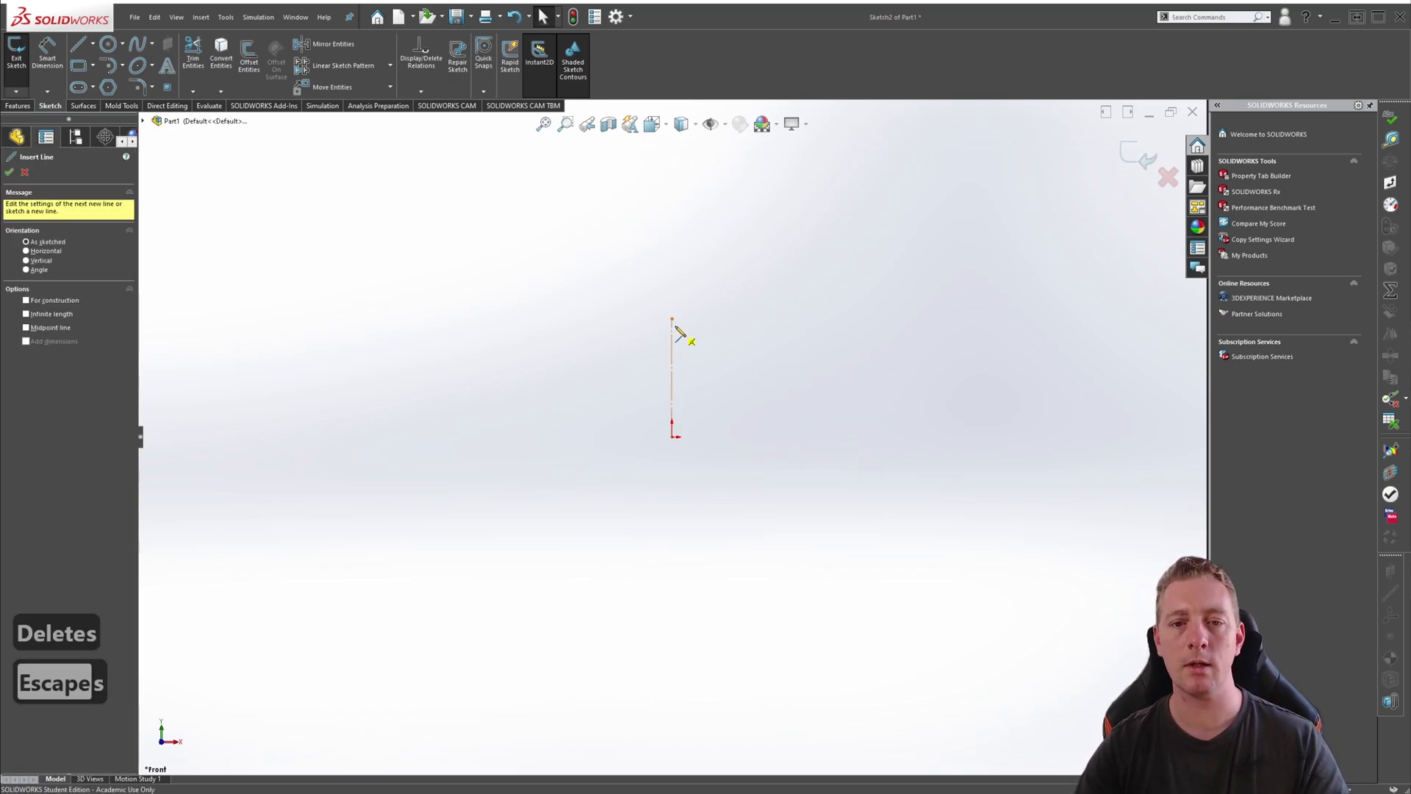
Draw the connected lines of the L-shaped profile beside the centerline and end the Line tool
left_click_drag(670, 322, 947, 323)
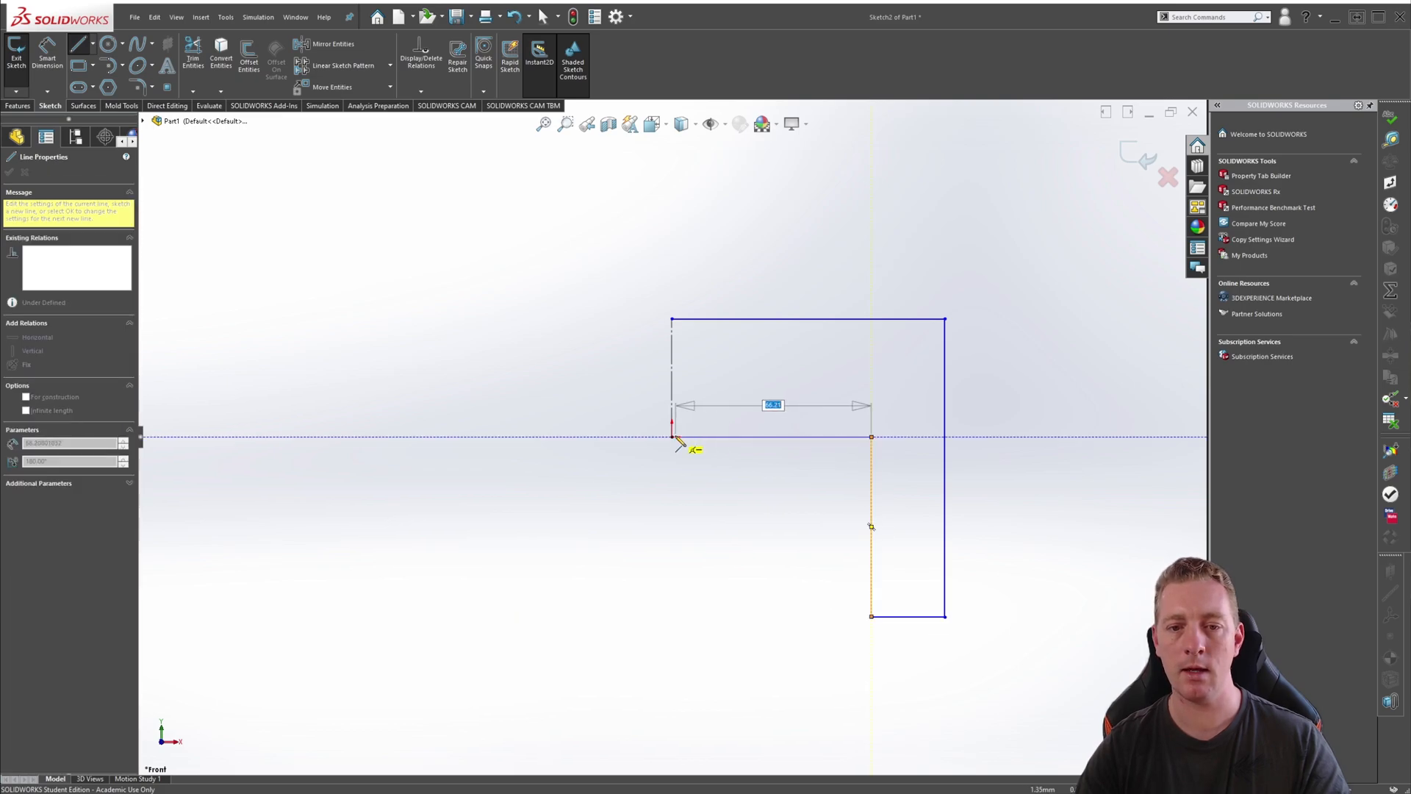
key("Escape")
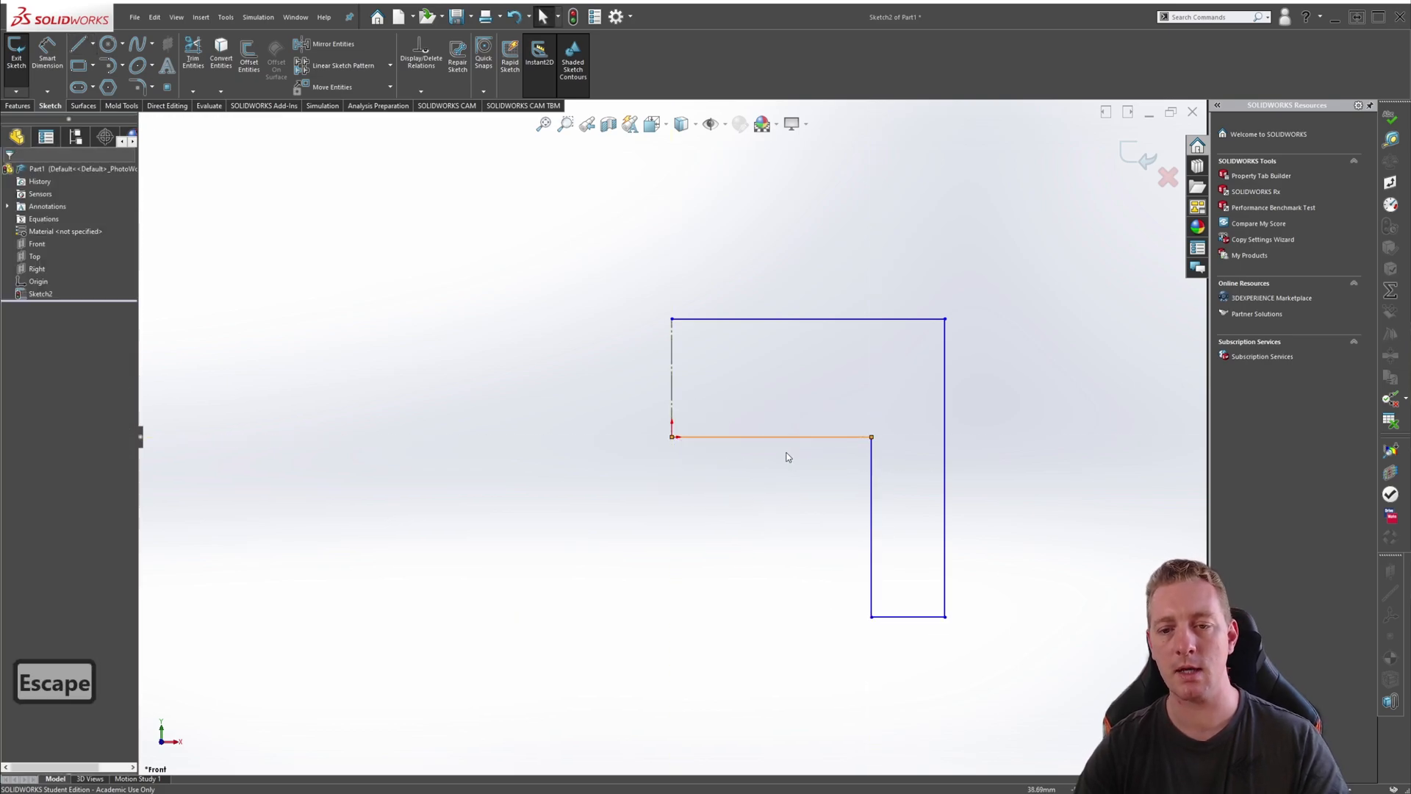
mouse_move(988, 574)
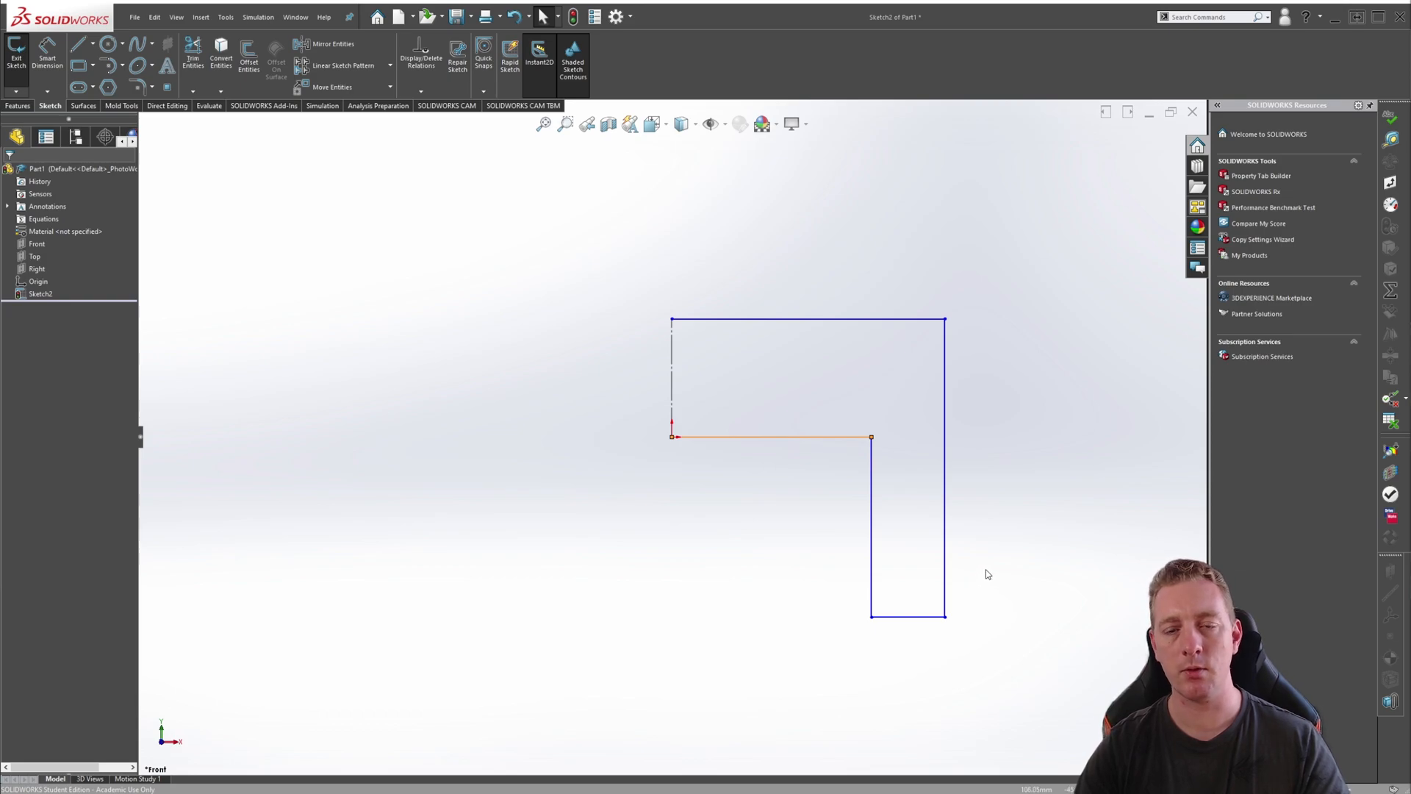
mouse_move(721, 430)
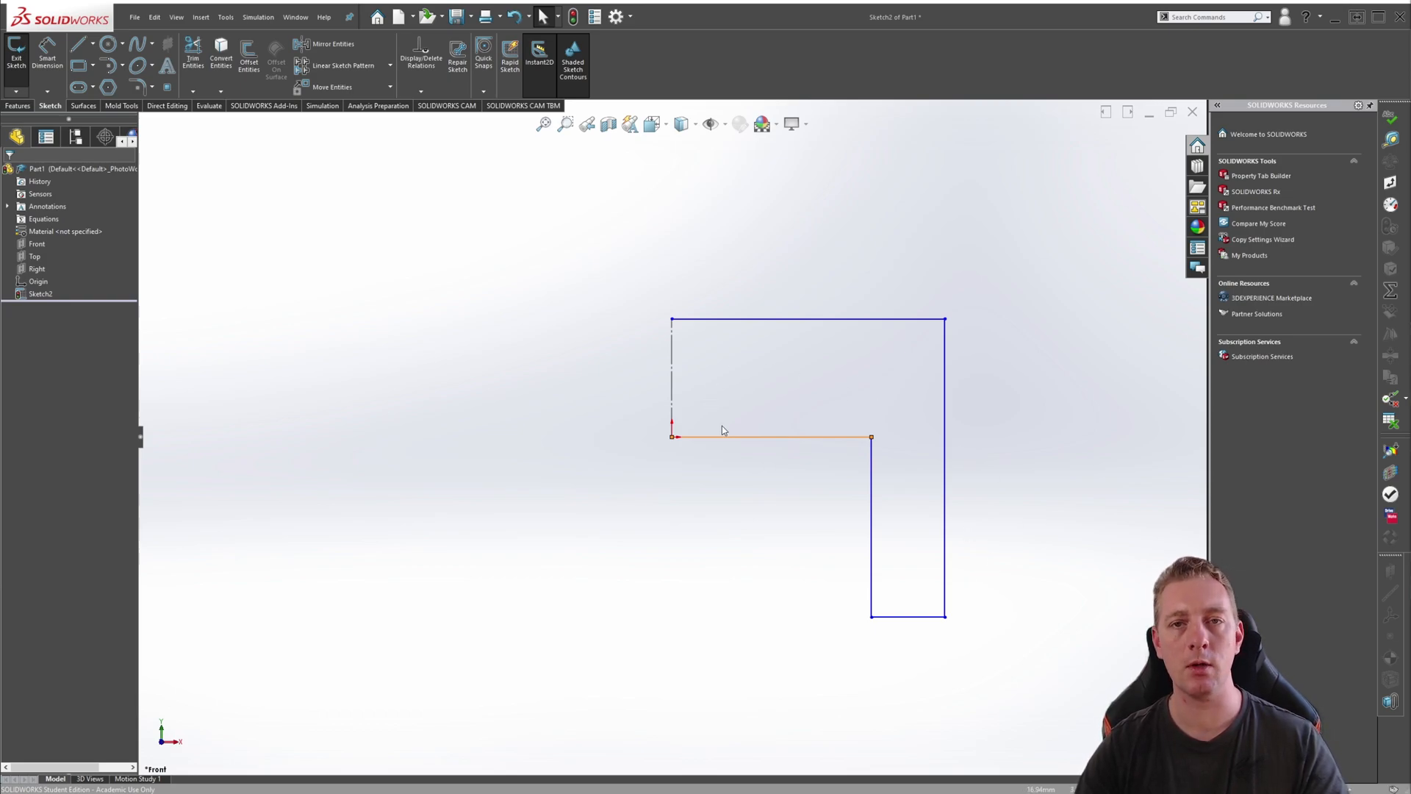
mouse_move(727, 407)
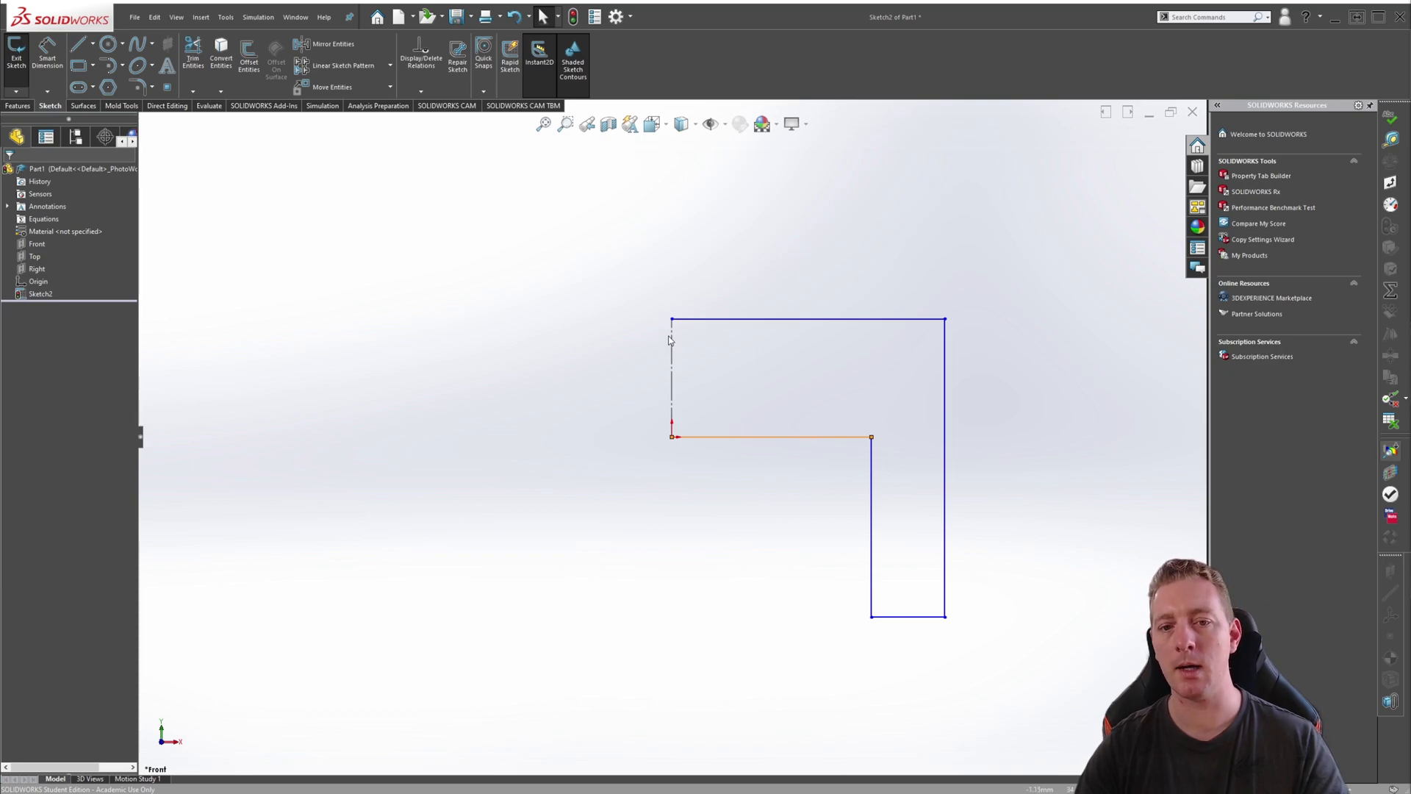
mouse_move(656, 447)
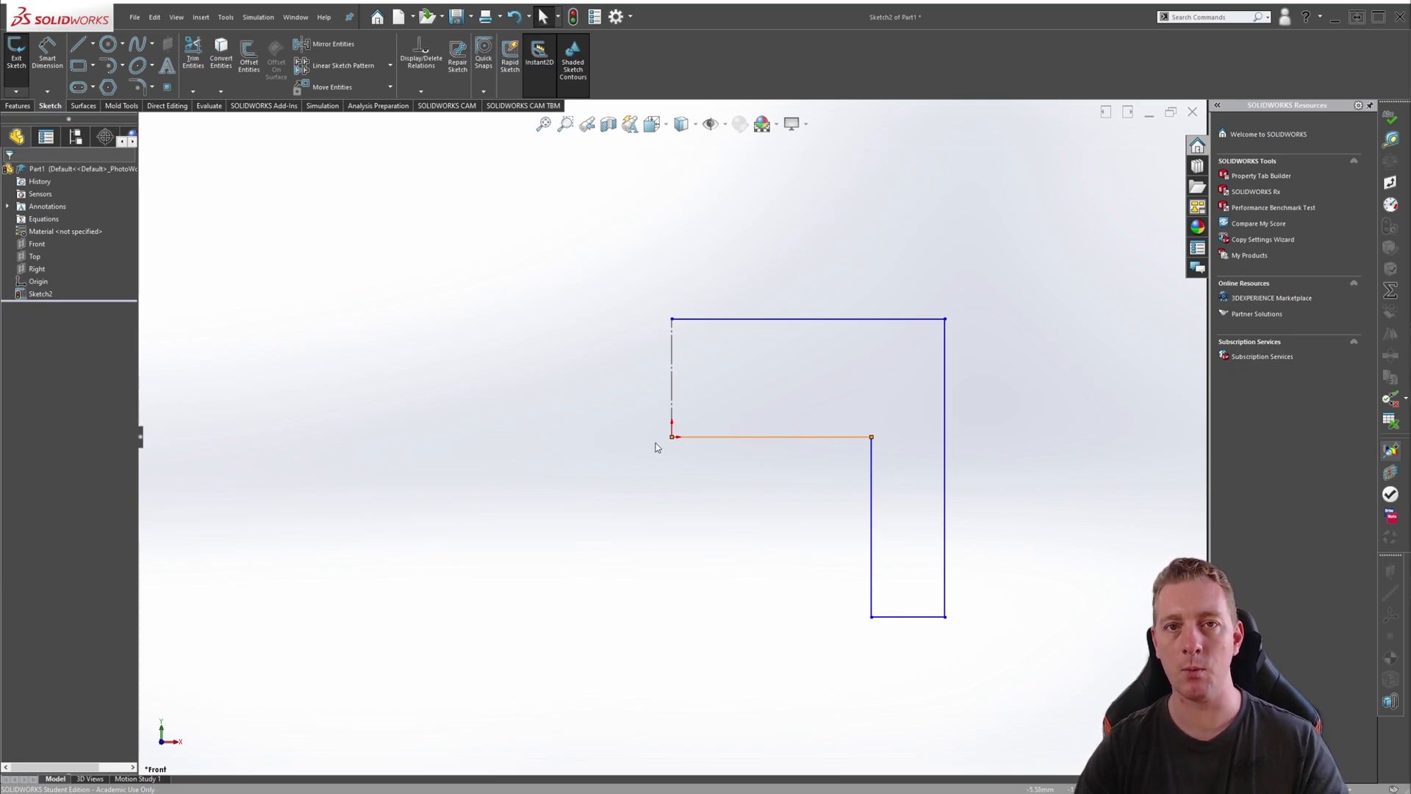
mouse_move(752, 407)
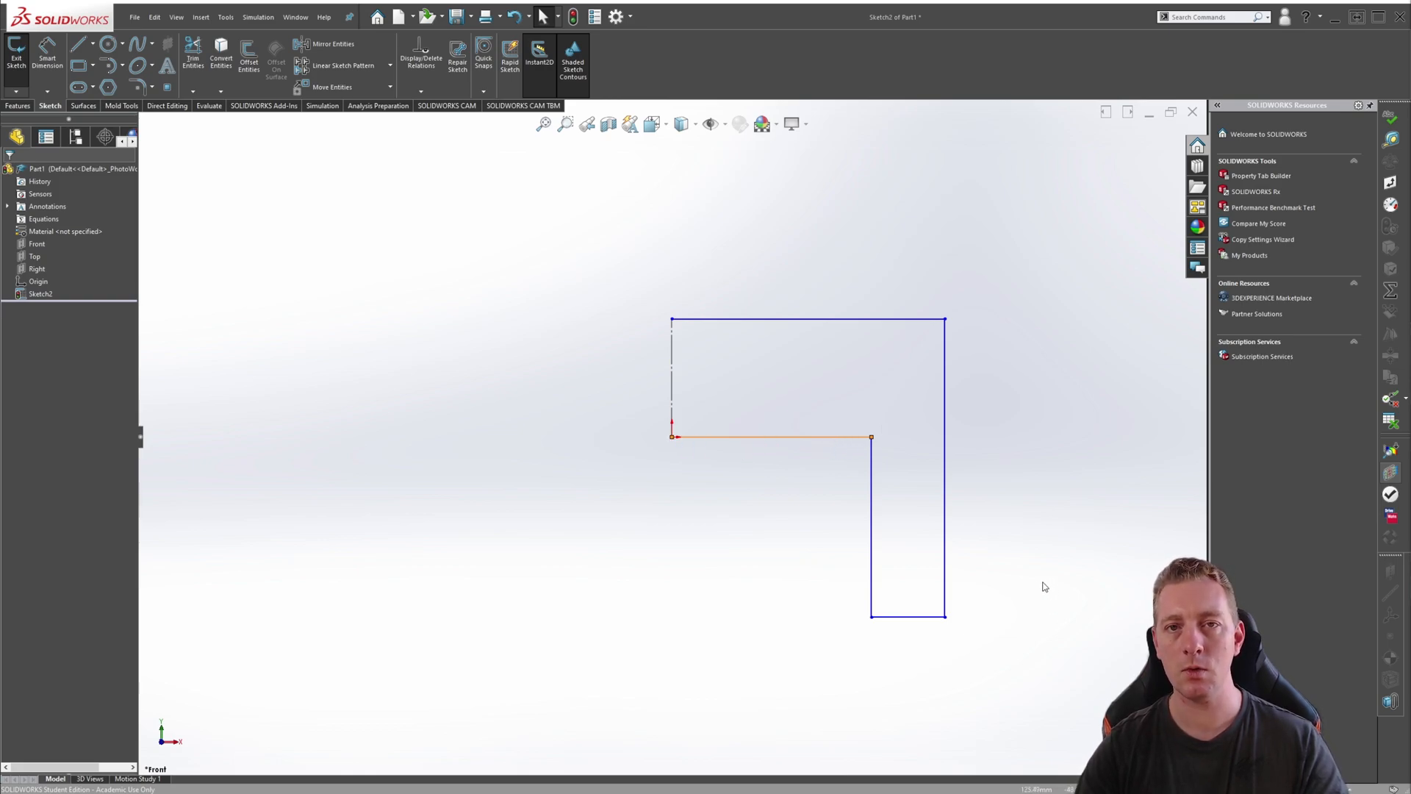
mouse_move(838, 423)
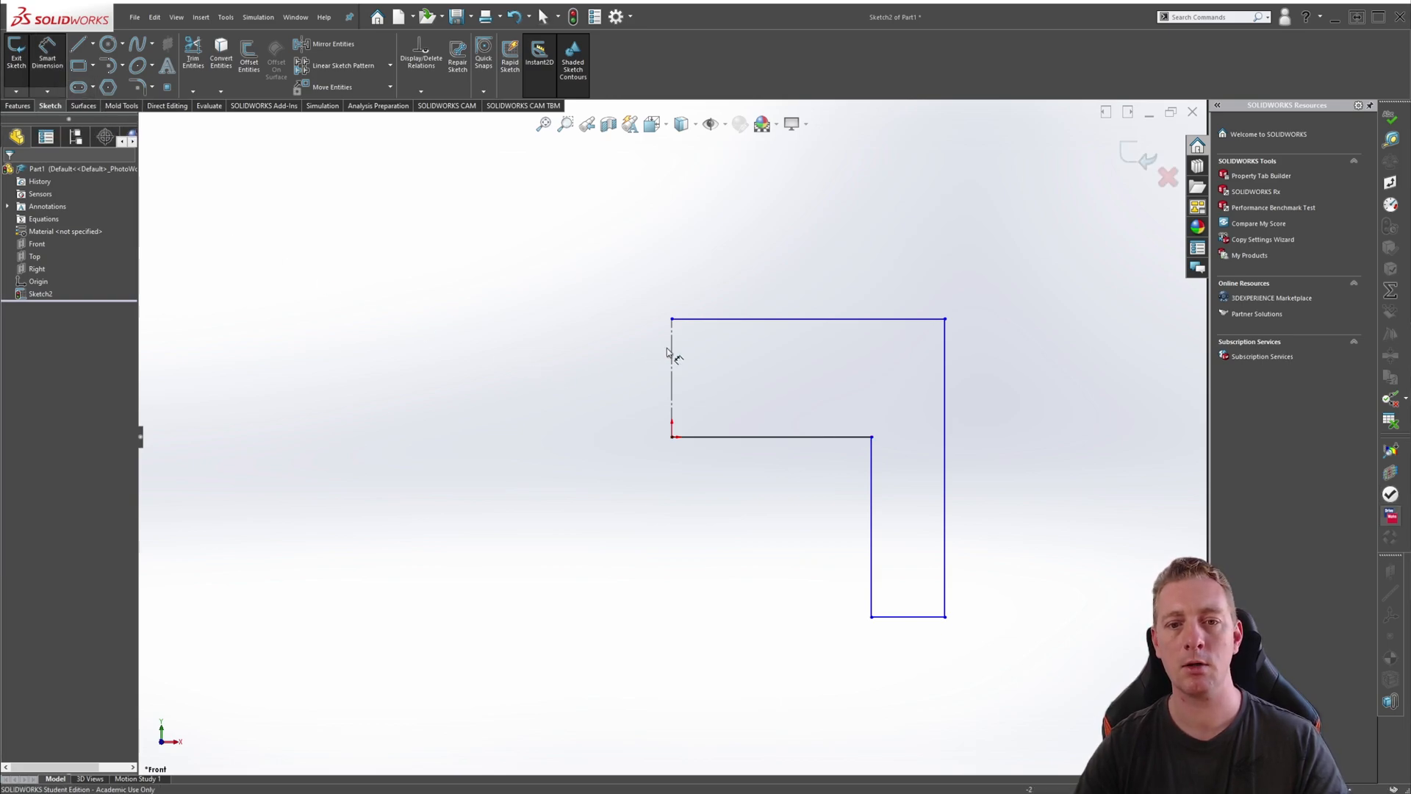
Dimension the profile's overall width to 150 mm
left_click(945, 378)
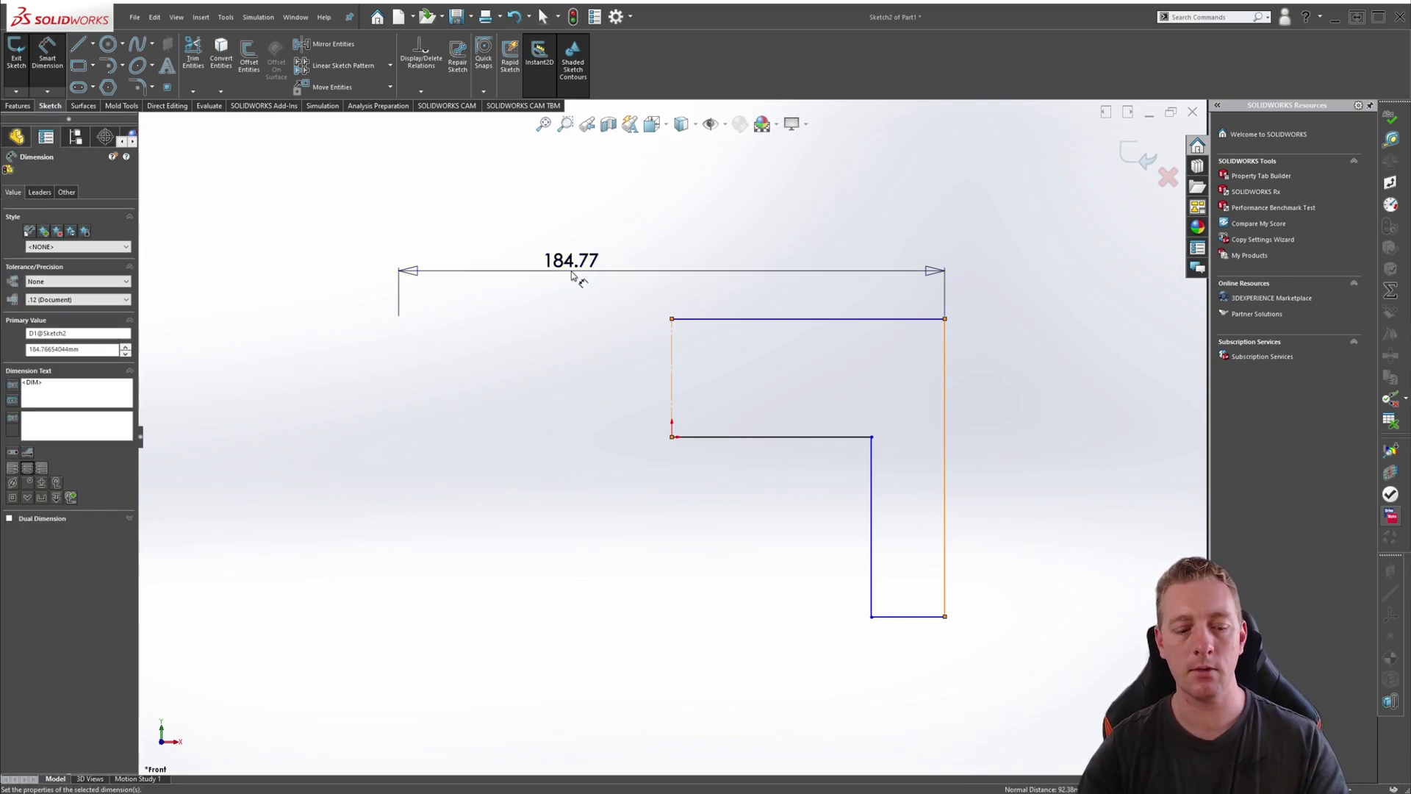
type("150.00mm")
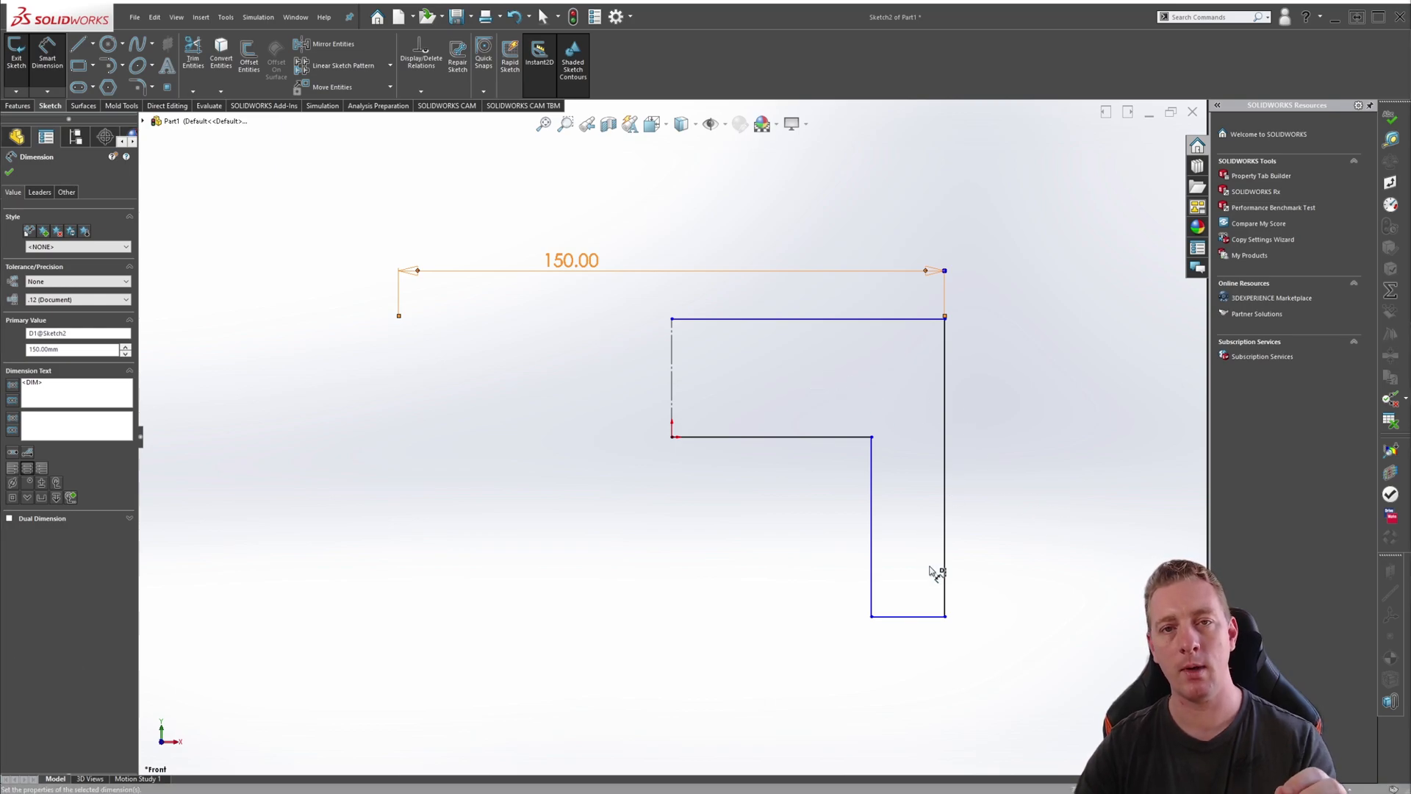
mouse_move(915, 616)
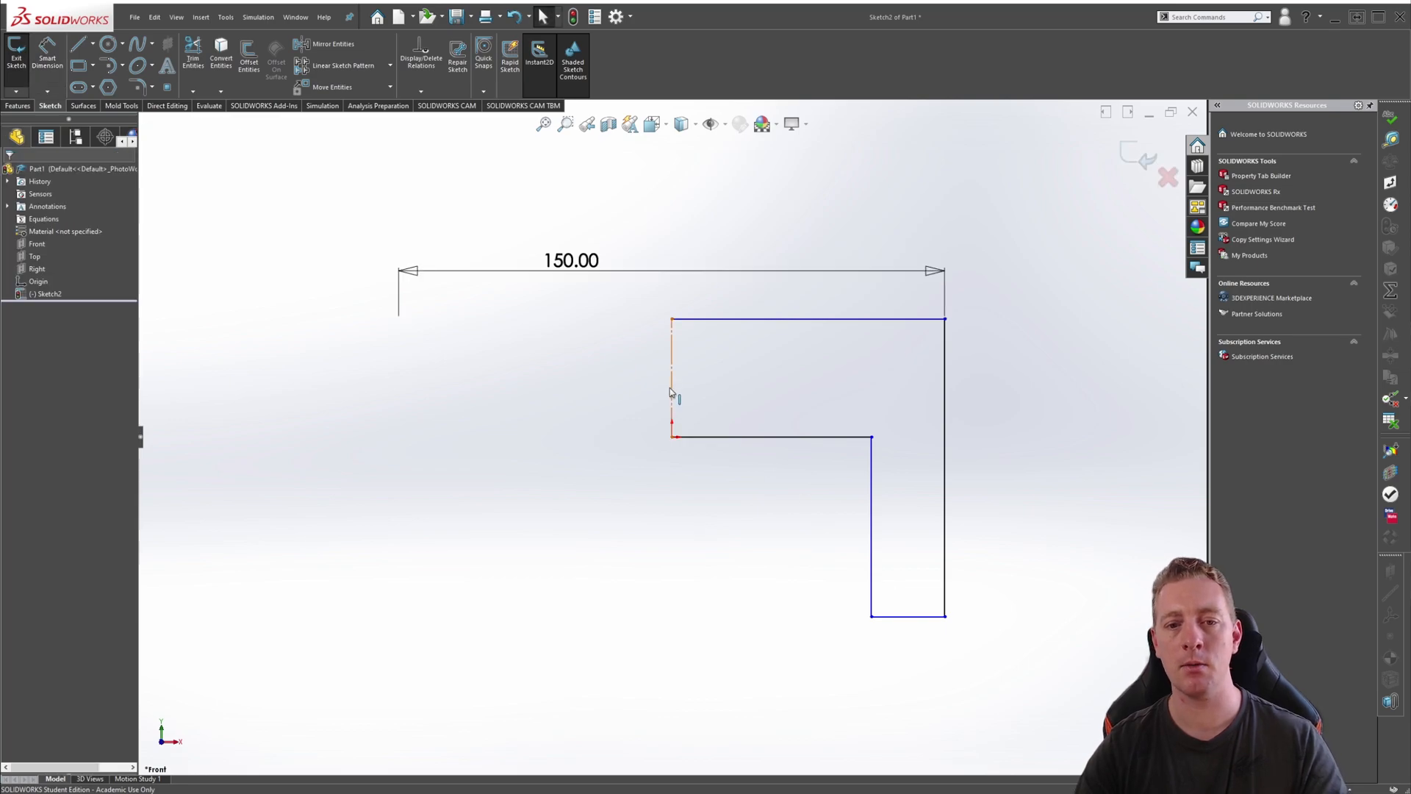
Dimension the short vertical step of the profile to 20 mm
left_click(670, 378)
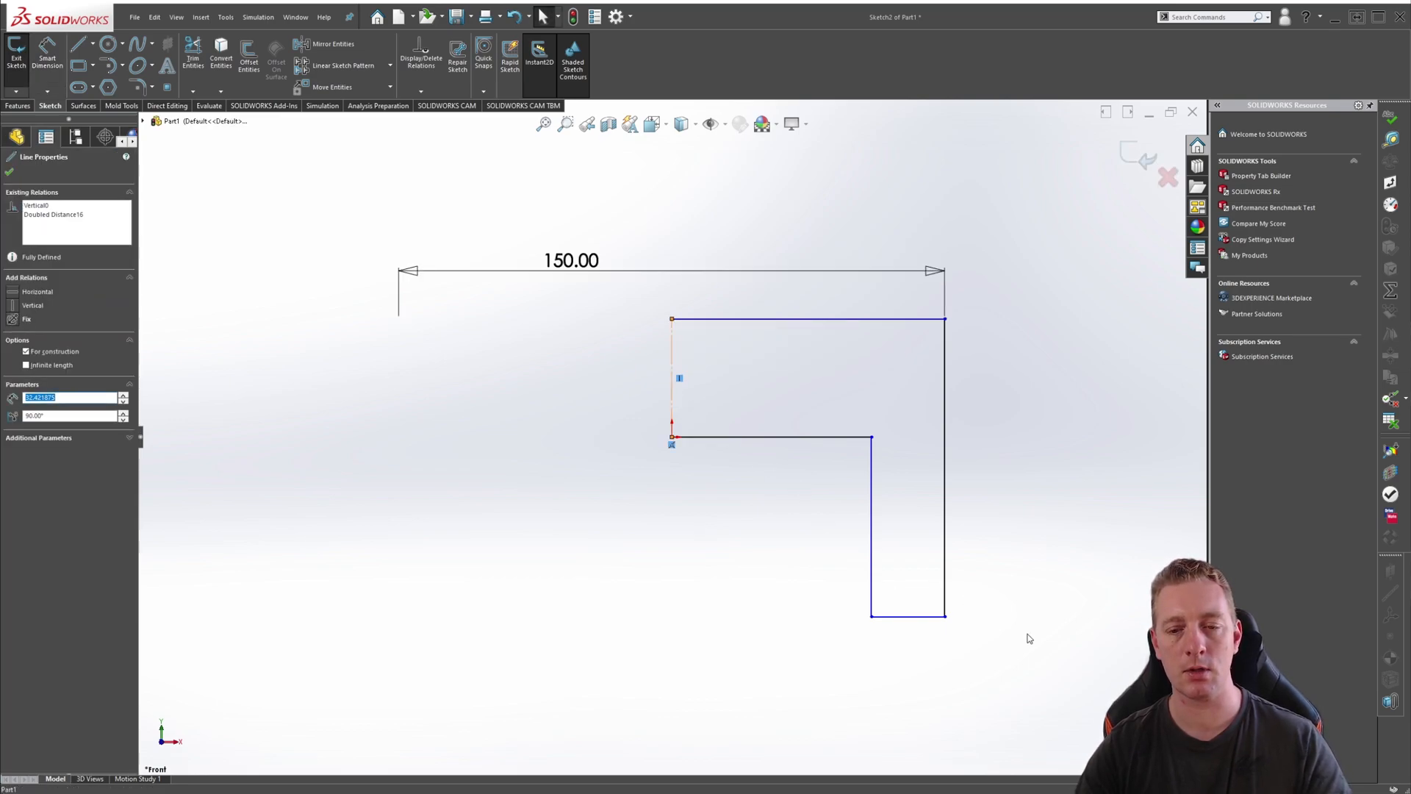
left_click(907, 615)
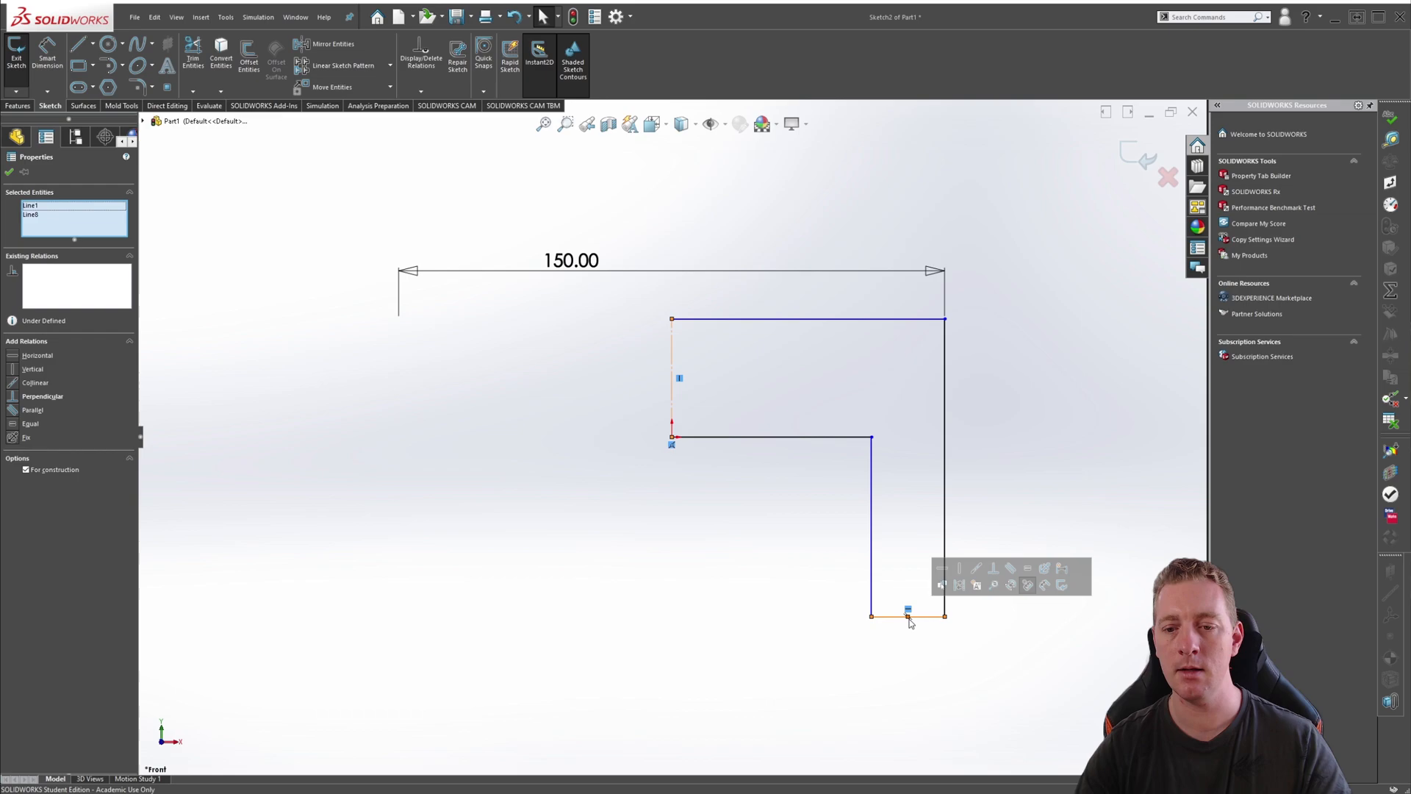
left_click(1027, 567)
type("20")
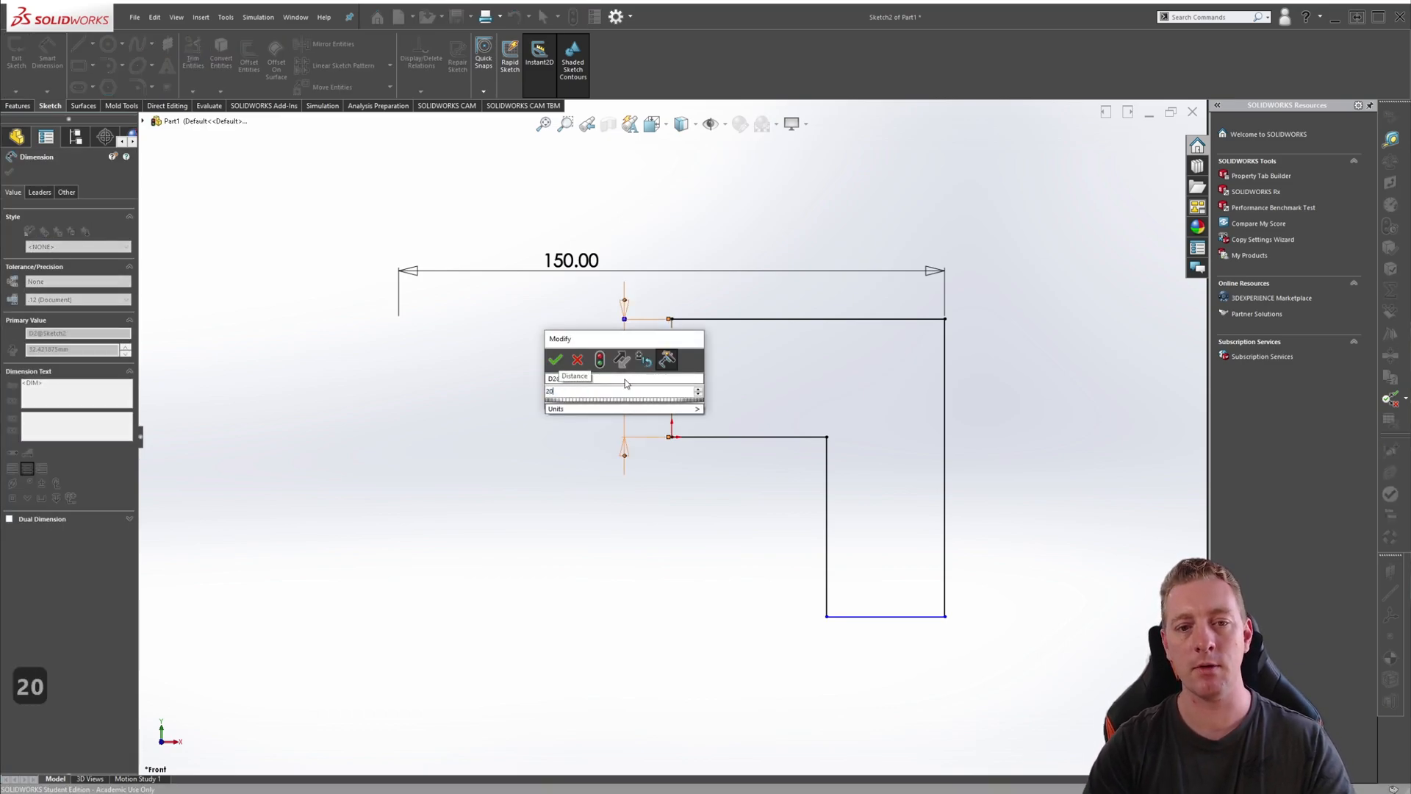
left_click(555, 359)
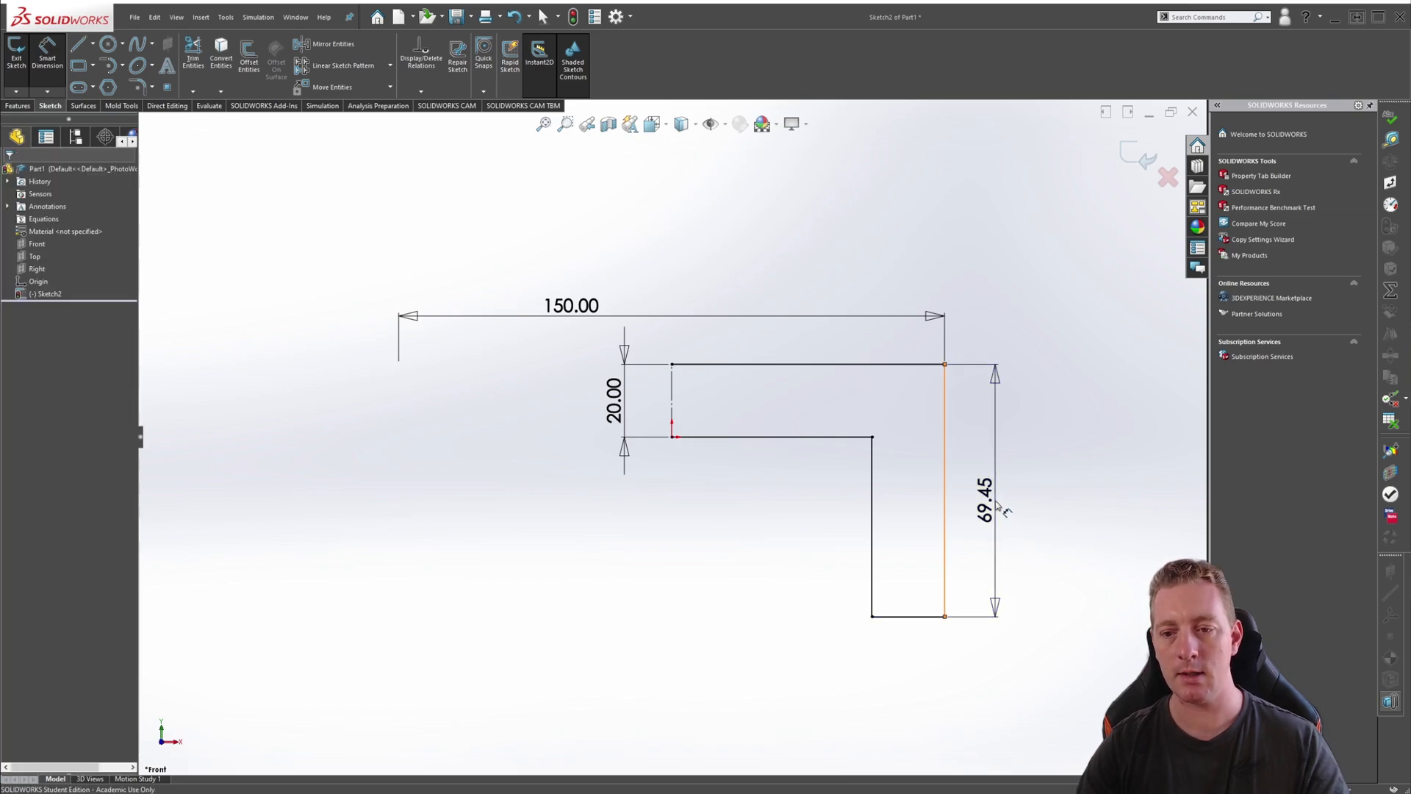
Set the right edge height to 125 mm and exit the sketch
double_click(979, 492)
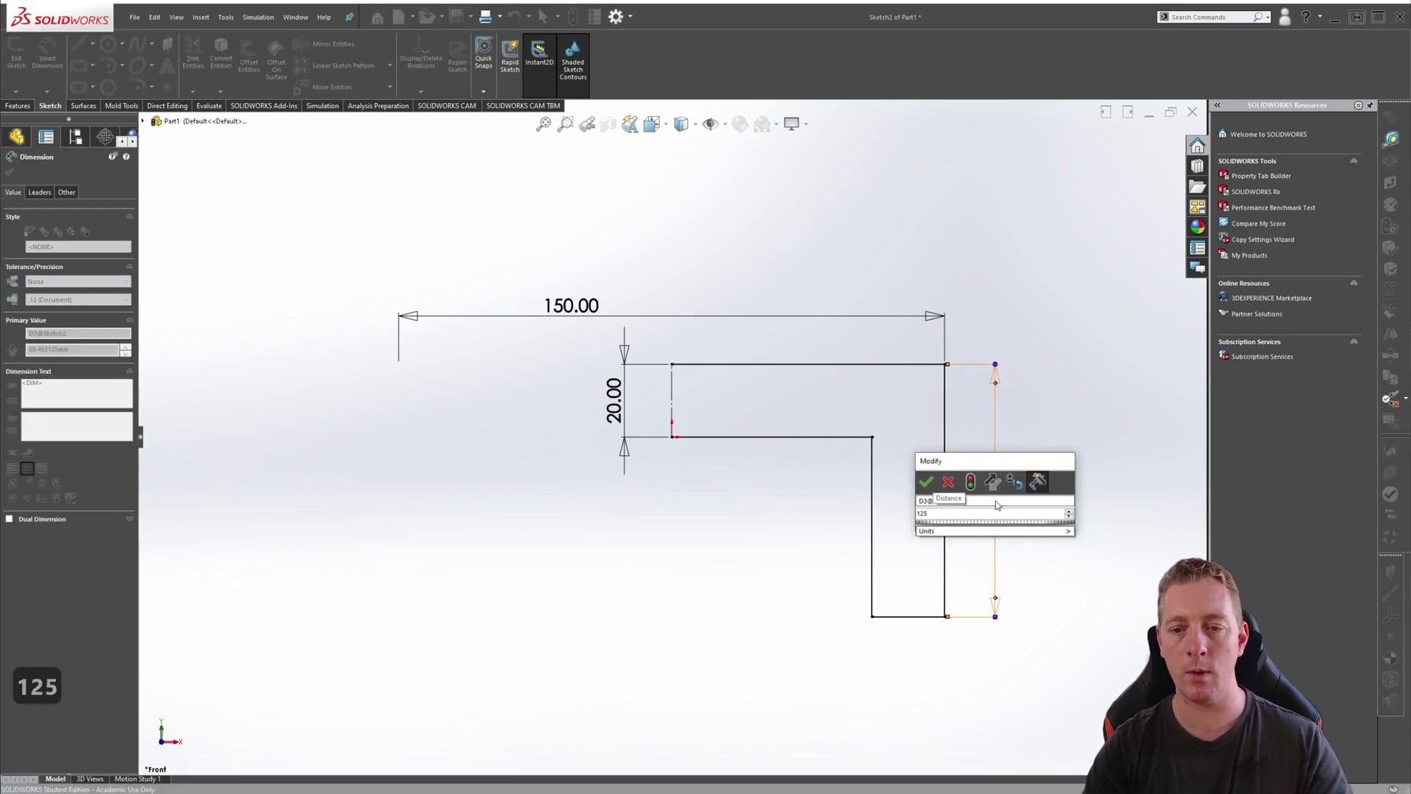
left_click(926, 482)
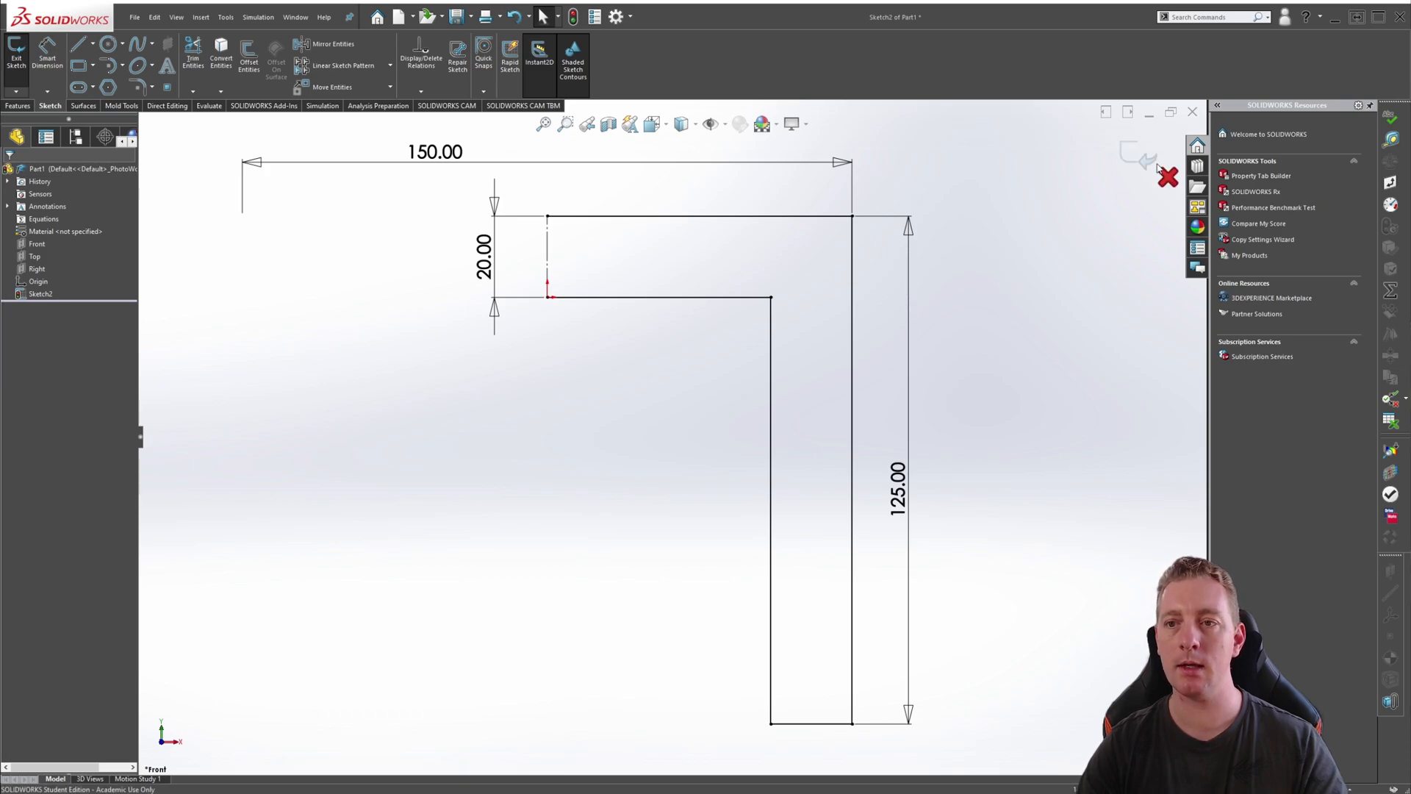
left_click(17, 55)
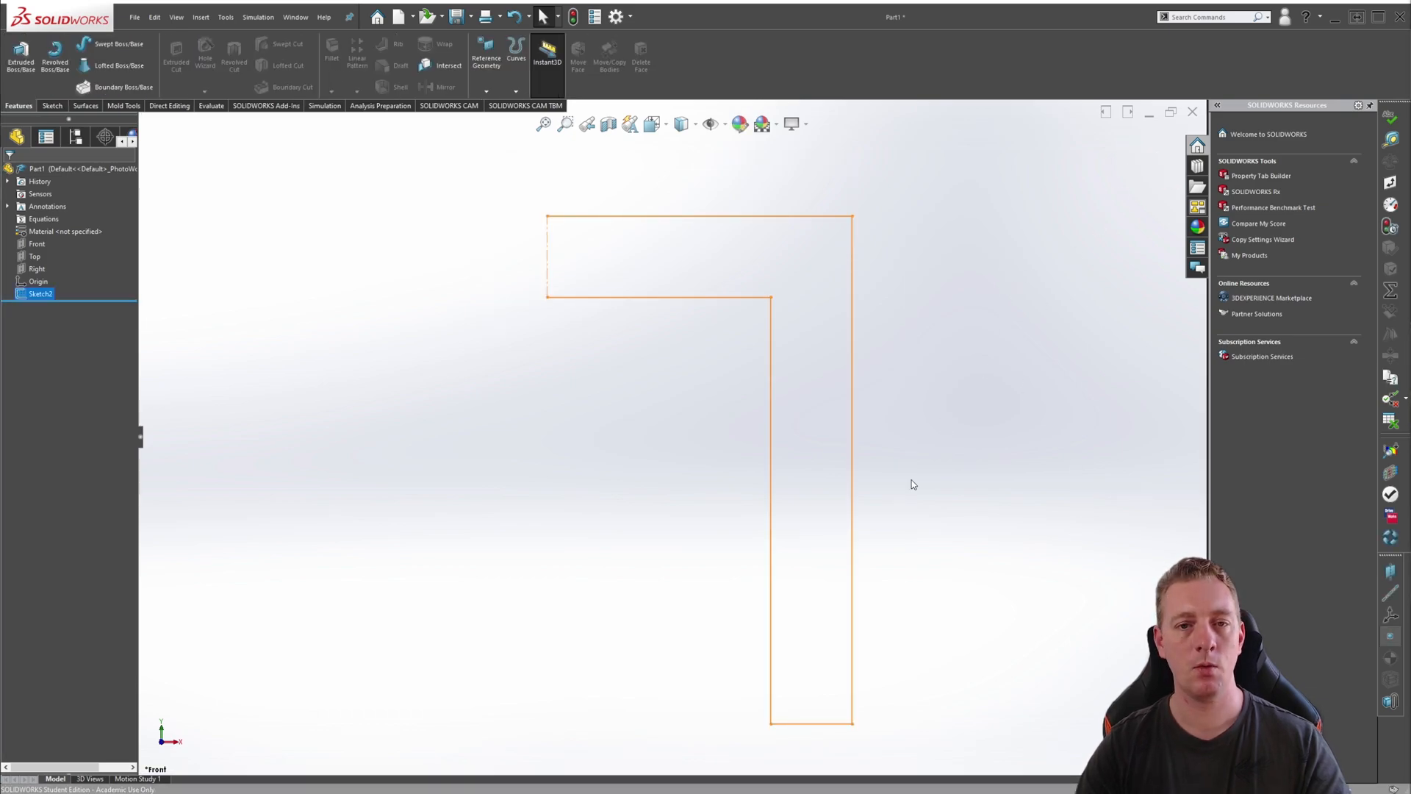
mouse_move(464, 291)
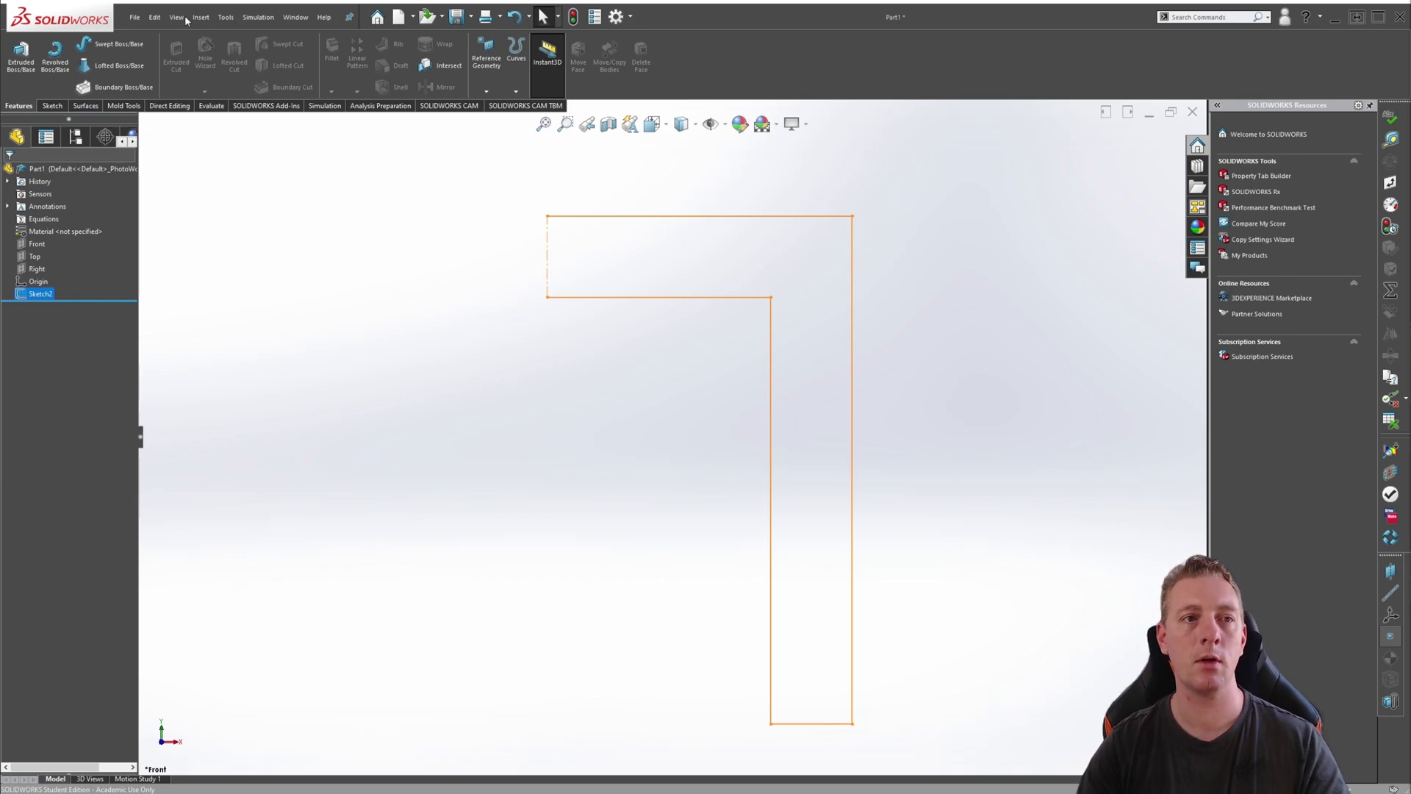
Launch a Revolved Boss/Base on the finished L-shaped profile sketch
left_click(200, 16)
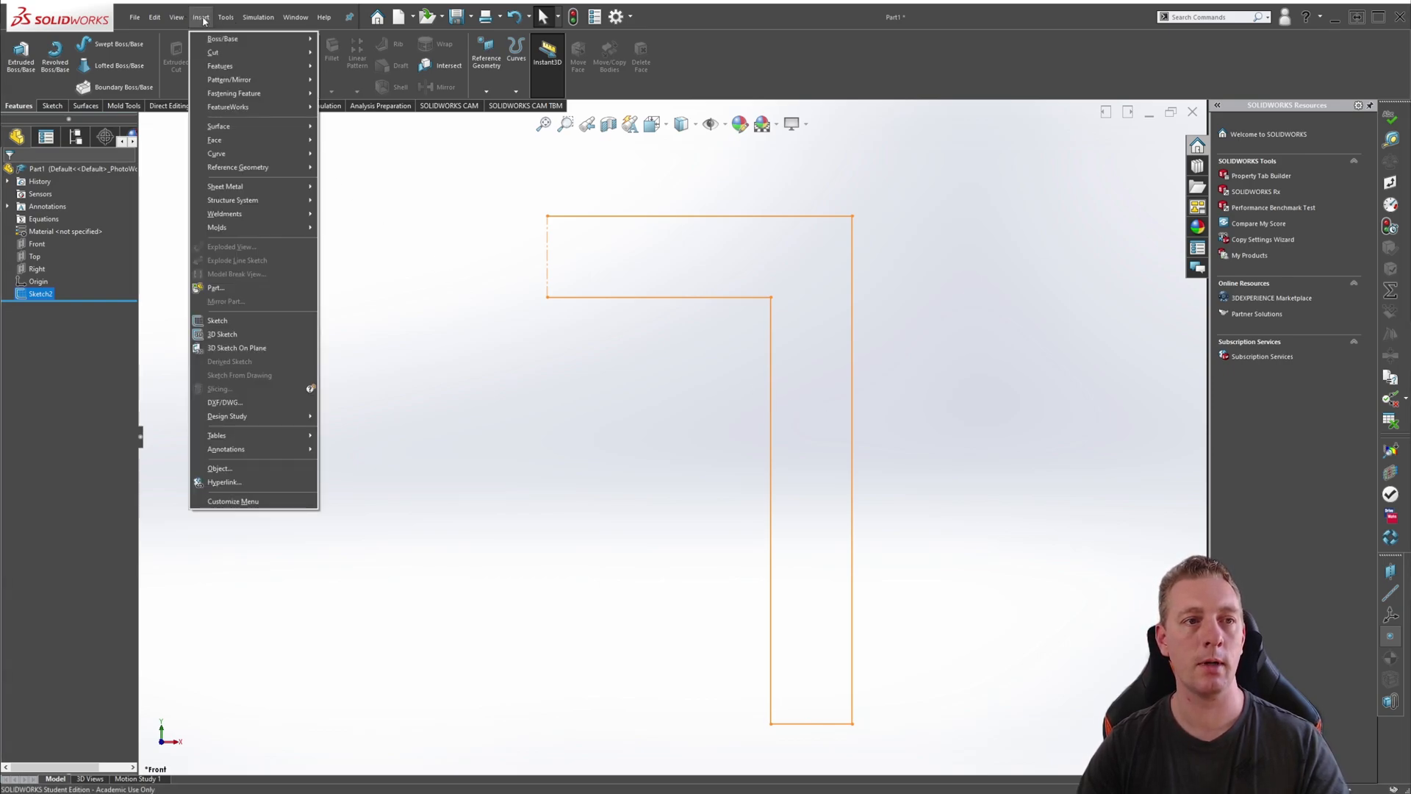
mouse_move(224, 38)
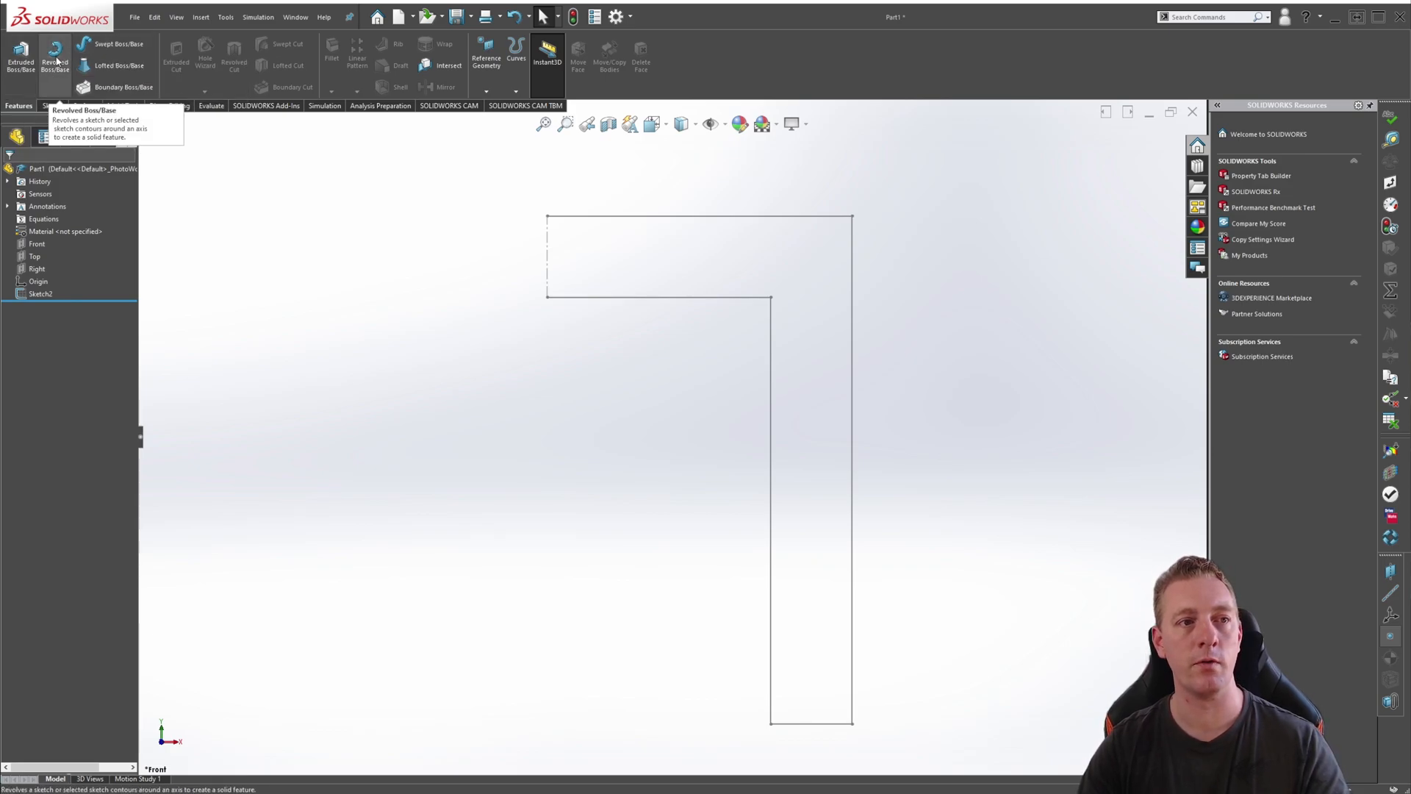
left_click(55, 58)
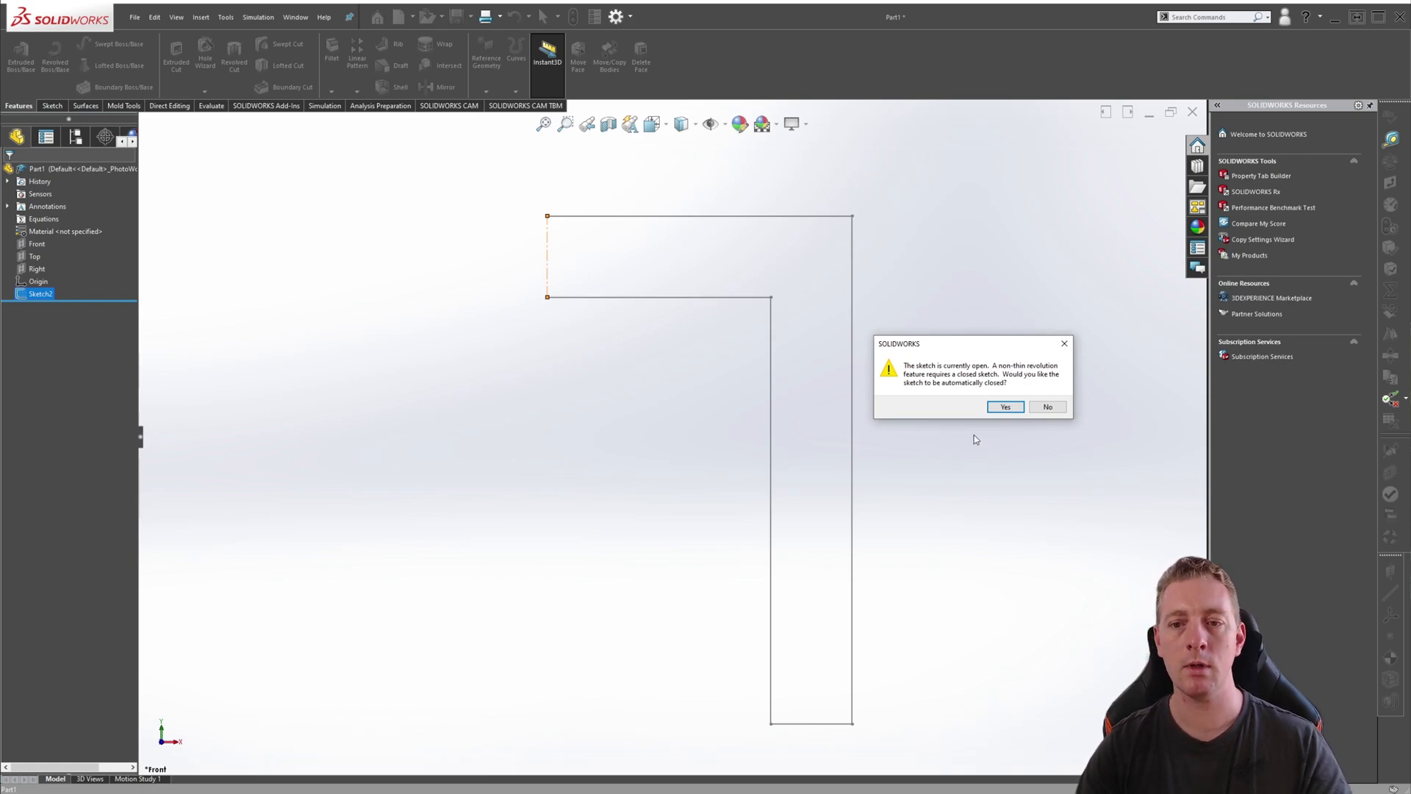
mouse_move(972, 441)
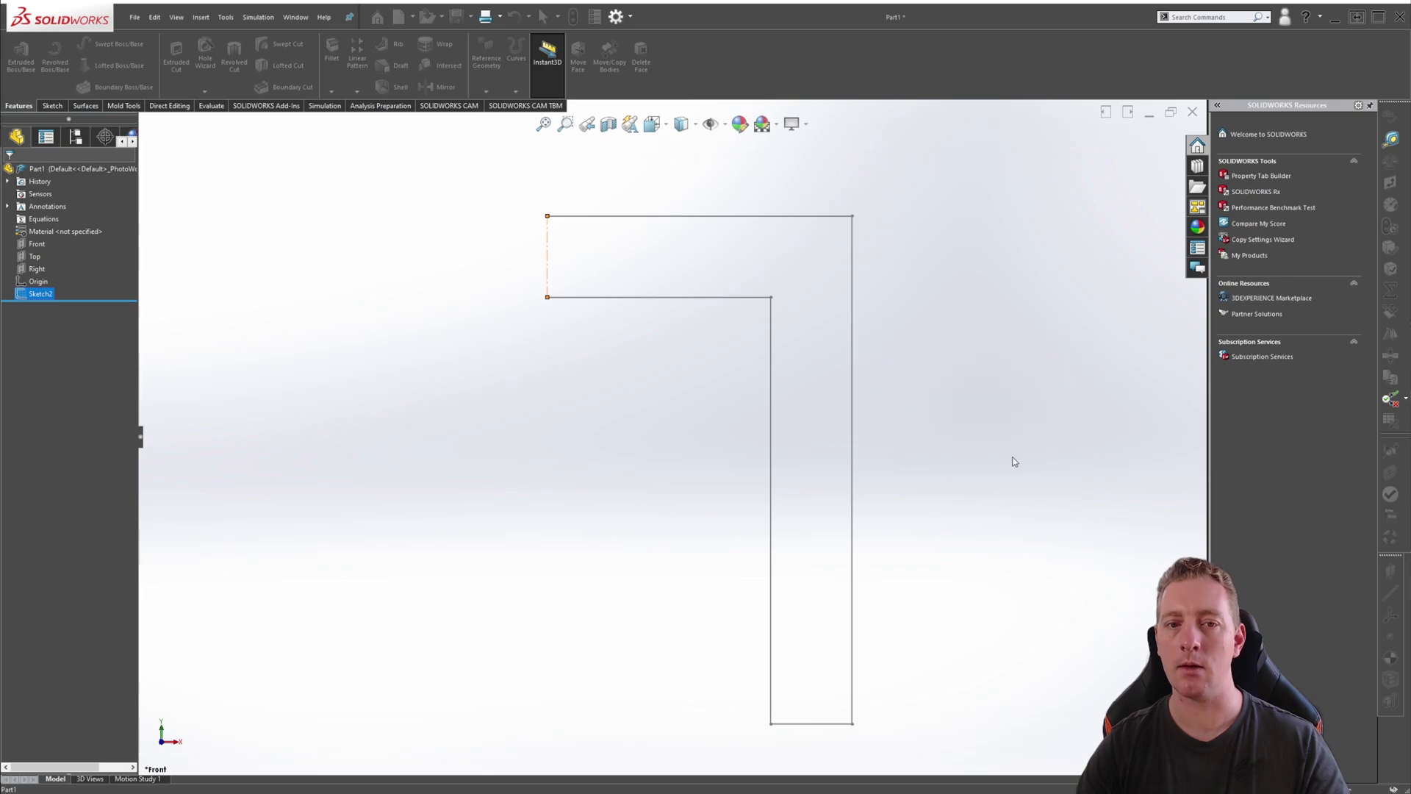
Set Line1@Sketch2 as the revolve axis at 360° Blind and pick the profile contour
left_click(19, 47)
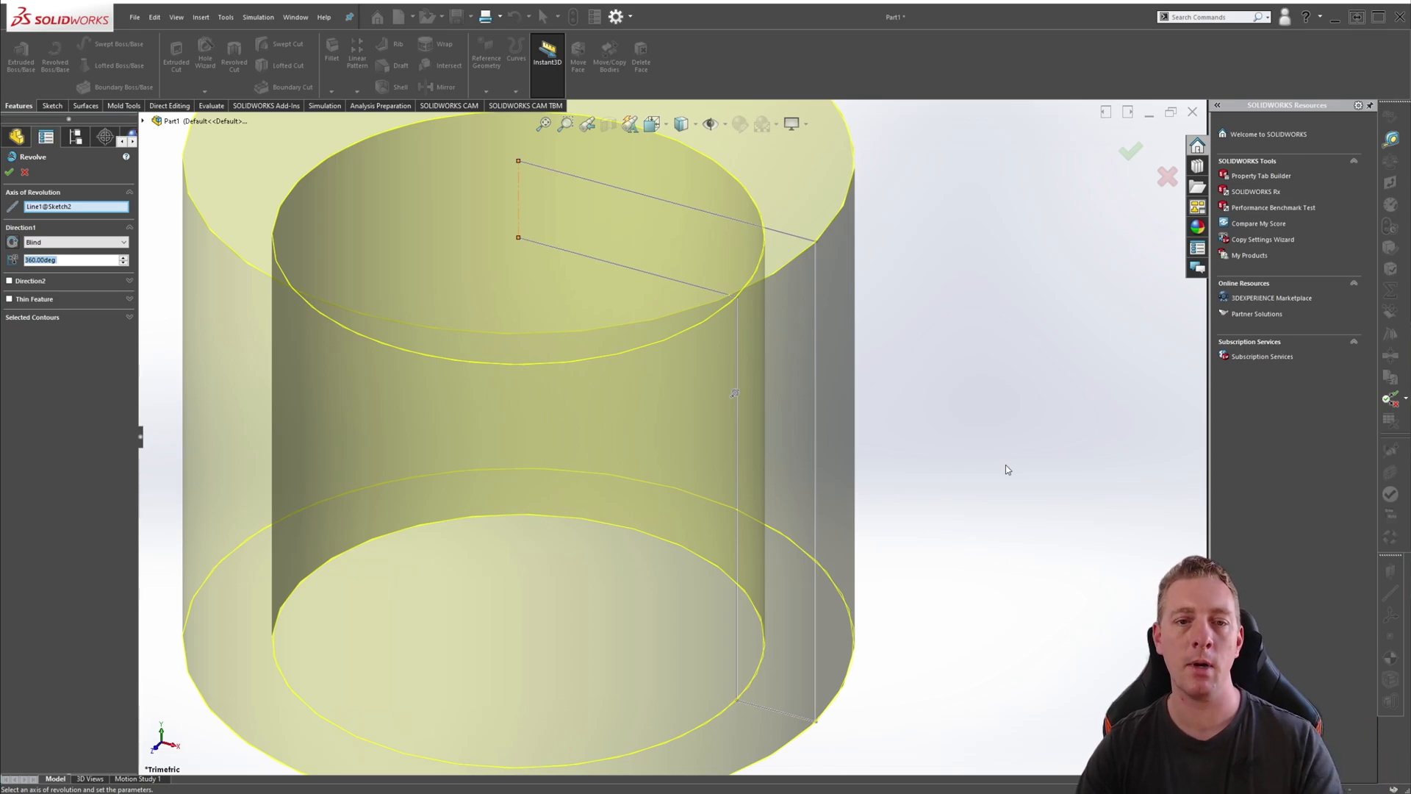
mouse_move(1001, 416)
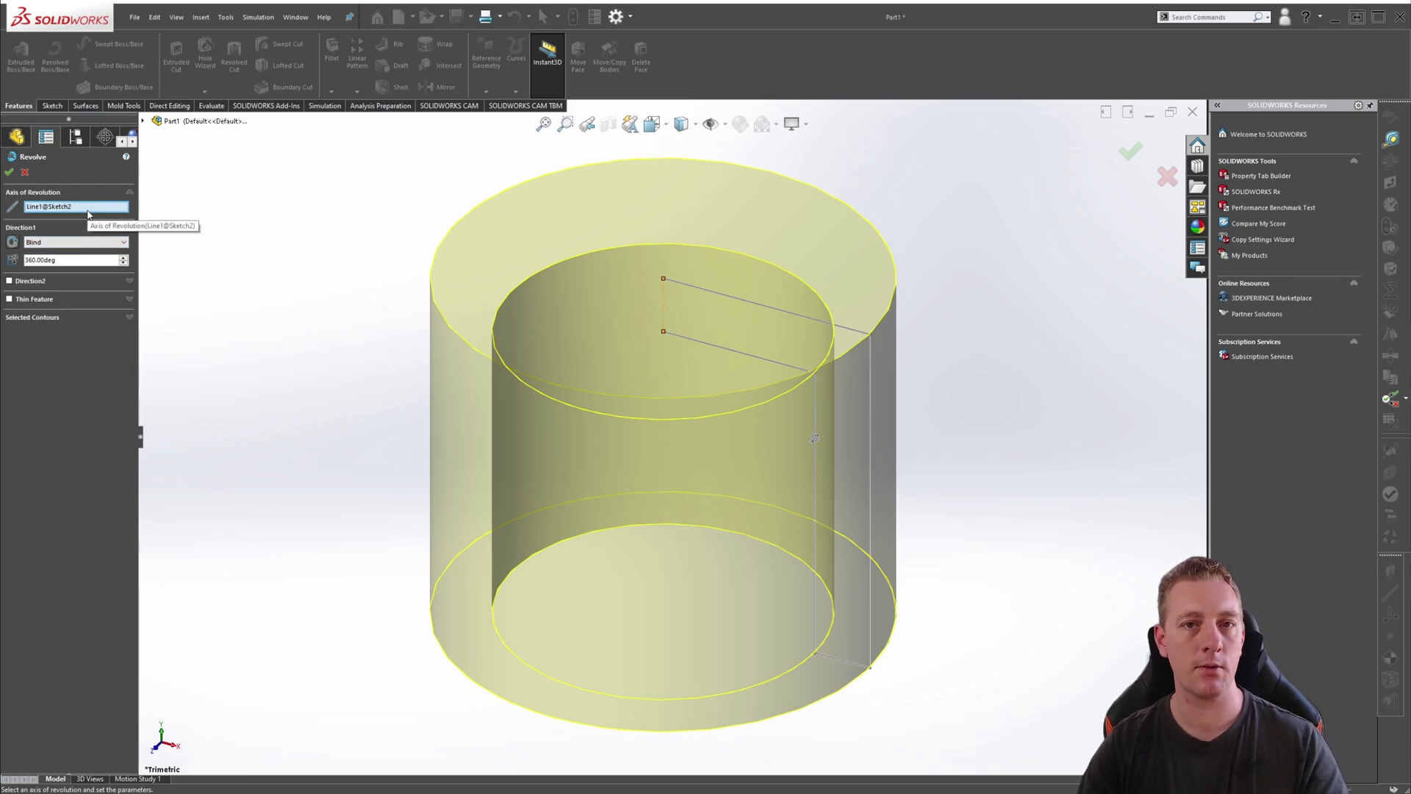
mouse_move(293, 376)
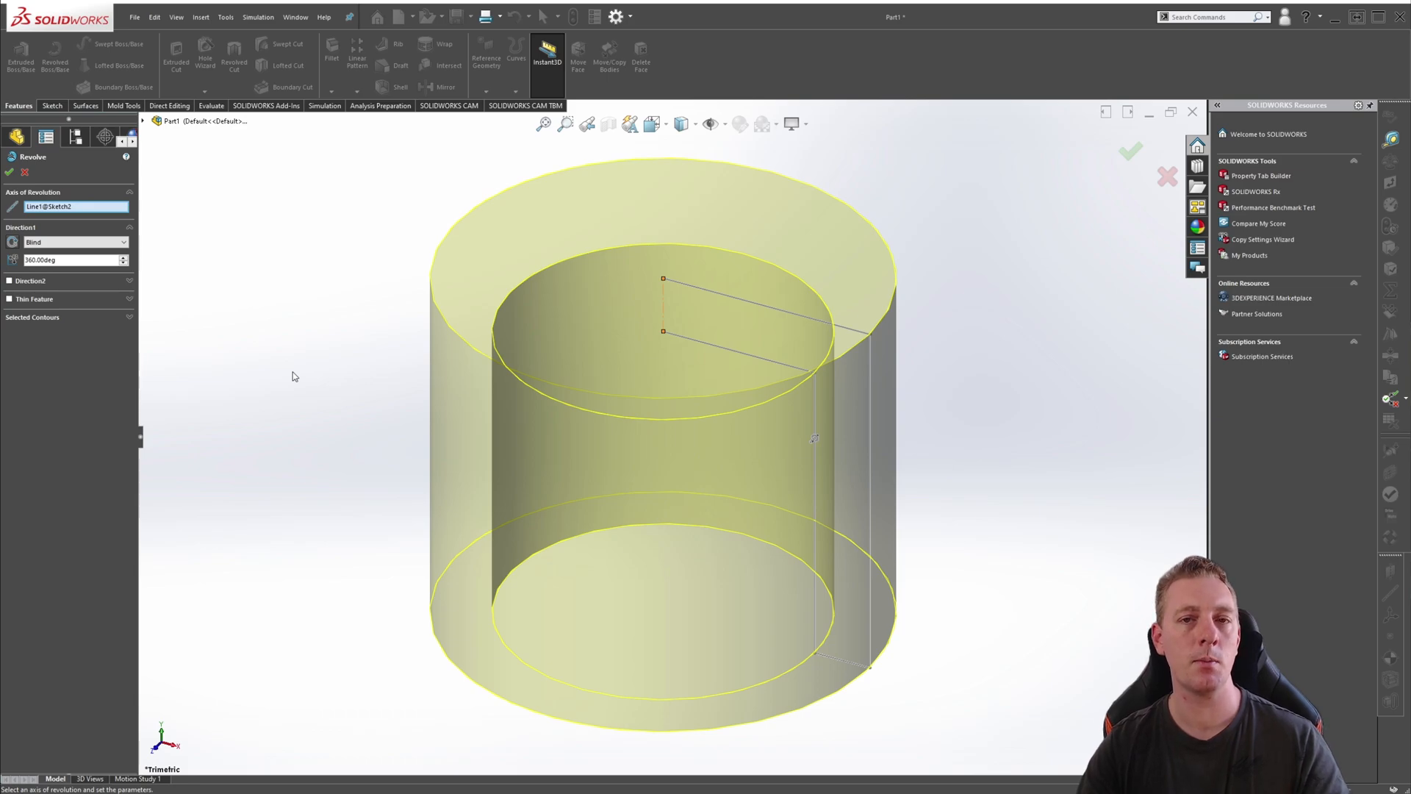
mouse_move(333, 410)
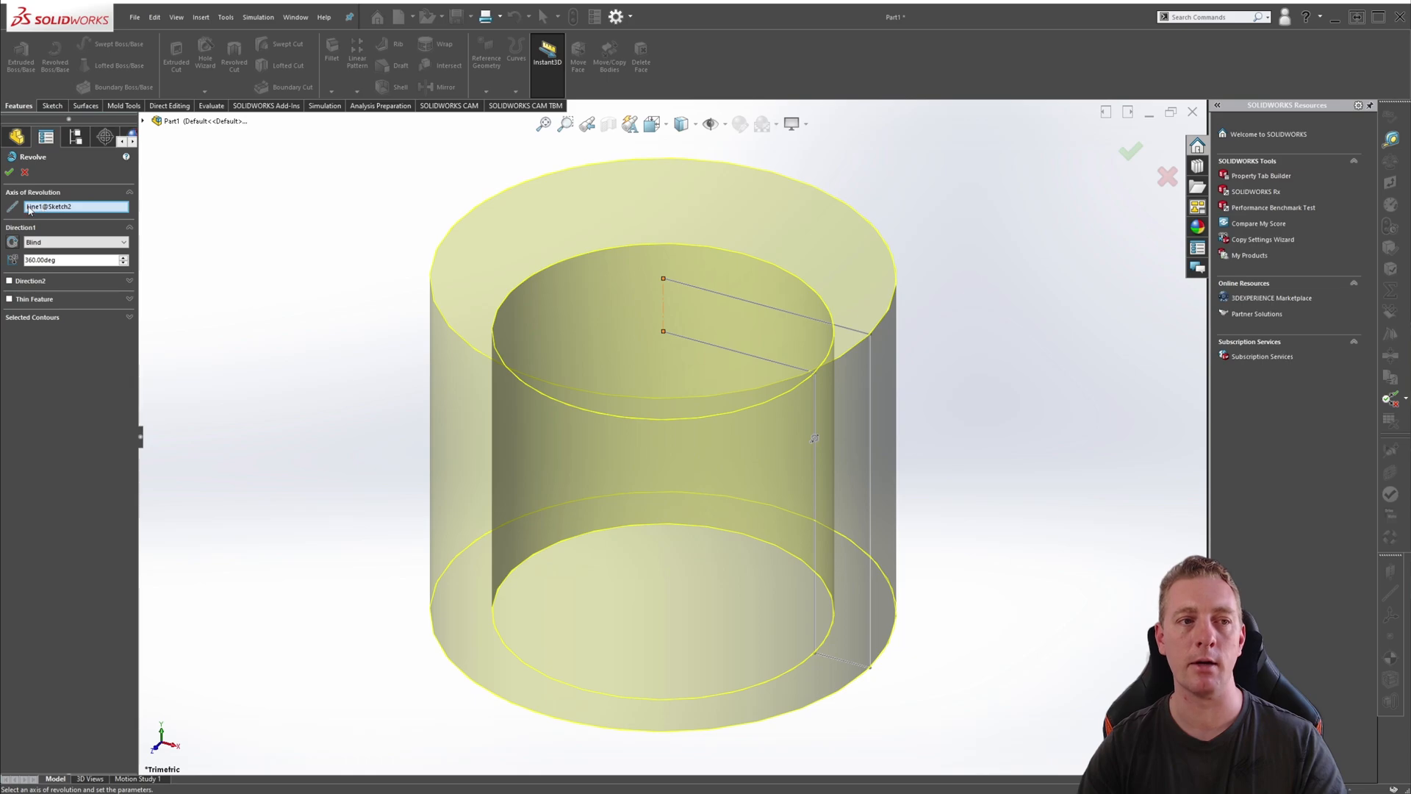
right_click(67, 206)
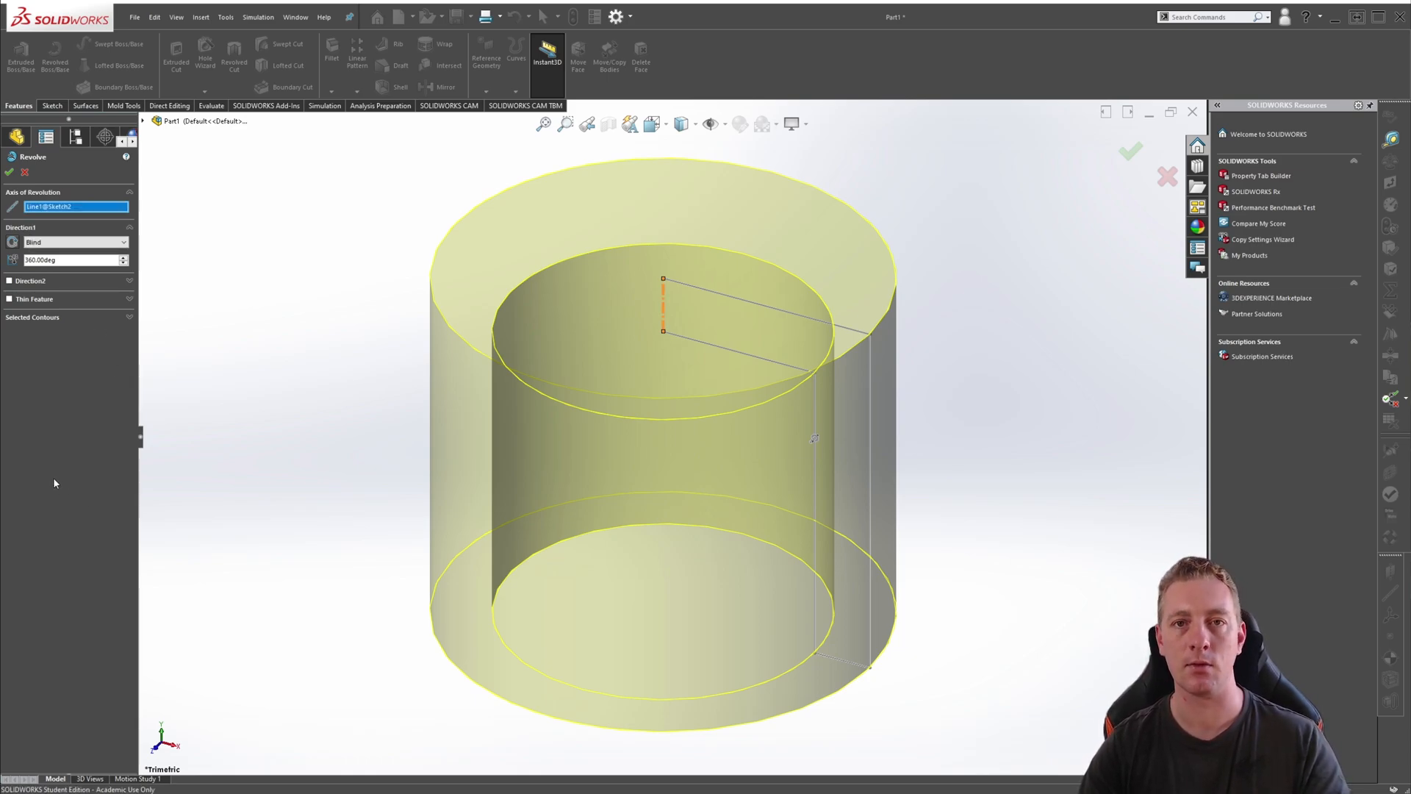
mouse_move(86, 416)
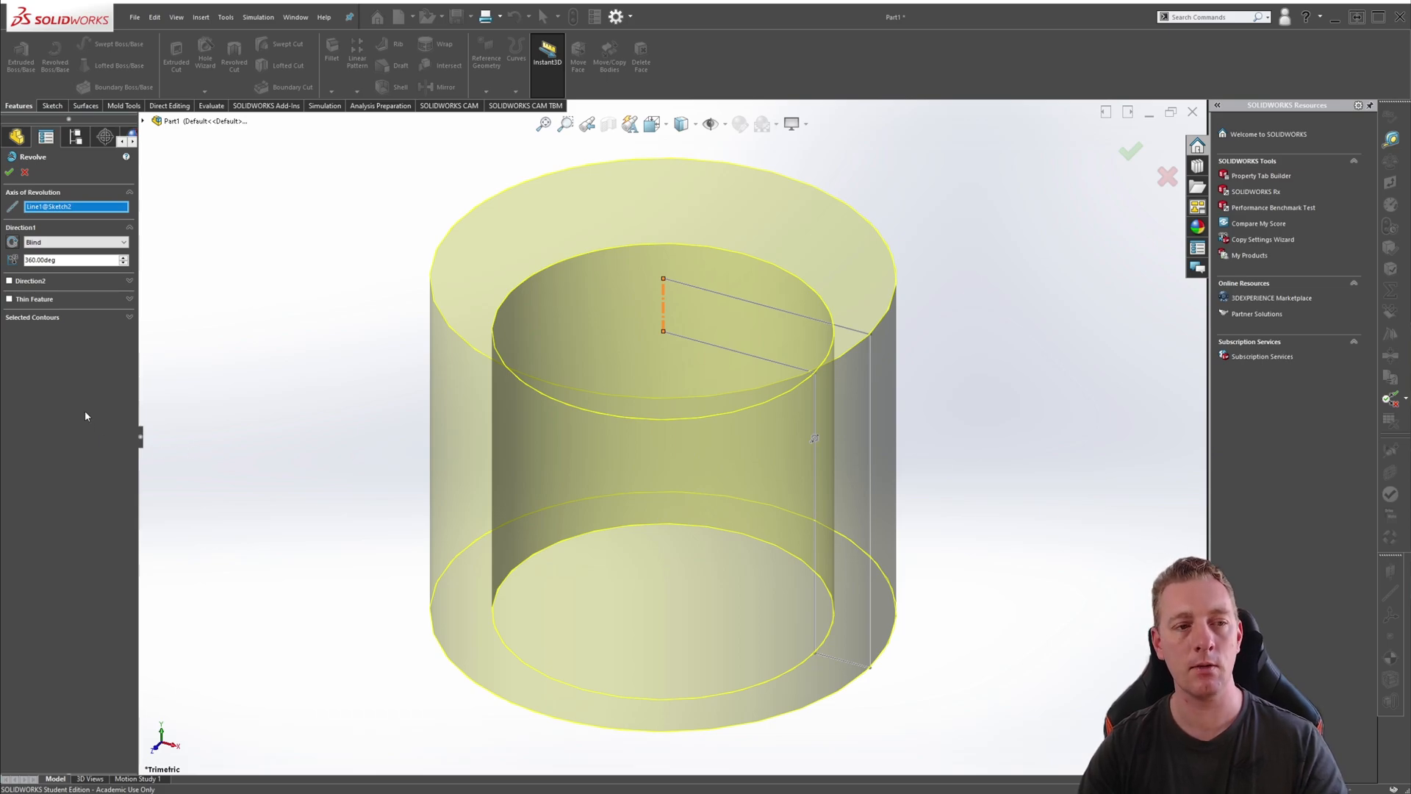
mouse_move(122, 344)
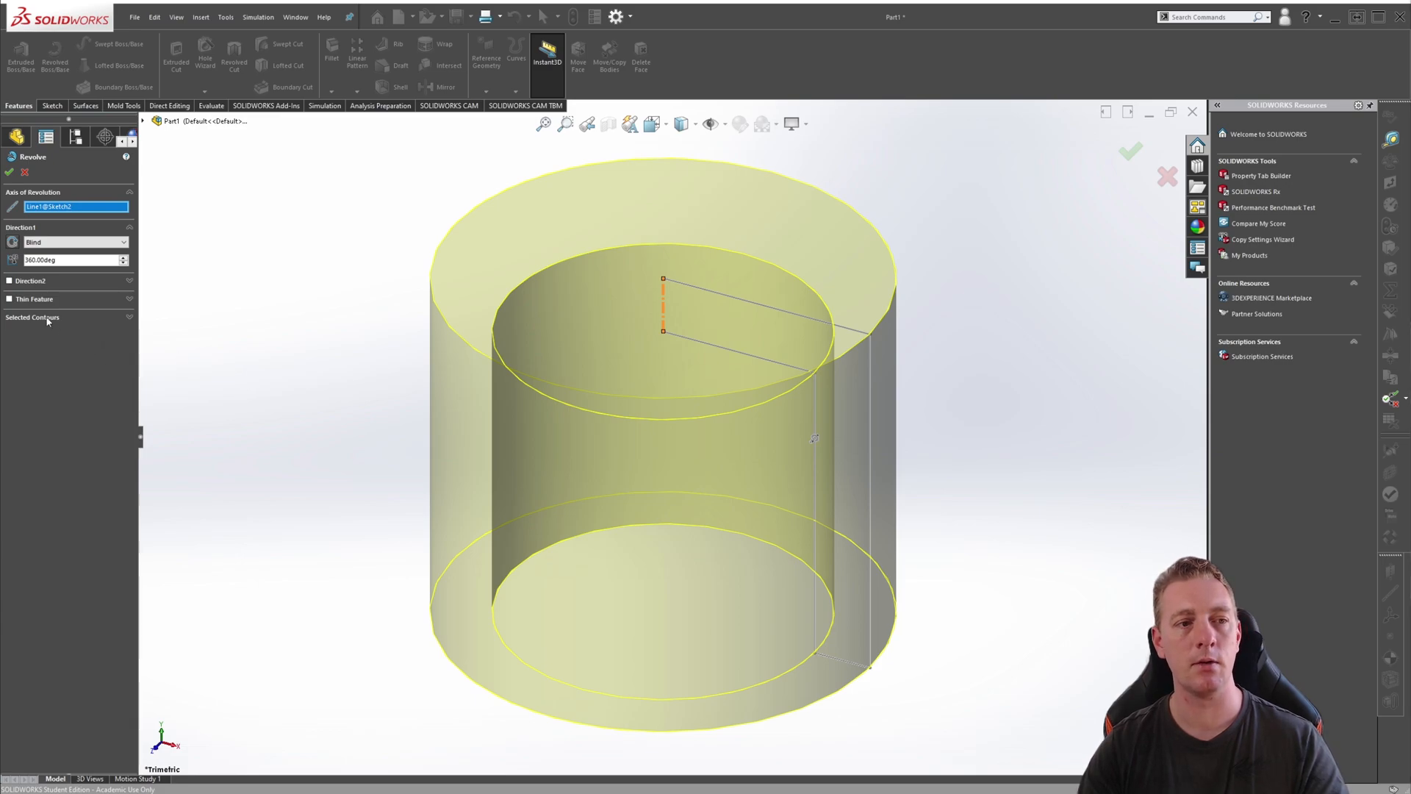
left_click(76, 334)
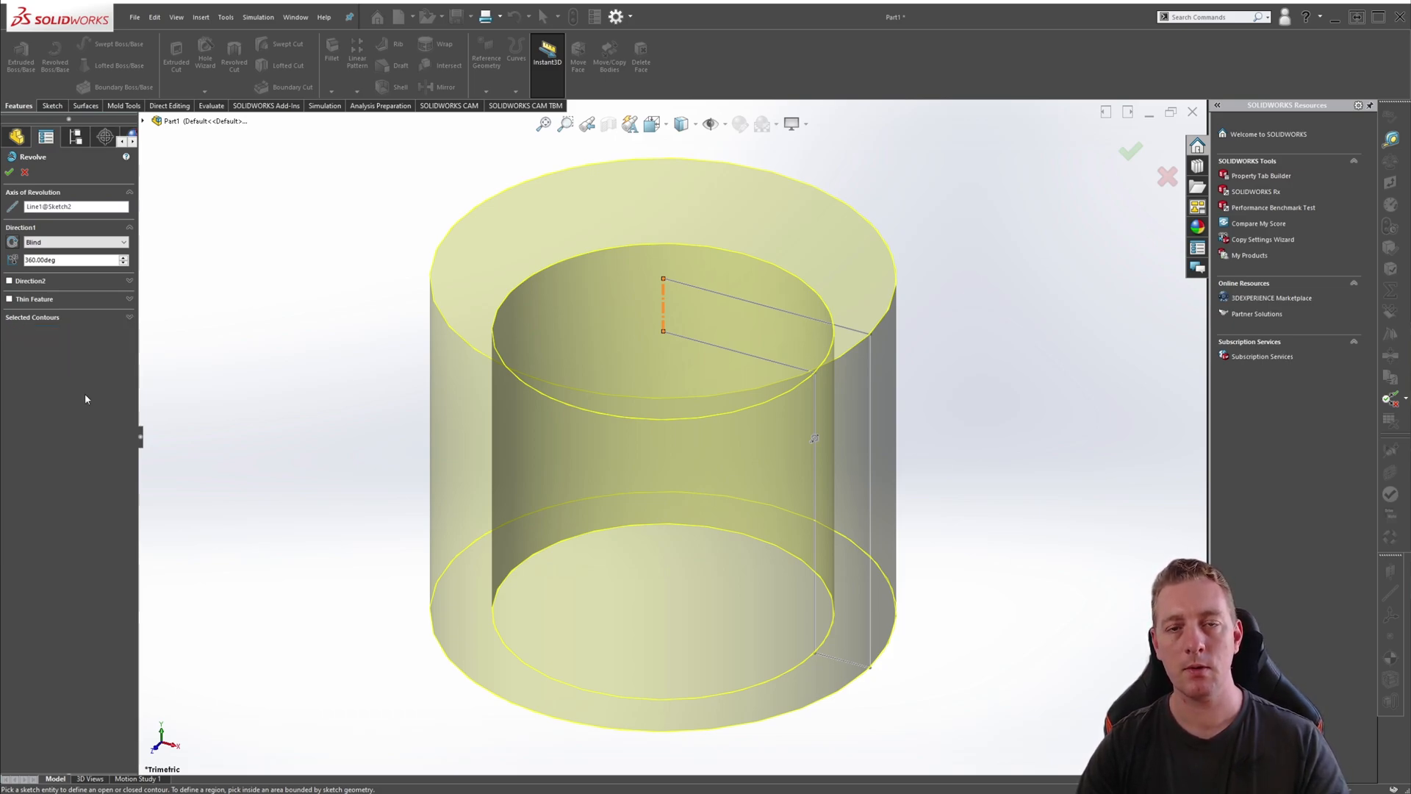
mouse_move(38, 307)
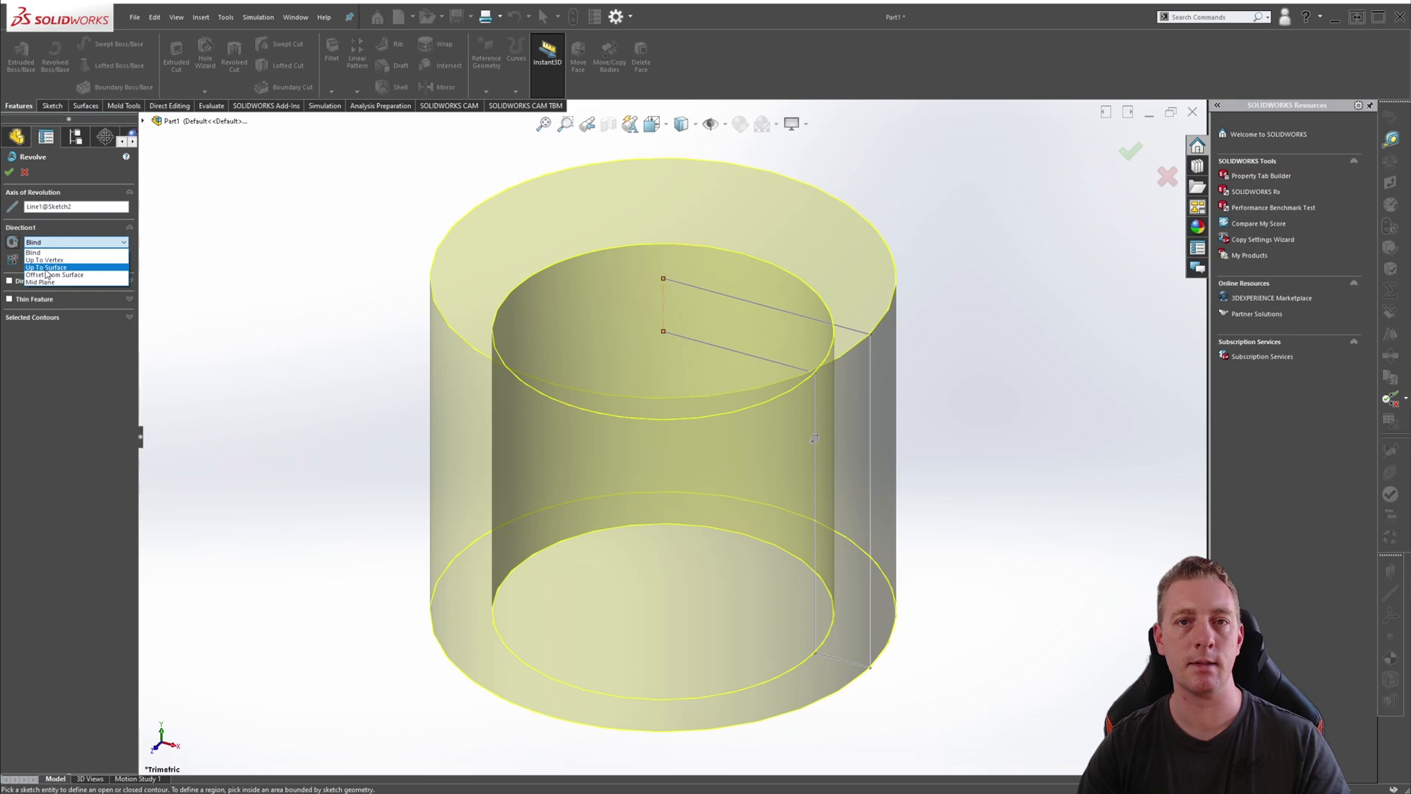
left_click(67, 251)
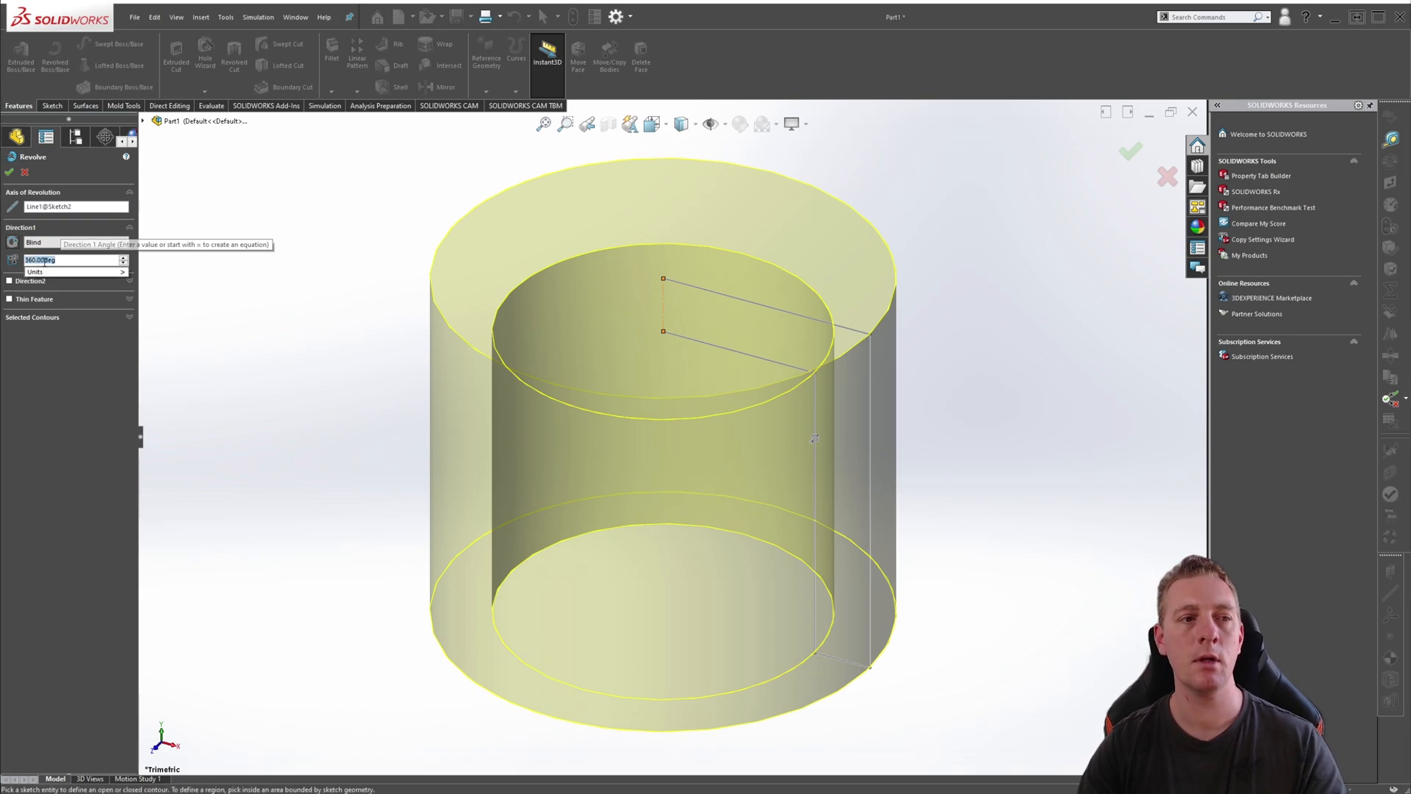
type("180")
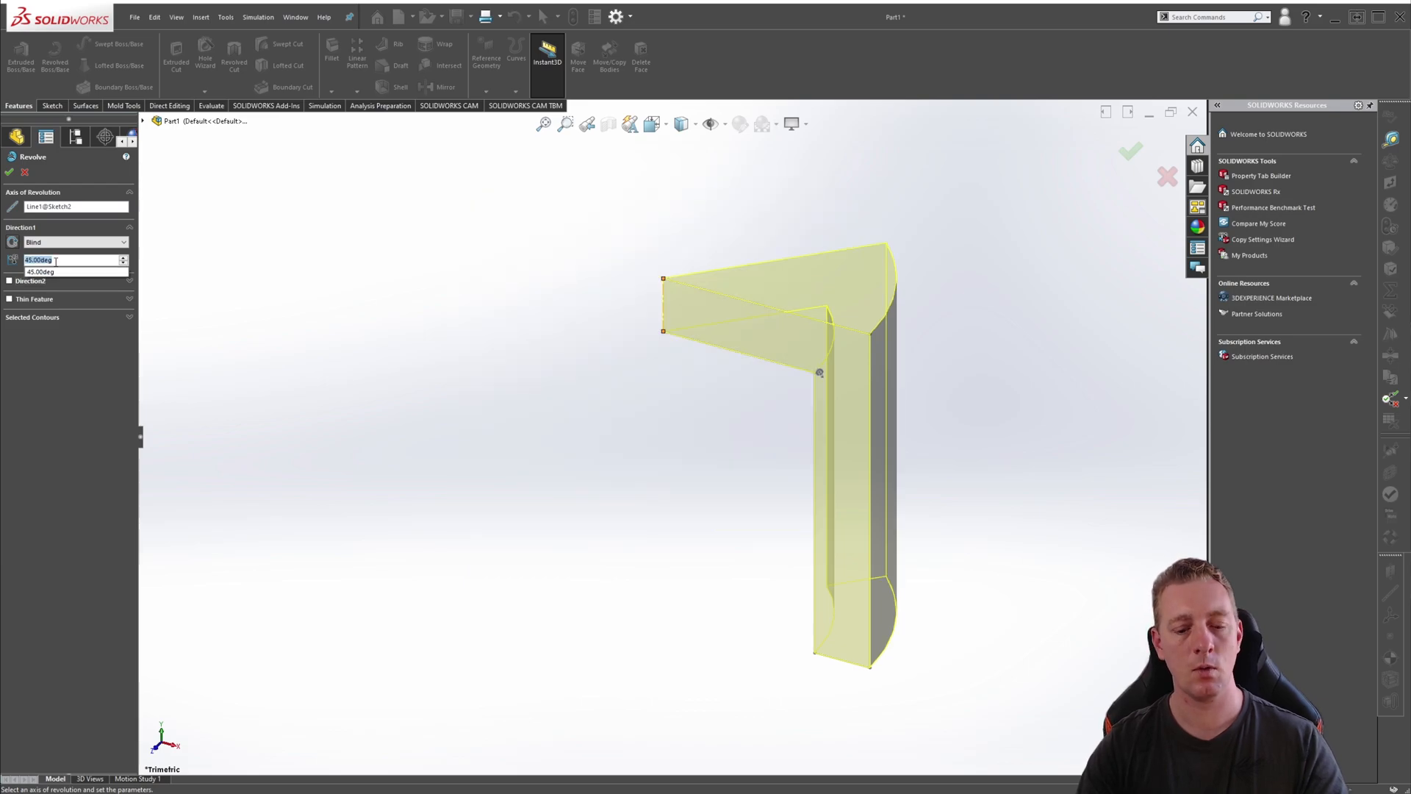
type("90")
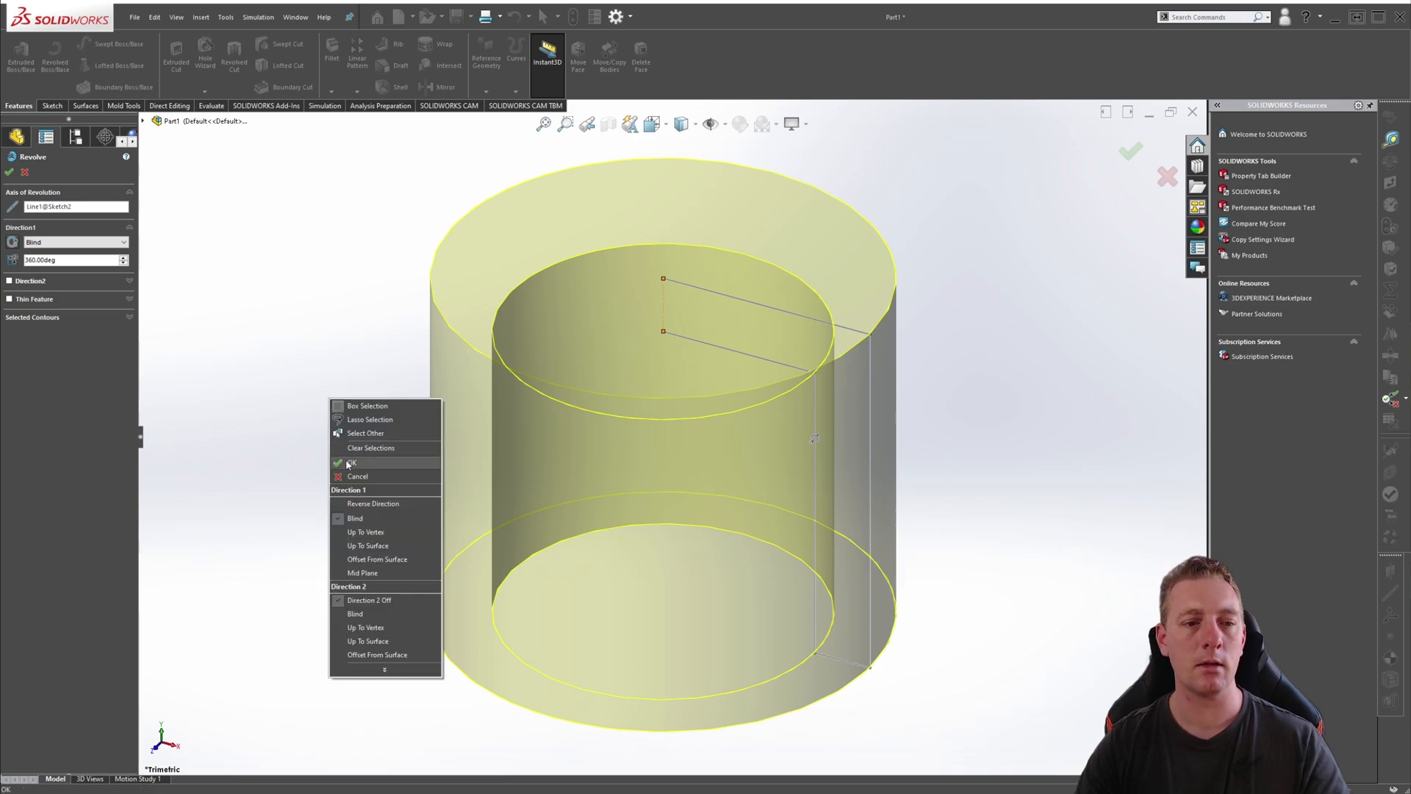
Accept Revolve1 as a hollow cylinder and begin a new sketch on the Front plane
left_click(350, 462)
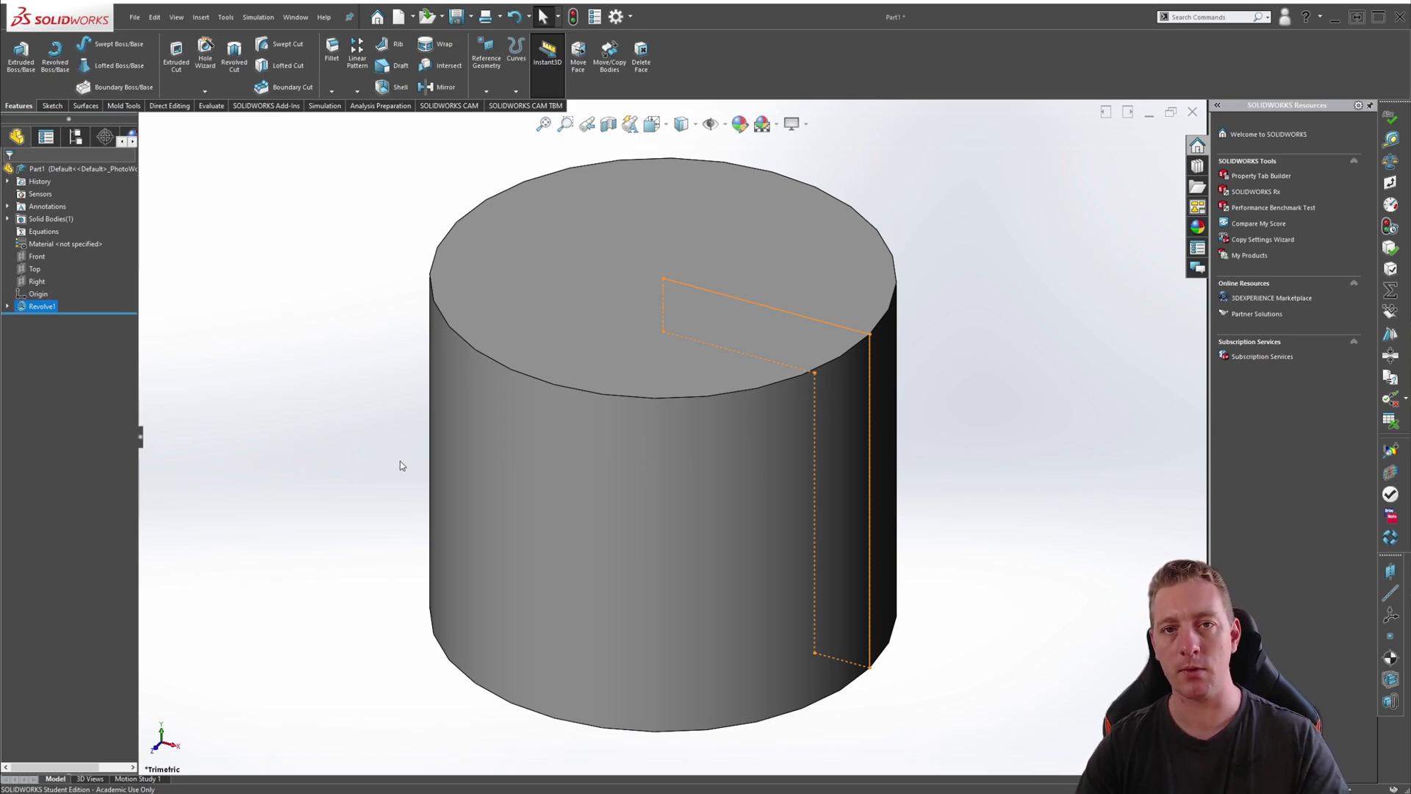
mouse_move(343, 466)
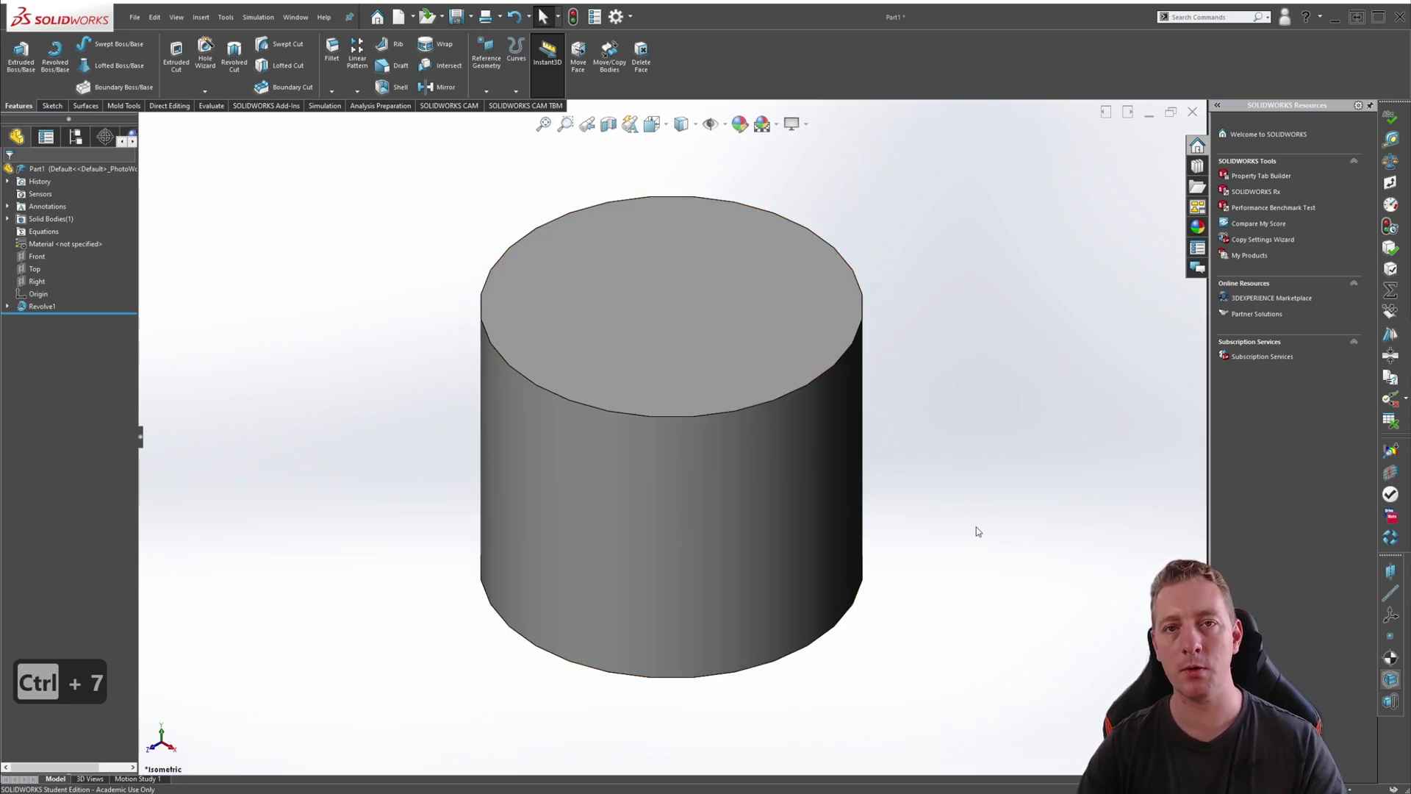
mouse_move(974, 519)
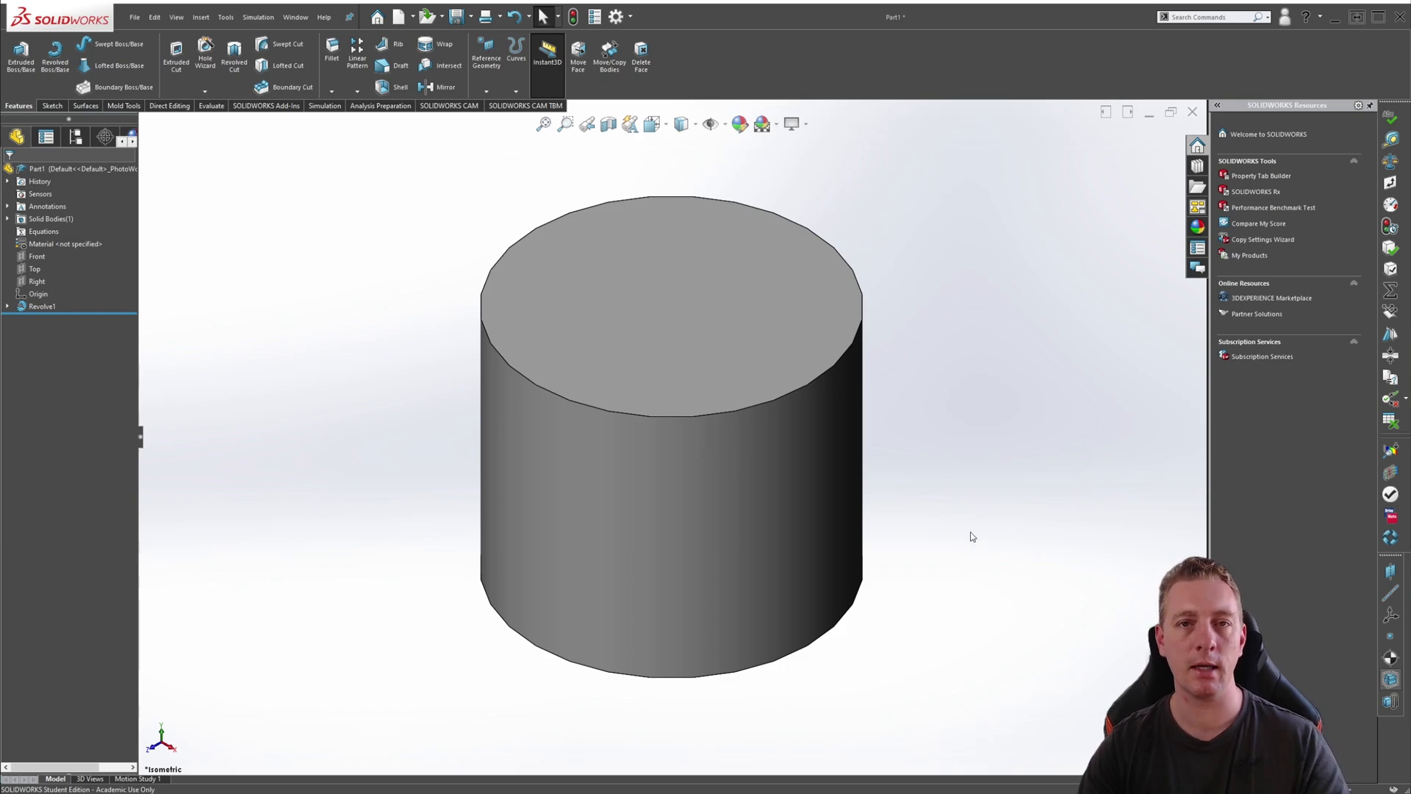
mouse_move(960, 533)
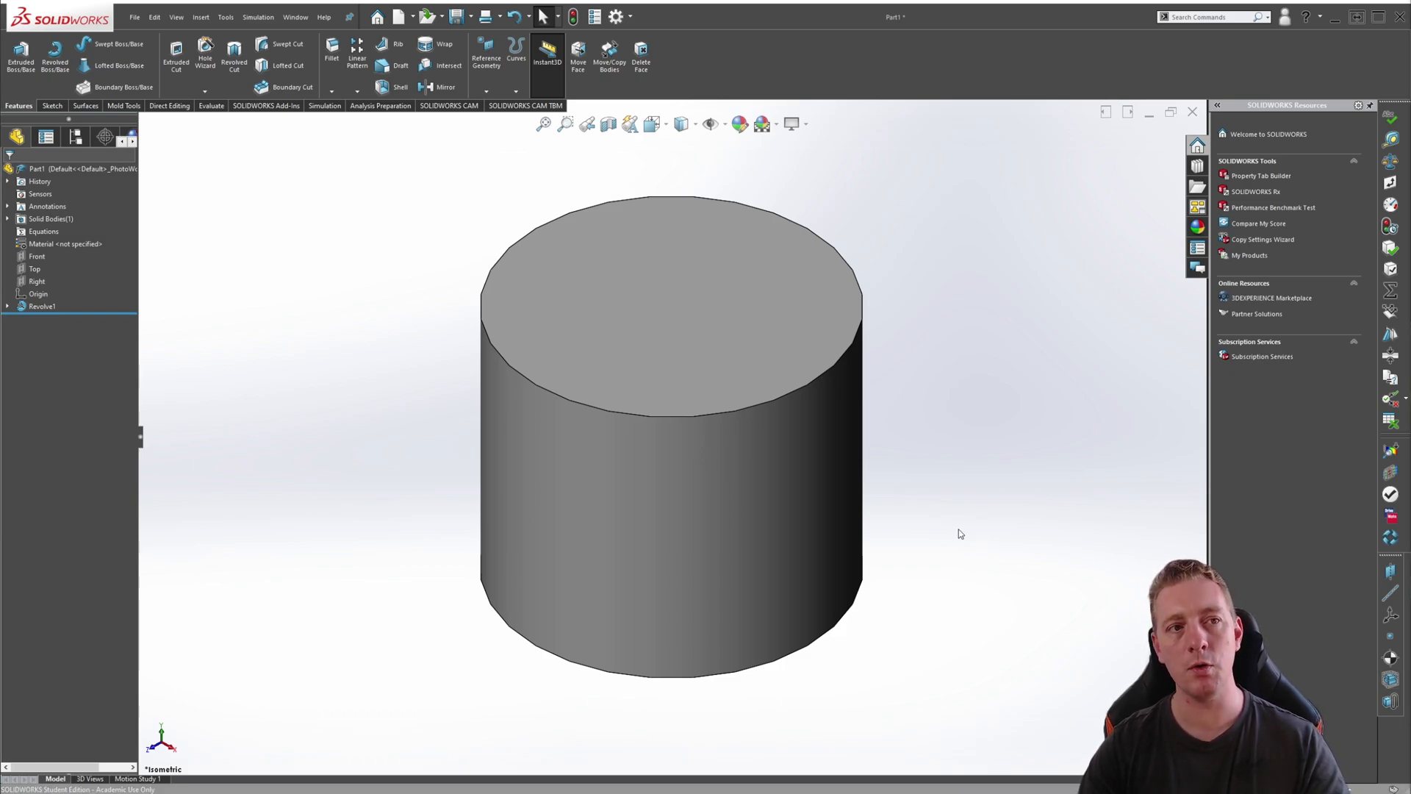
mouse_move(912, 531)
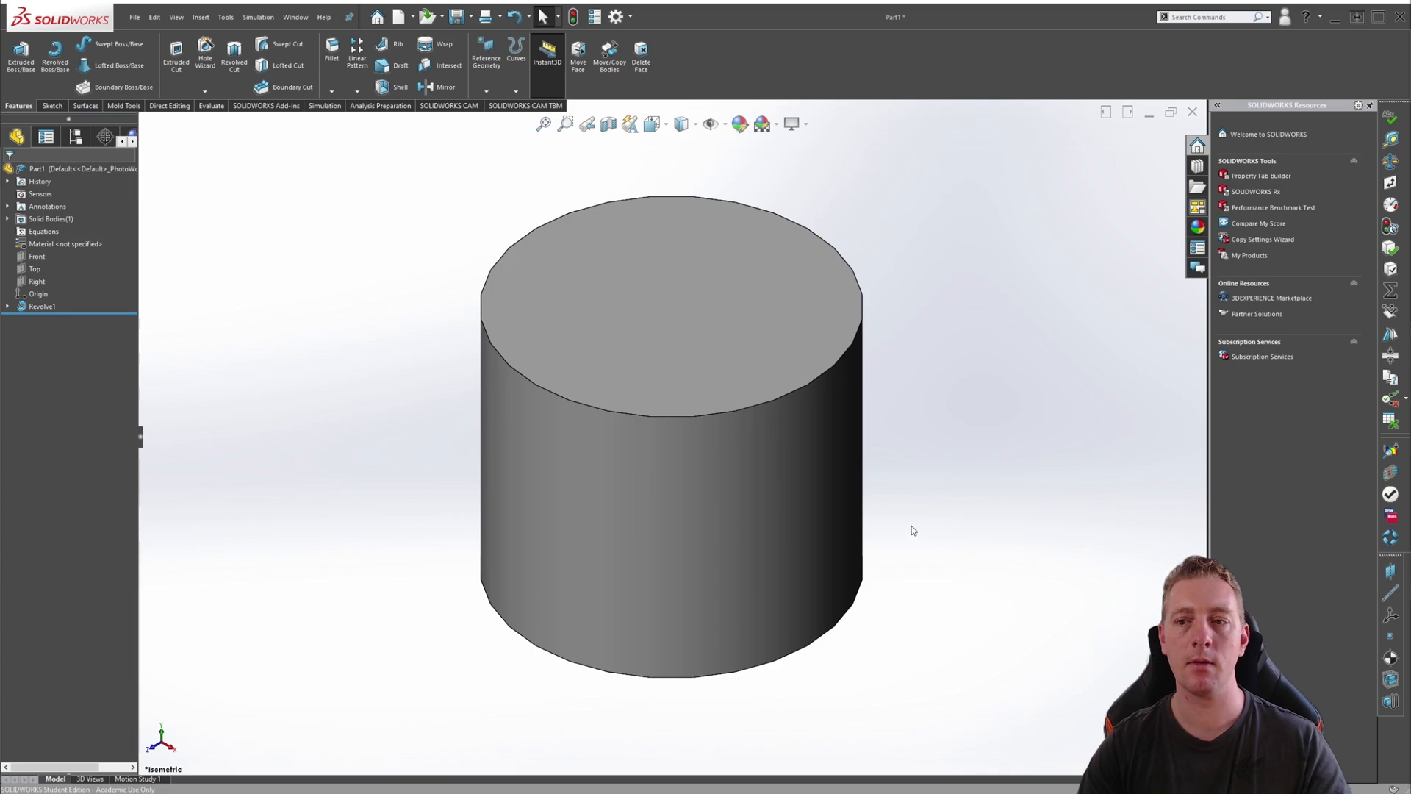
mouse_move(950, 629)
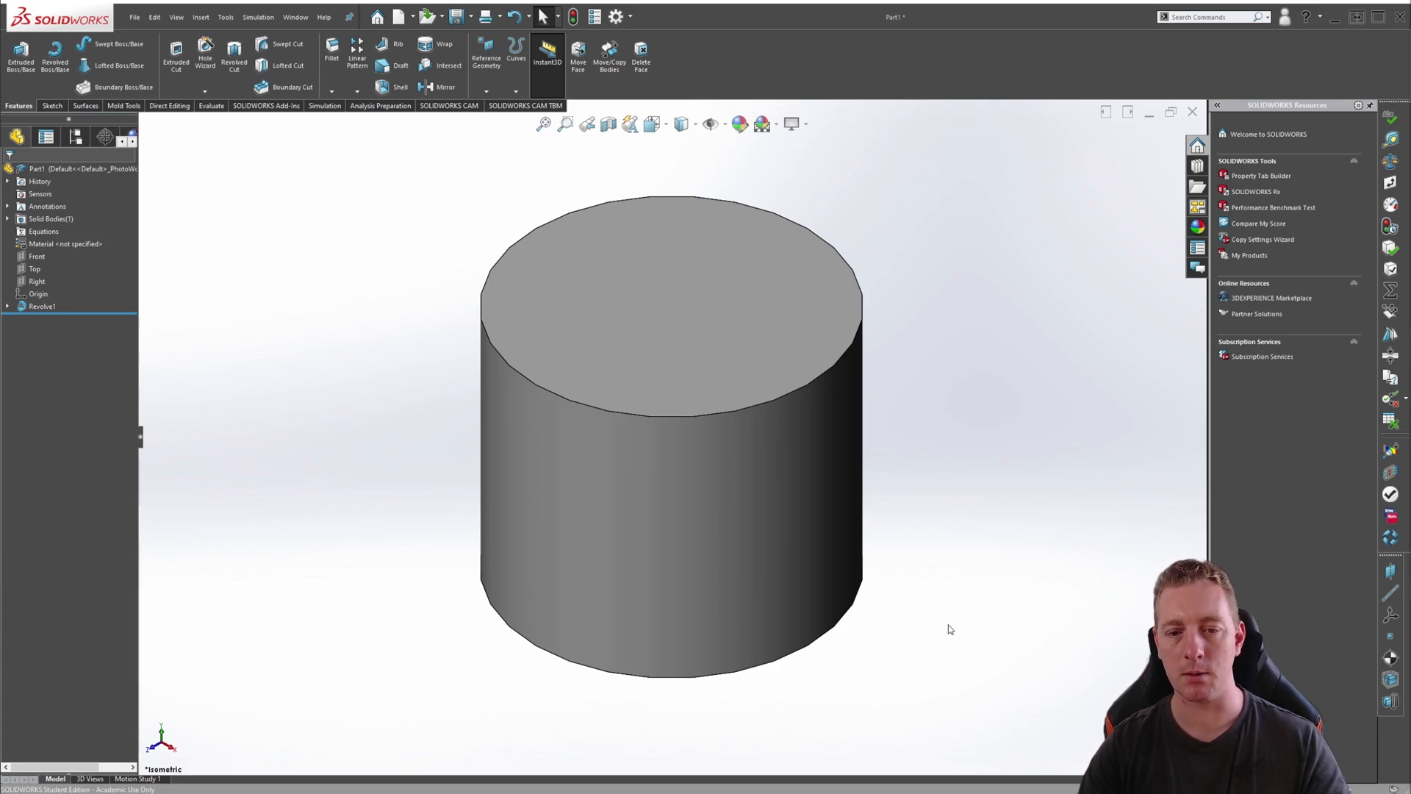
left_click(41, 306)
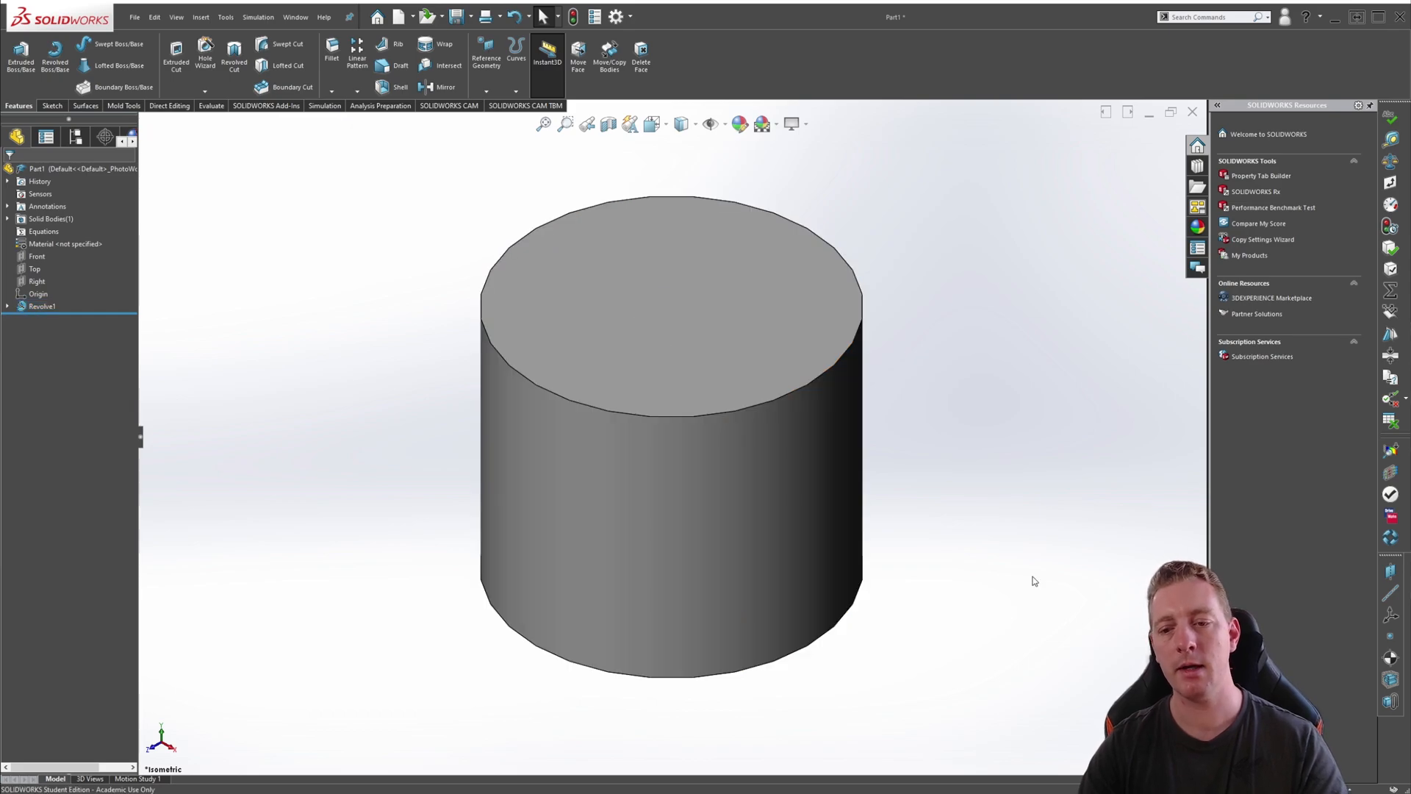
left_click(810, 476)
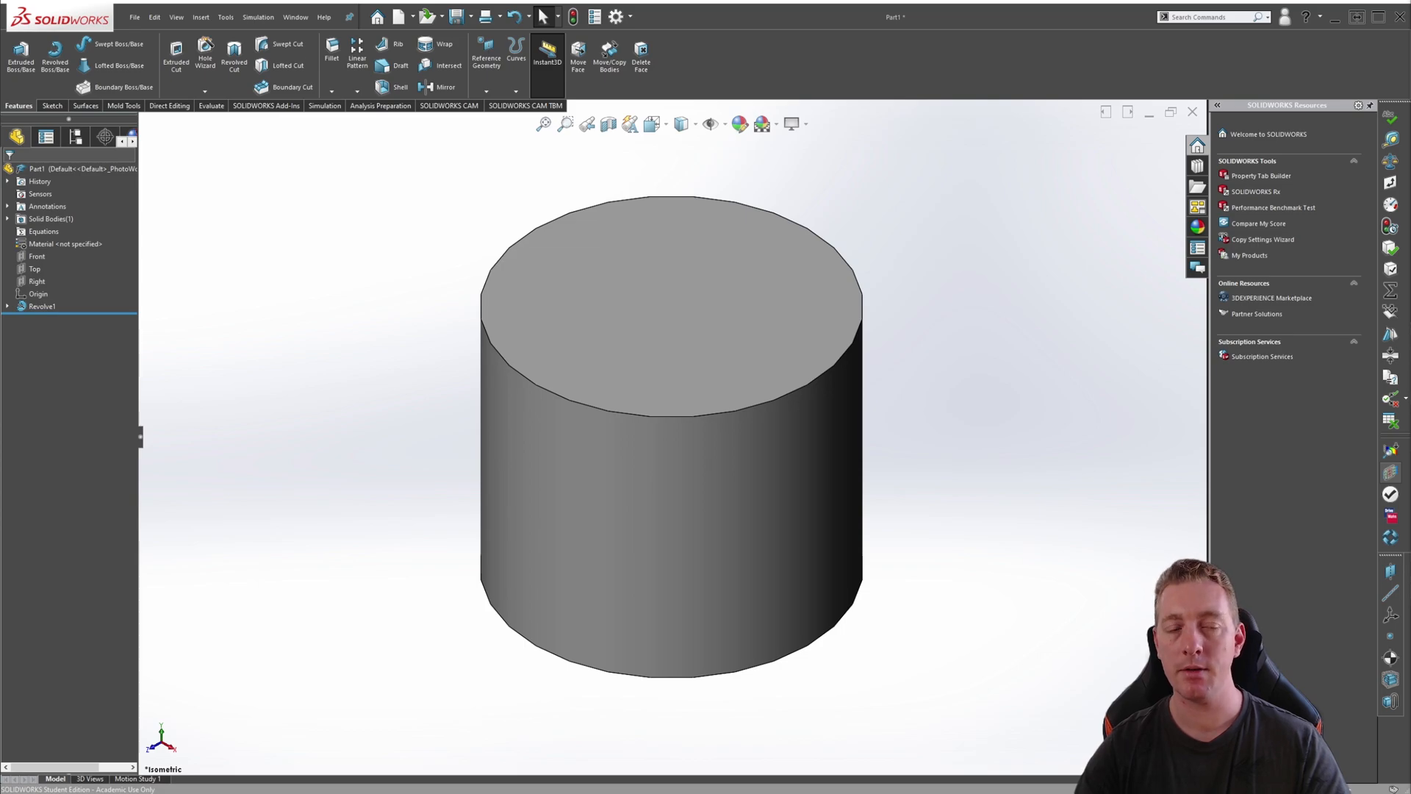
left_click(37, 255)
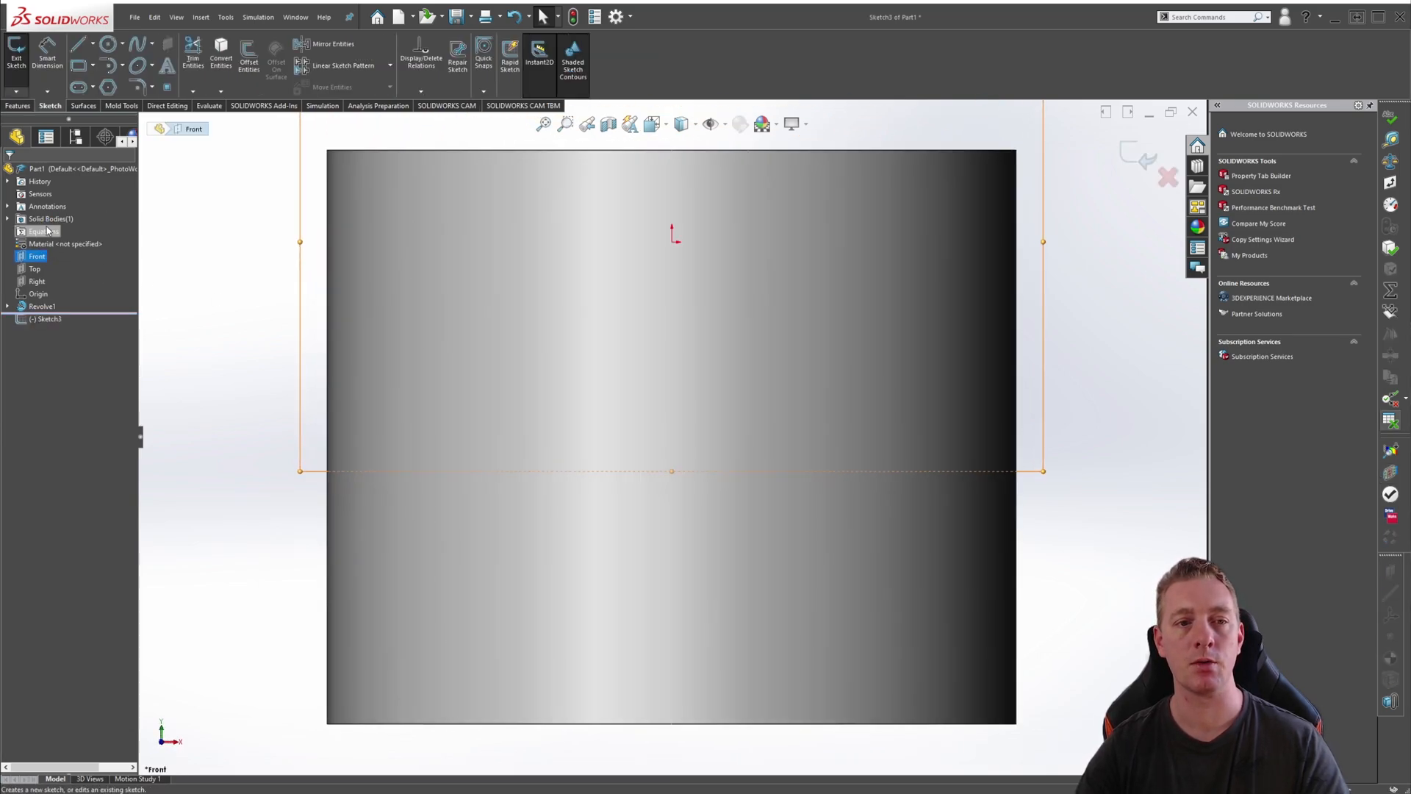
Switch to Center Rectangle for the groove profile near the cylinder's right edge
left_click(94, 64)
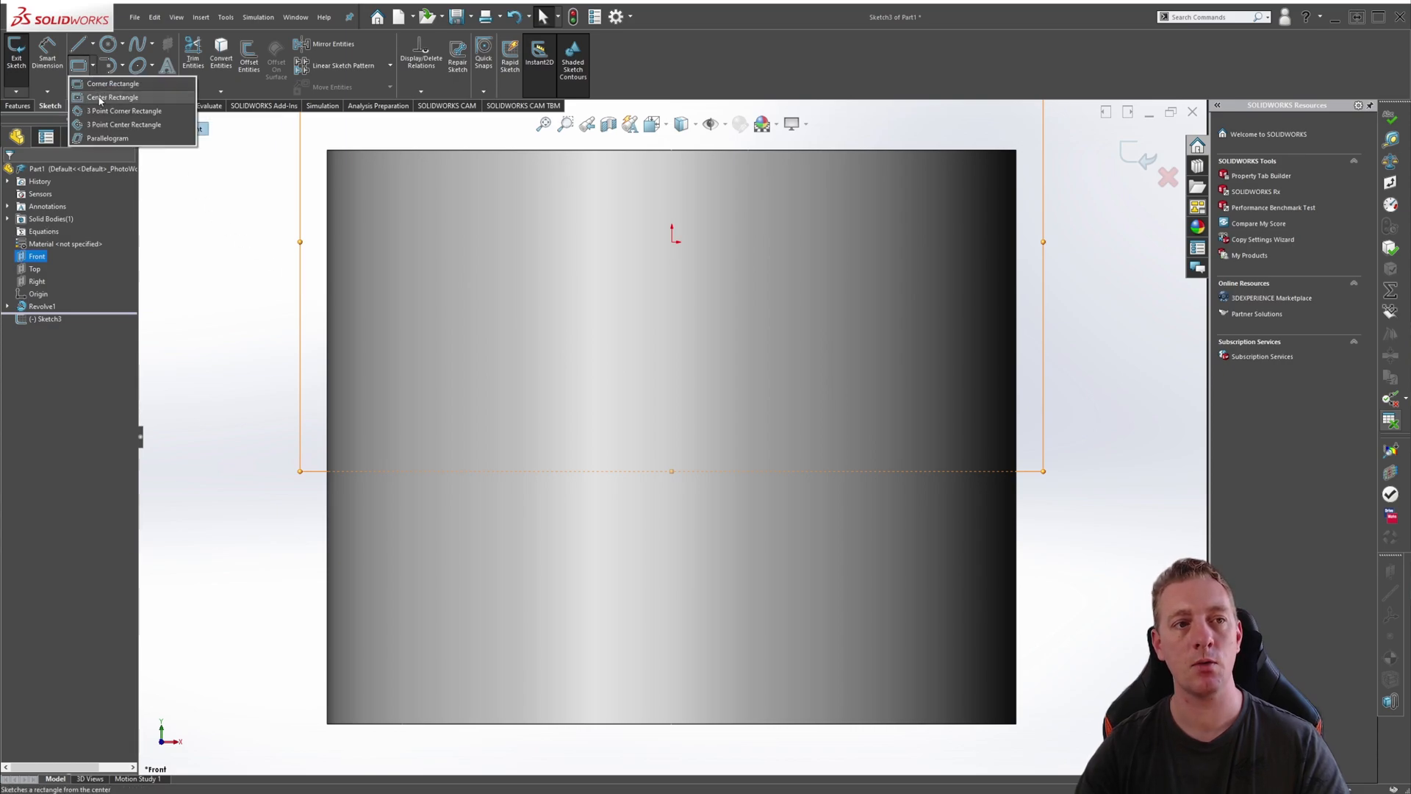
left_click(113, 82)
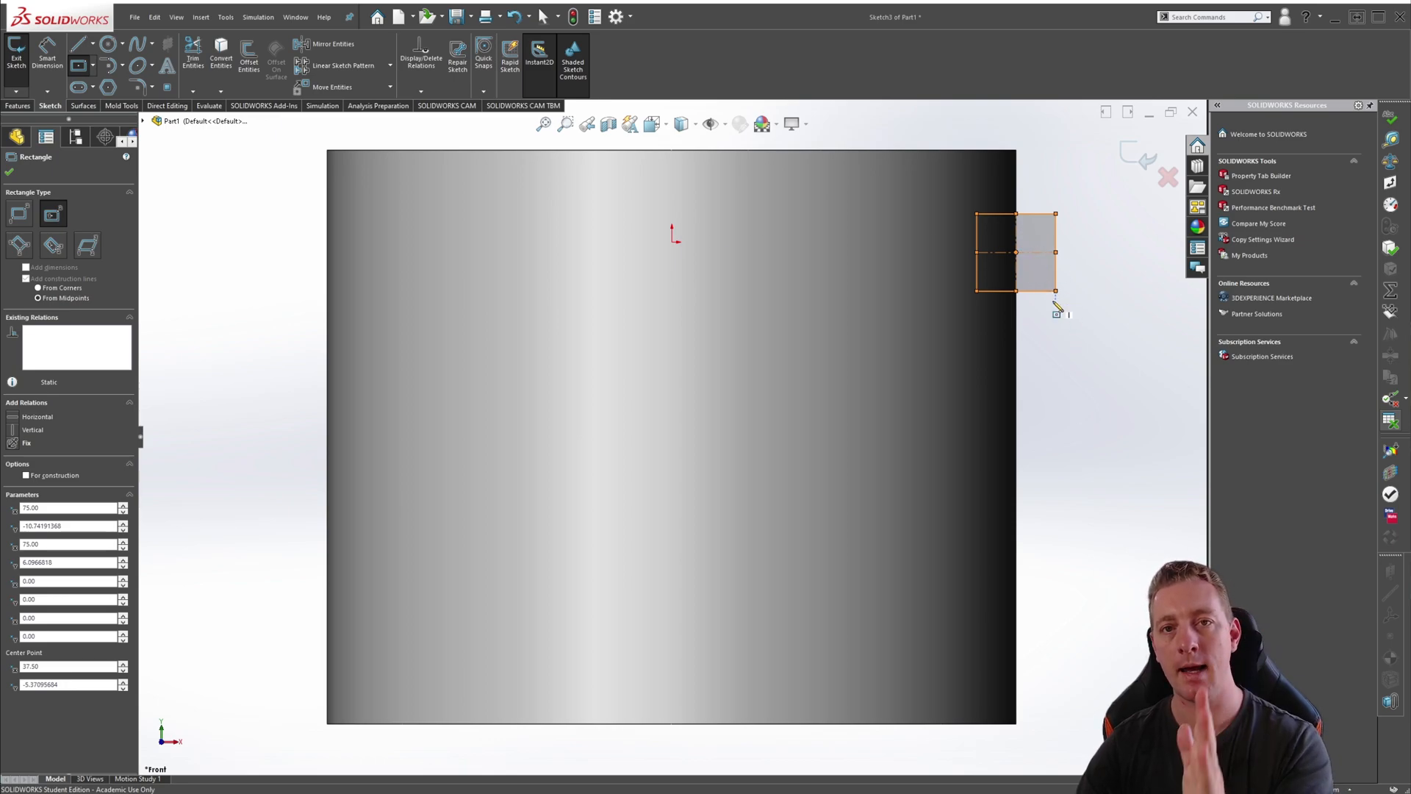
mouse_move(1065, 331)
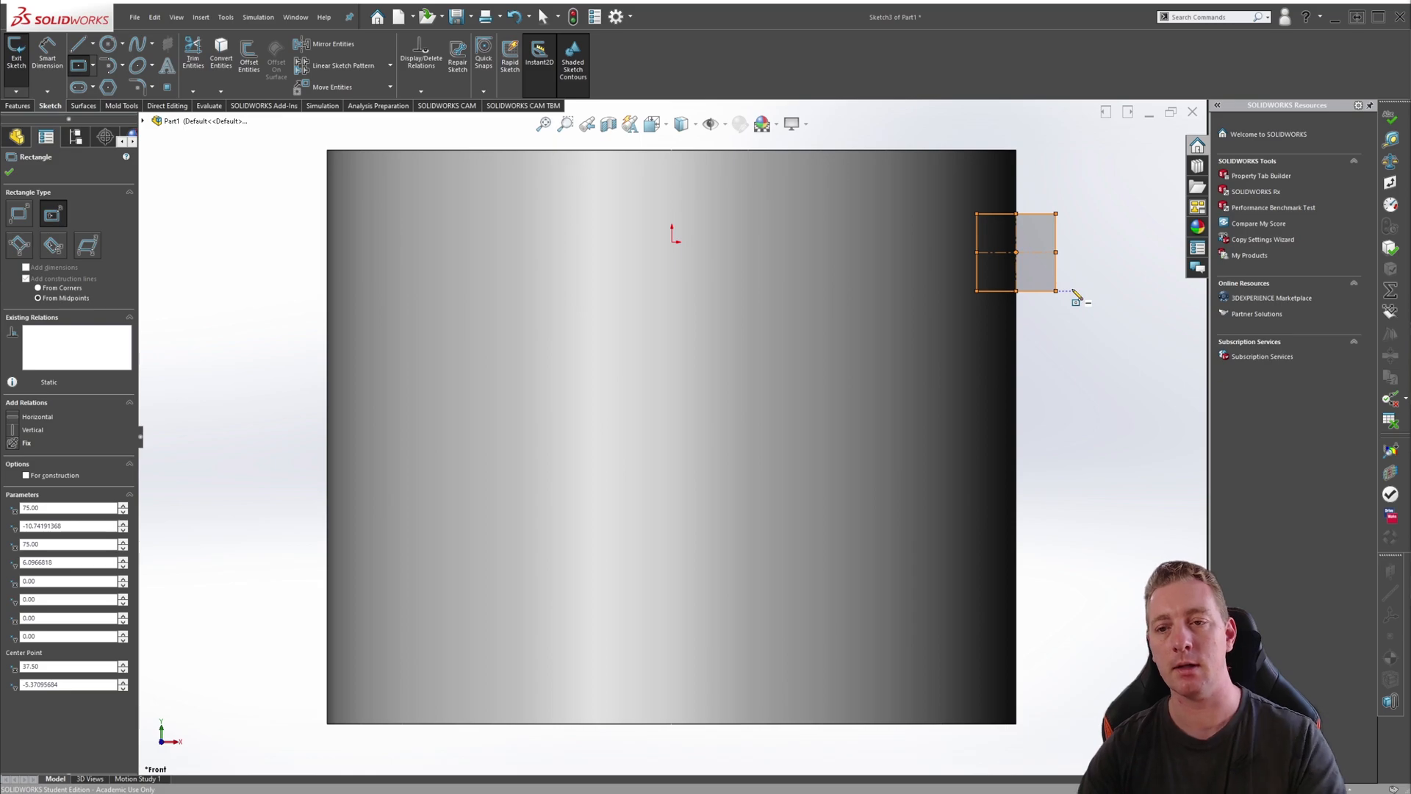
mouse_move(1080, 315)
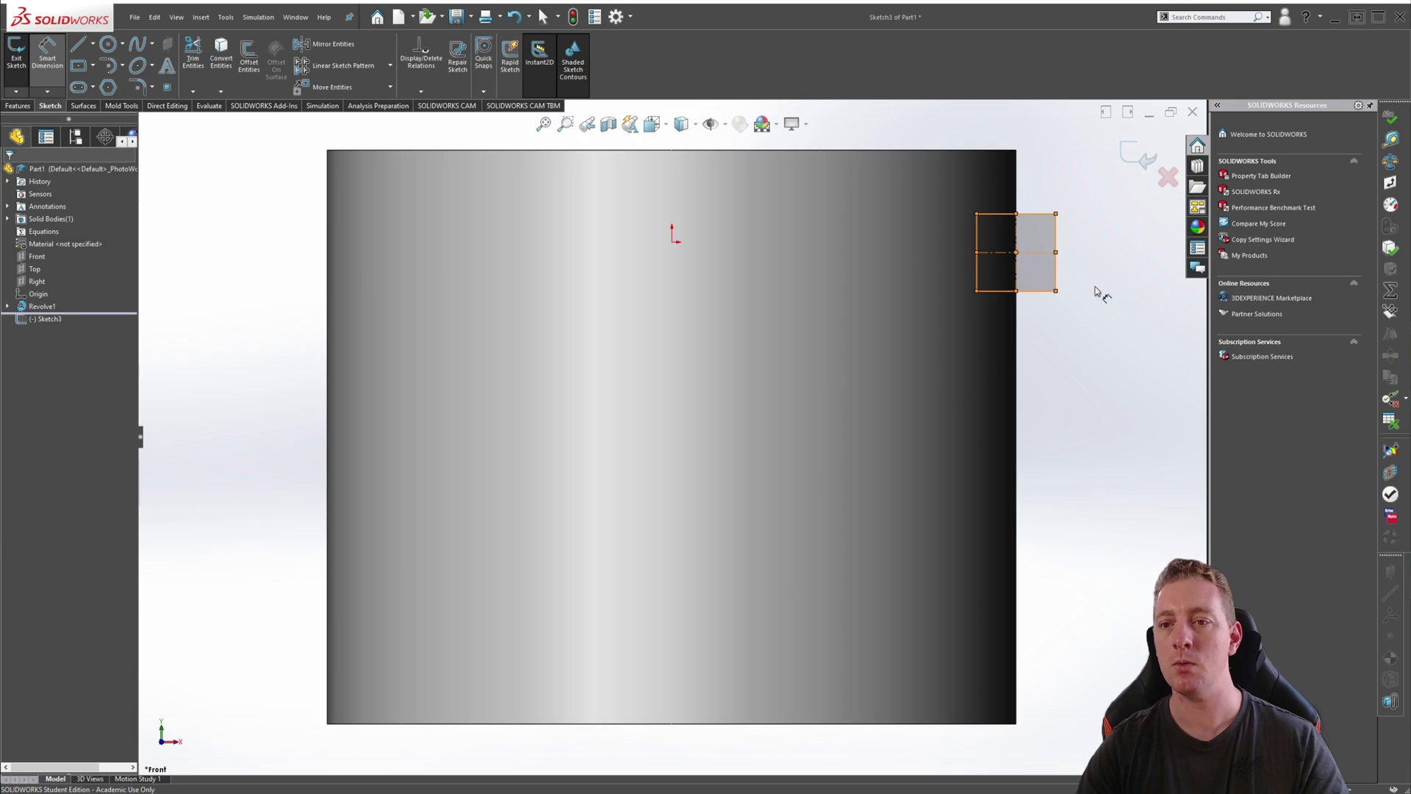
Dimension the groove rectangle 15 mm tall, 25 mm from the top and 5 mm wide
left_click(1052, 252)
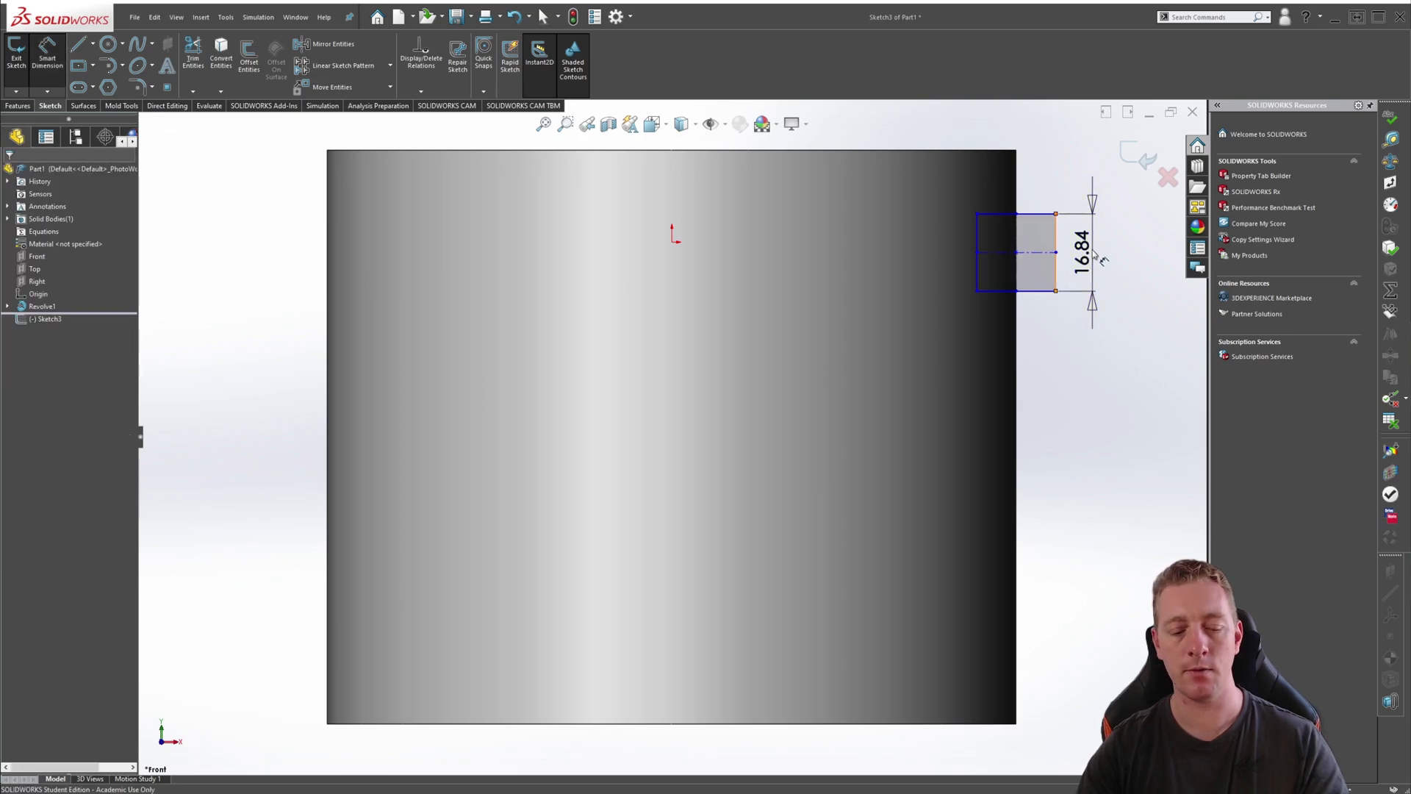
left_click(1076, 251)
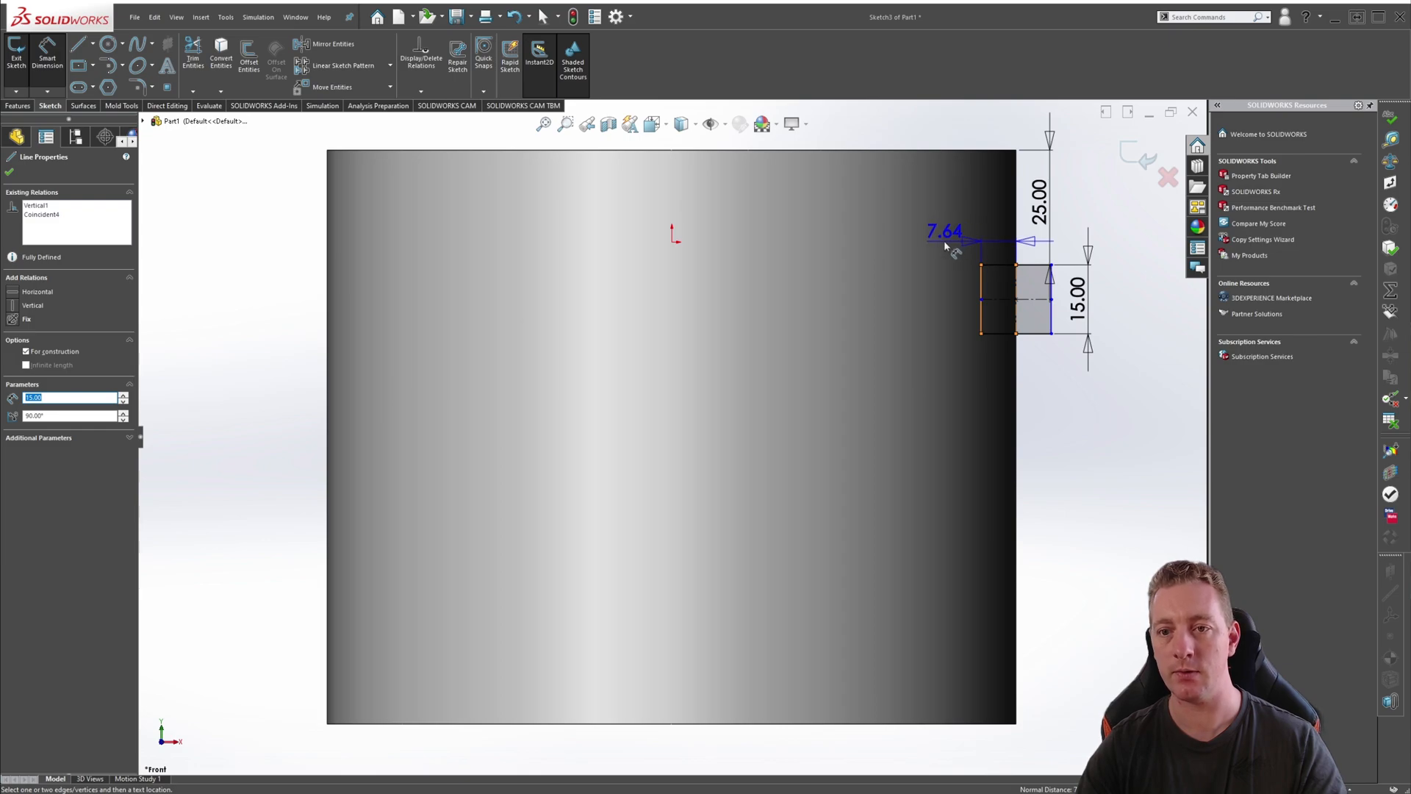
left_click(944, 232)
type("5")
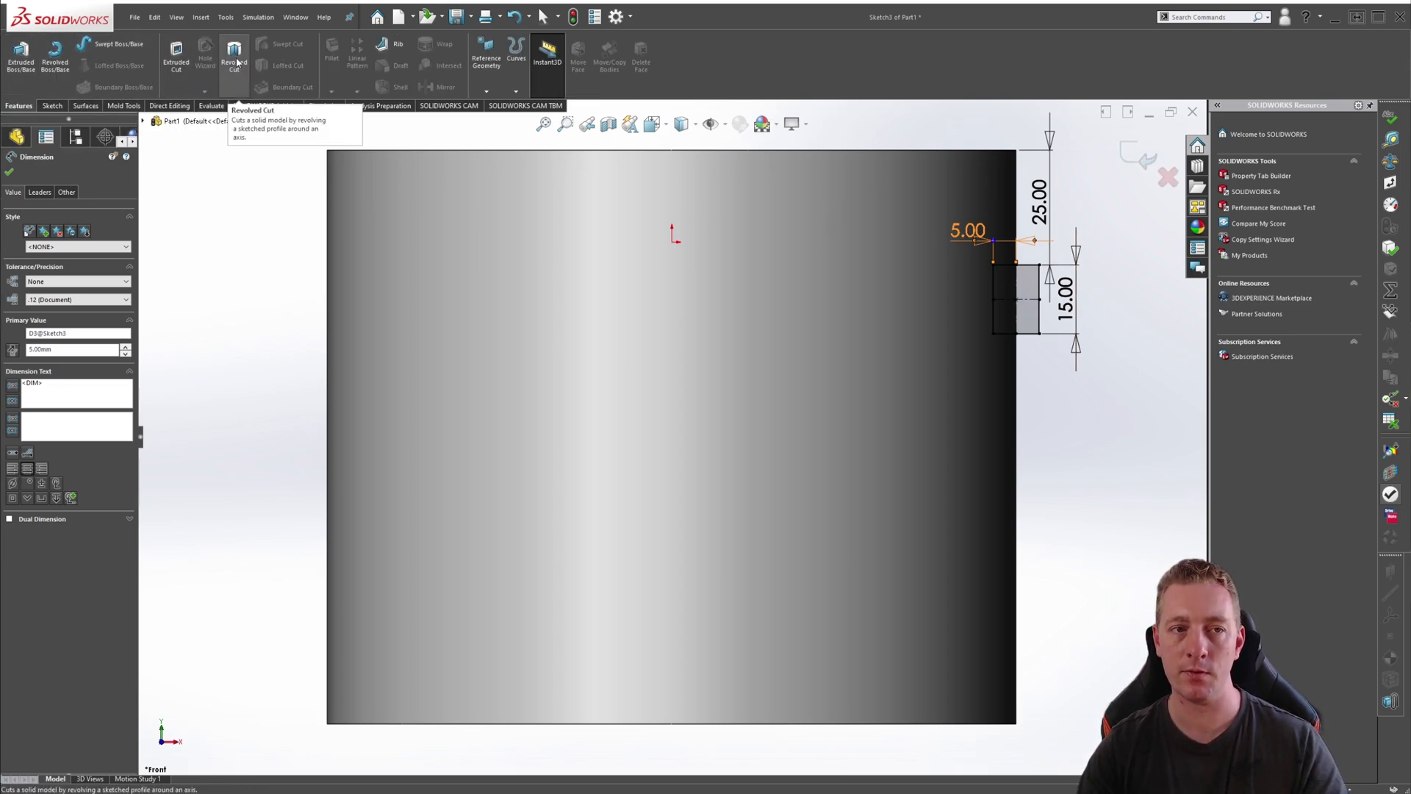
Start a 360° Revolved Cut from the groove rectangle sketch
left_click(233, 56)
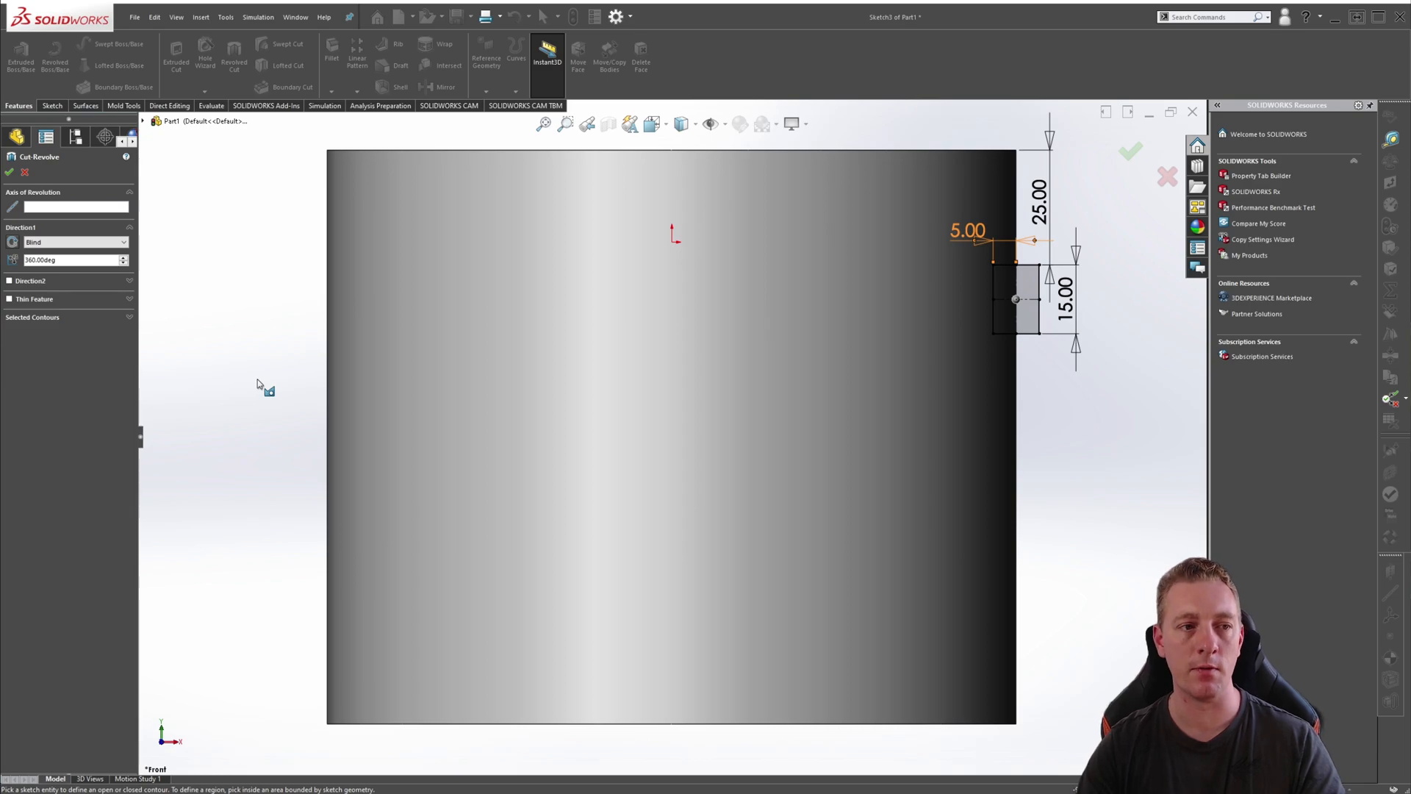
mouse_move(221, 339)
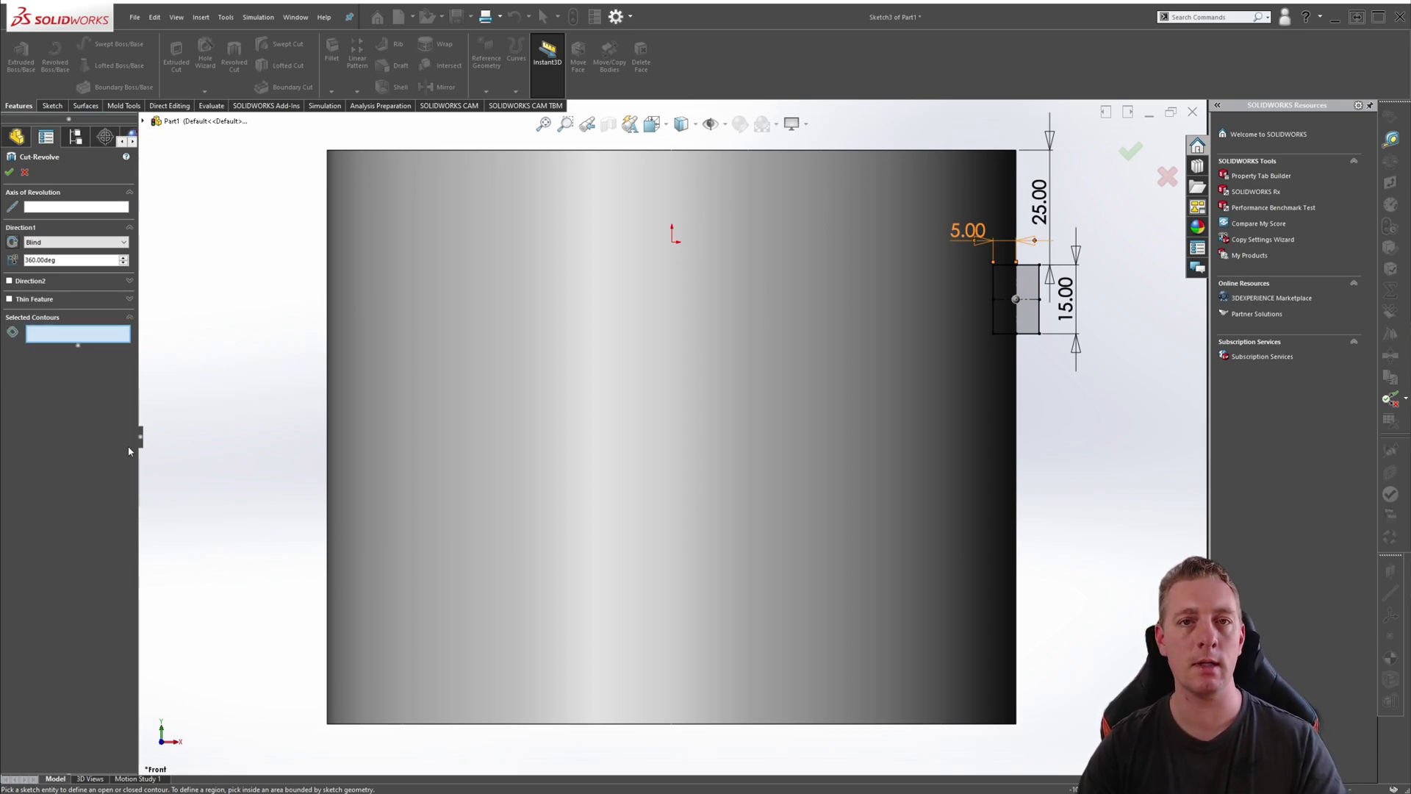
mouse_move(157, 453)
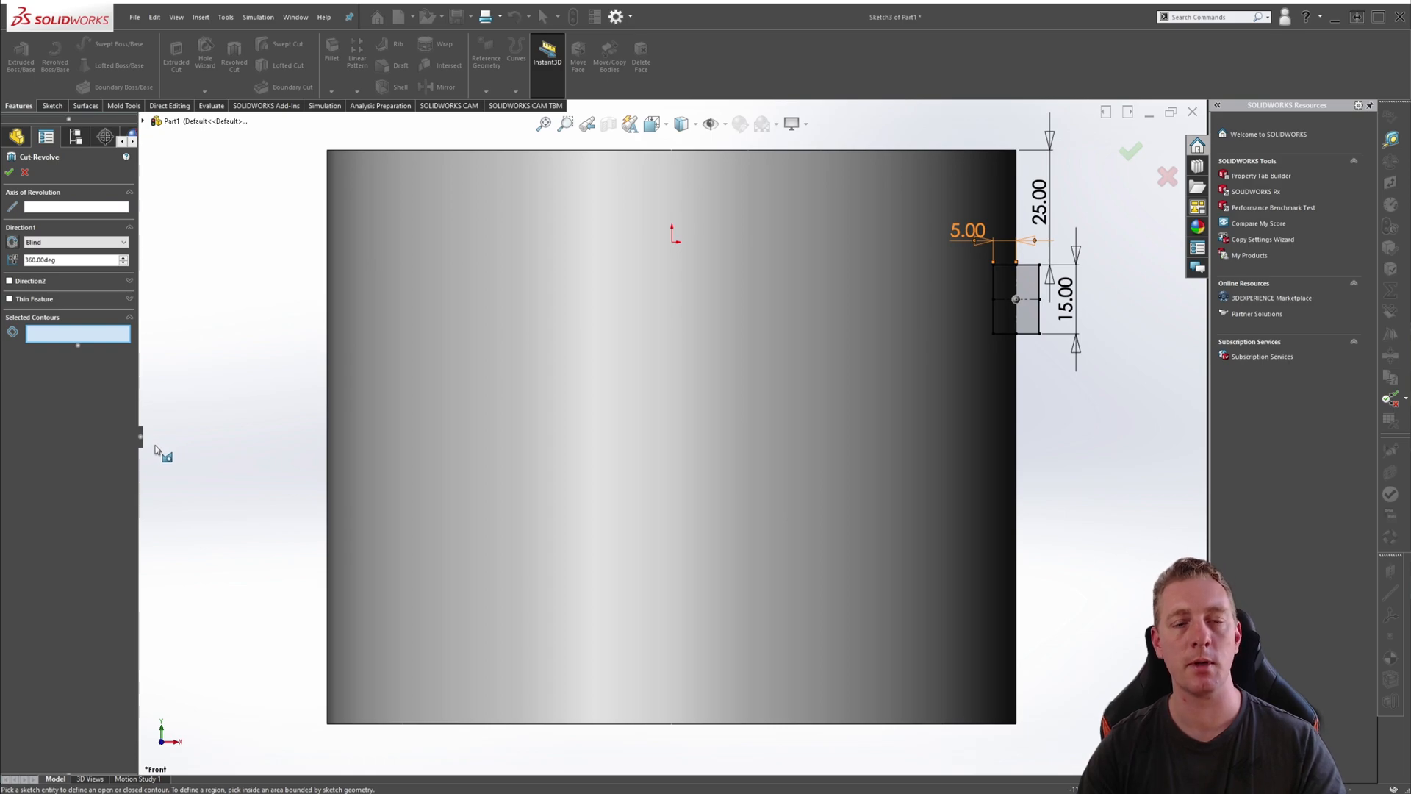
mouse_move(134, 447)
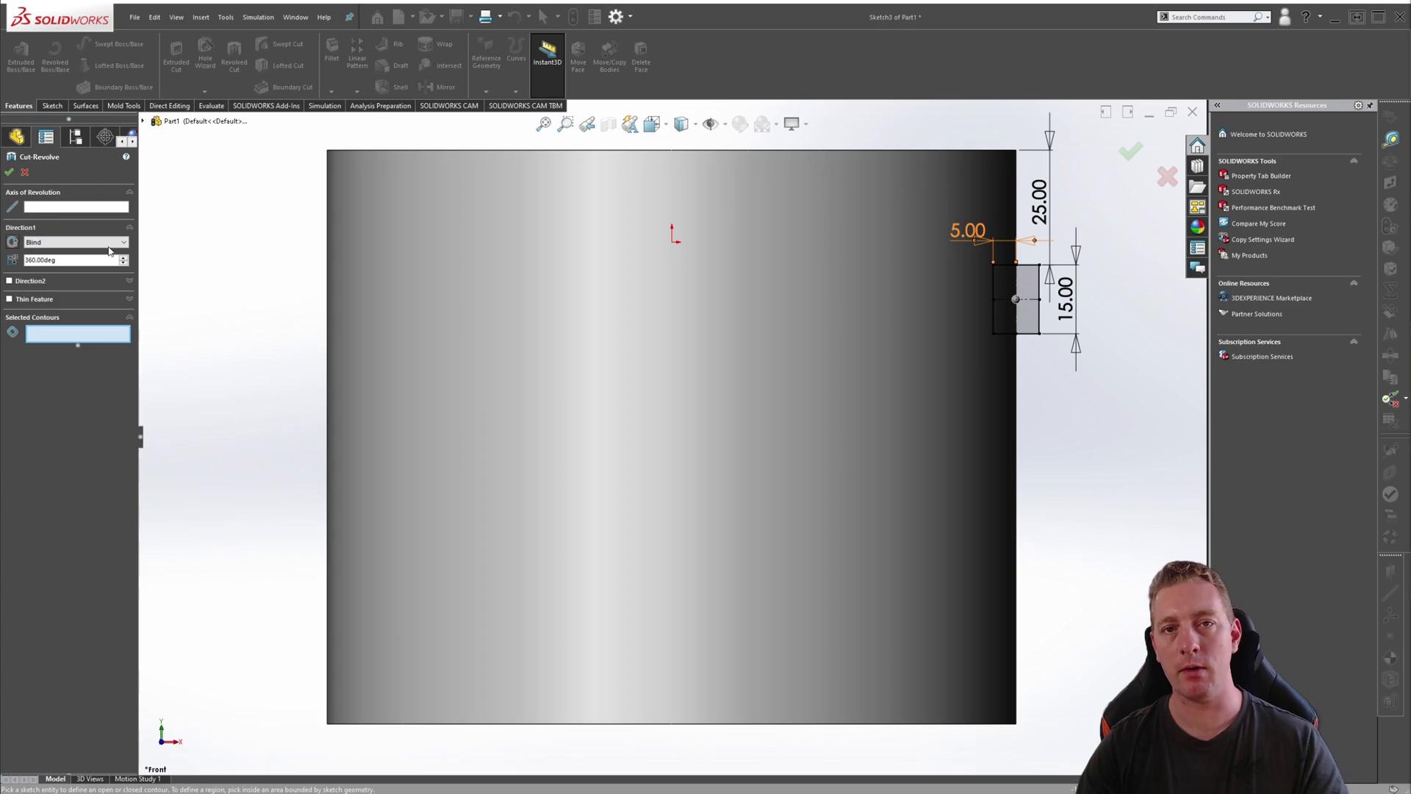
mouse_move(235, 311)
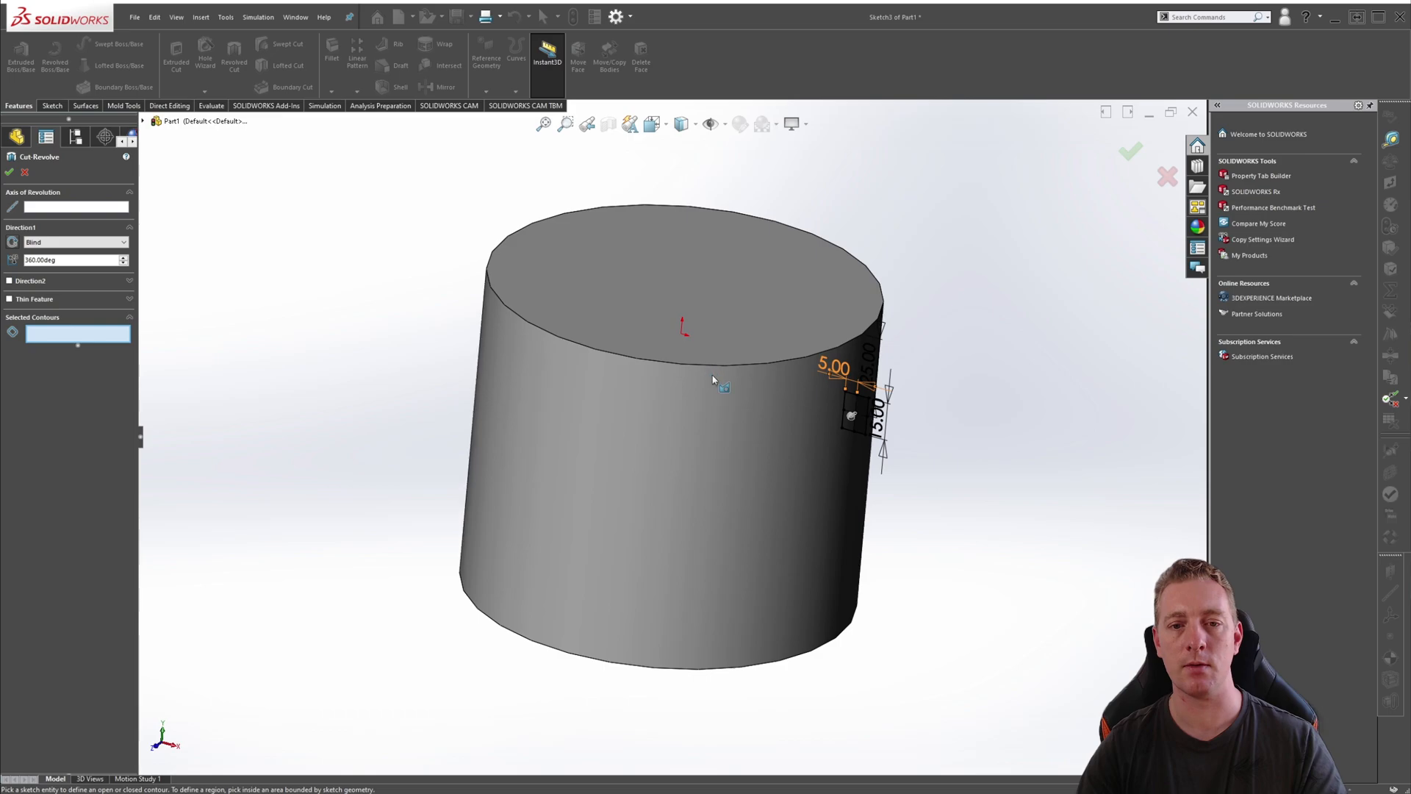
Reveal Sketch2 under Revolve1, use its centerline as the revolve axis, and confirm Cut-Revolve1 at 360°
left_click(144, 122)
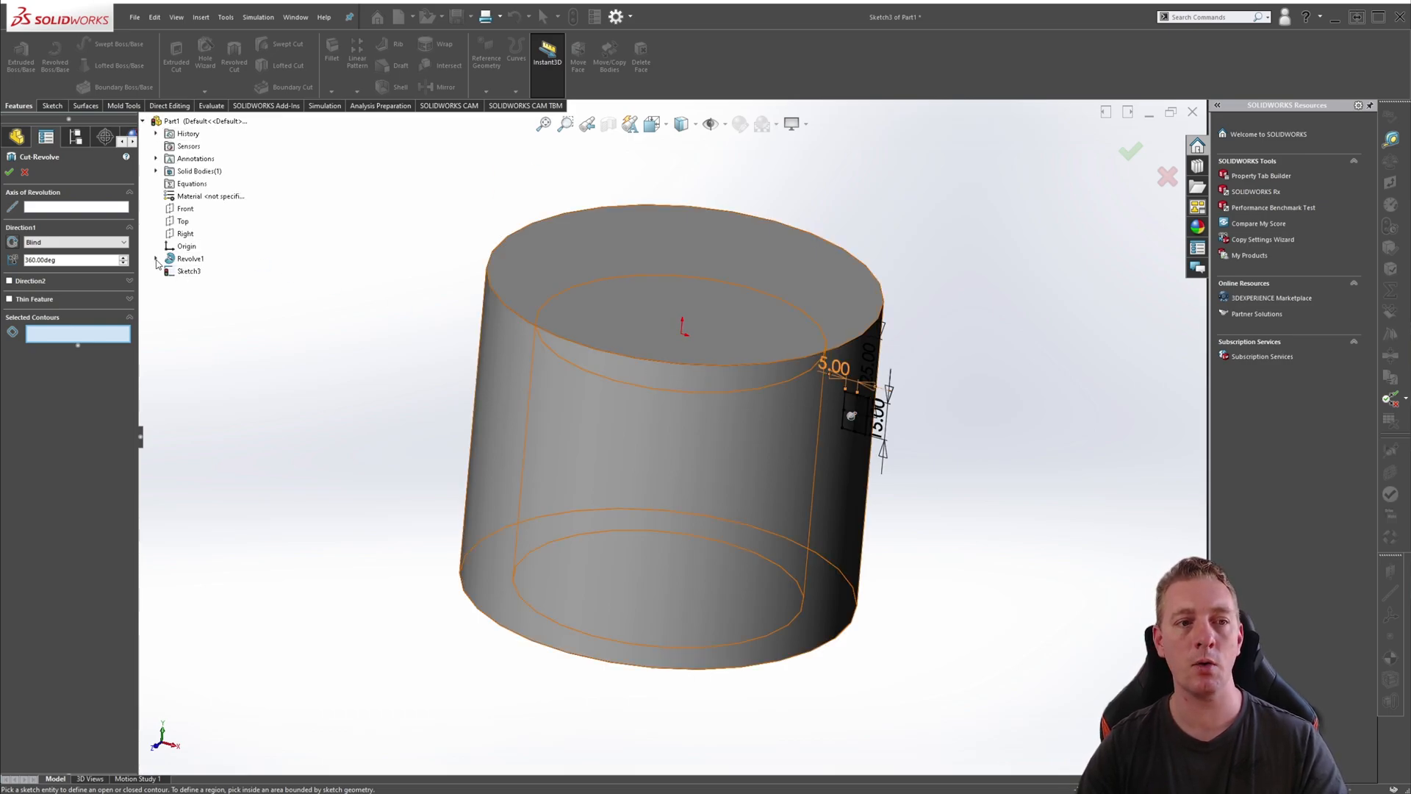
left_click(156, 259)
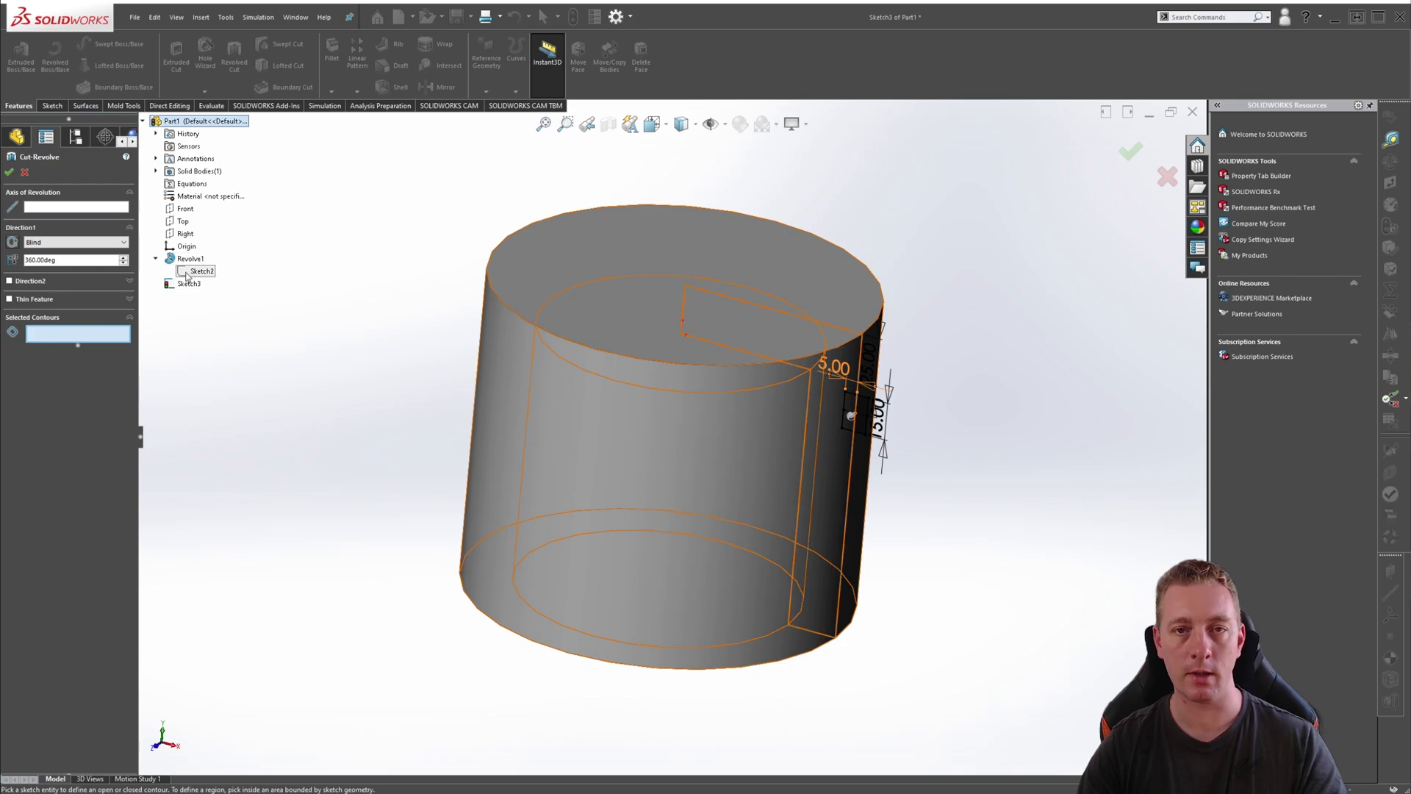
right_click(199, 270)
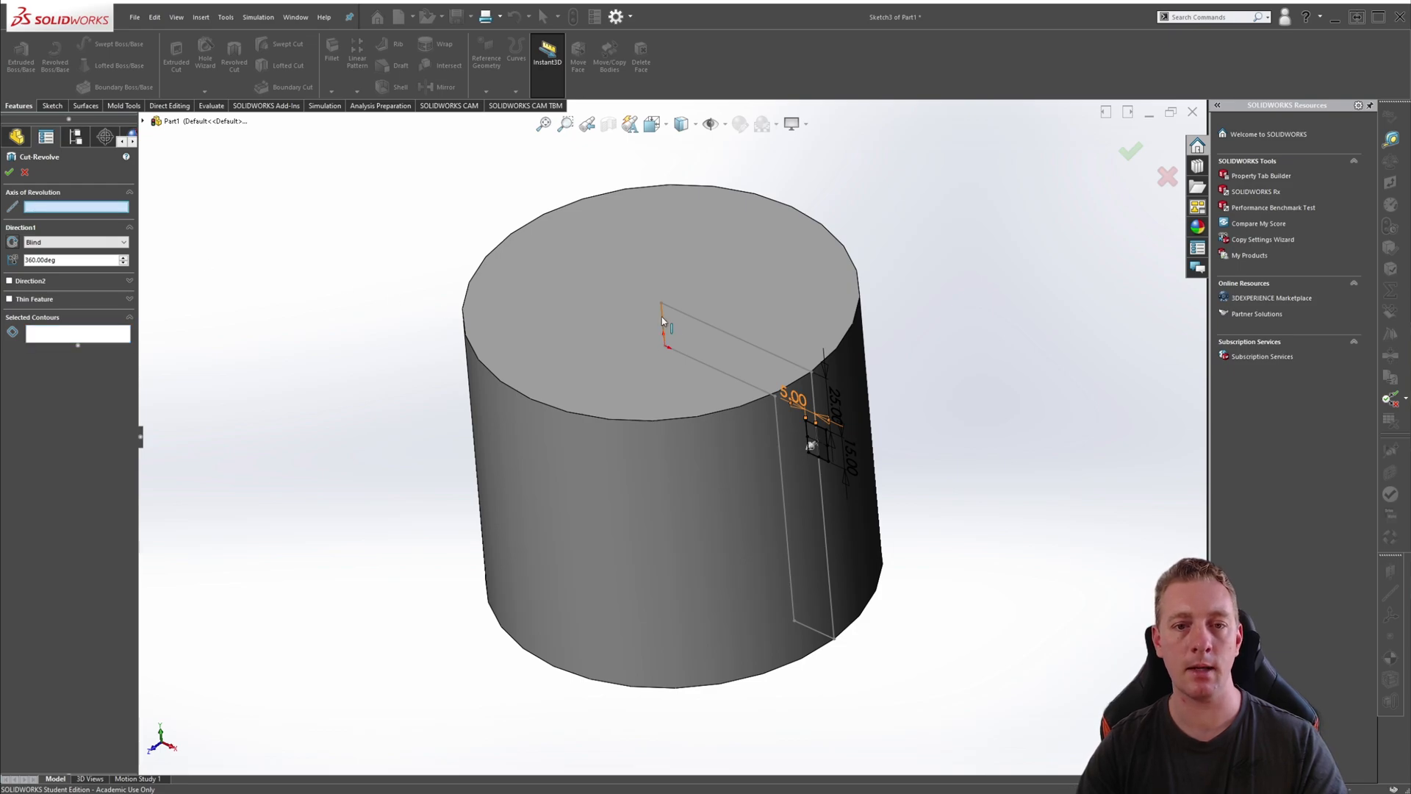
left_click(666, 323)
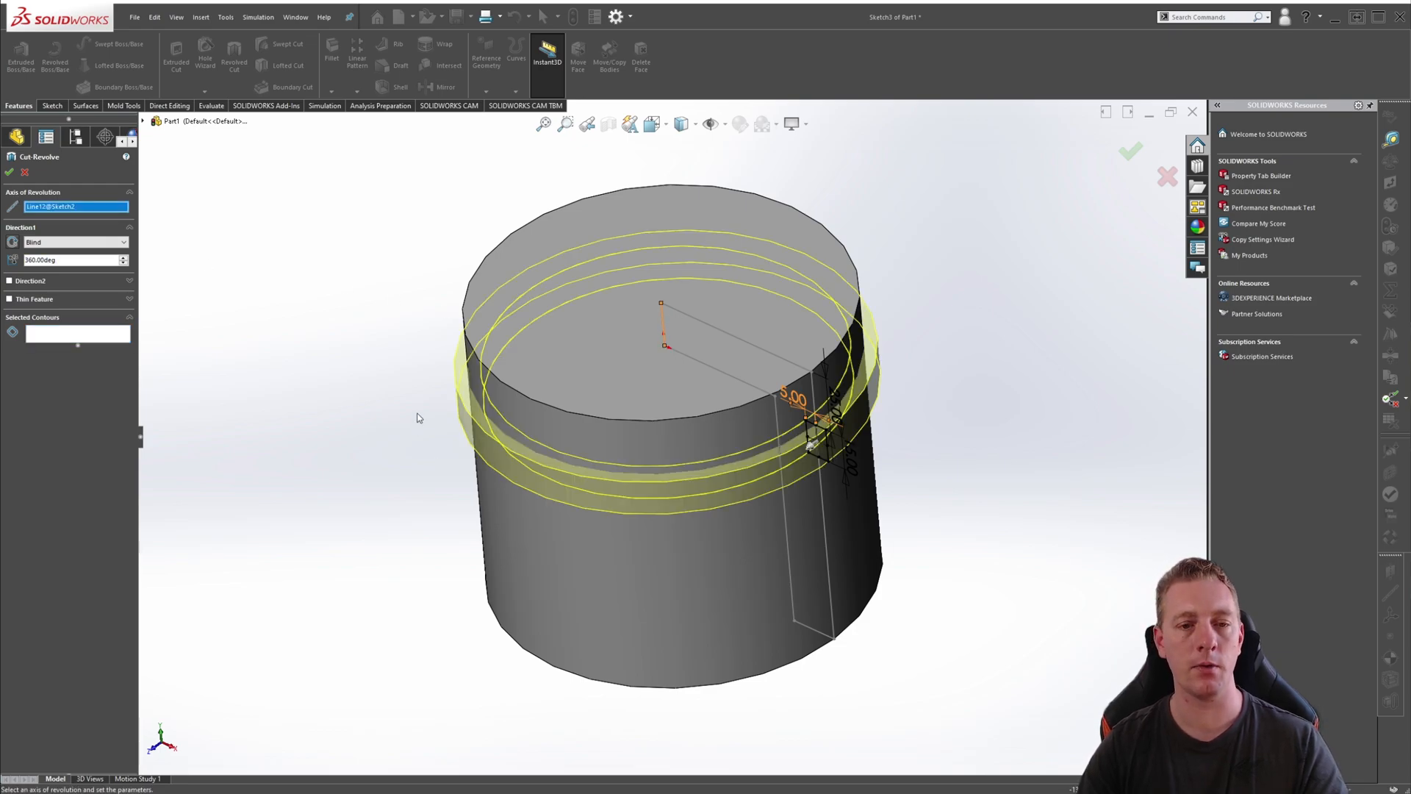
mouse_move(352, 386)
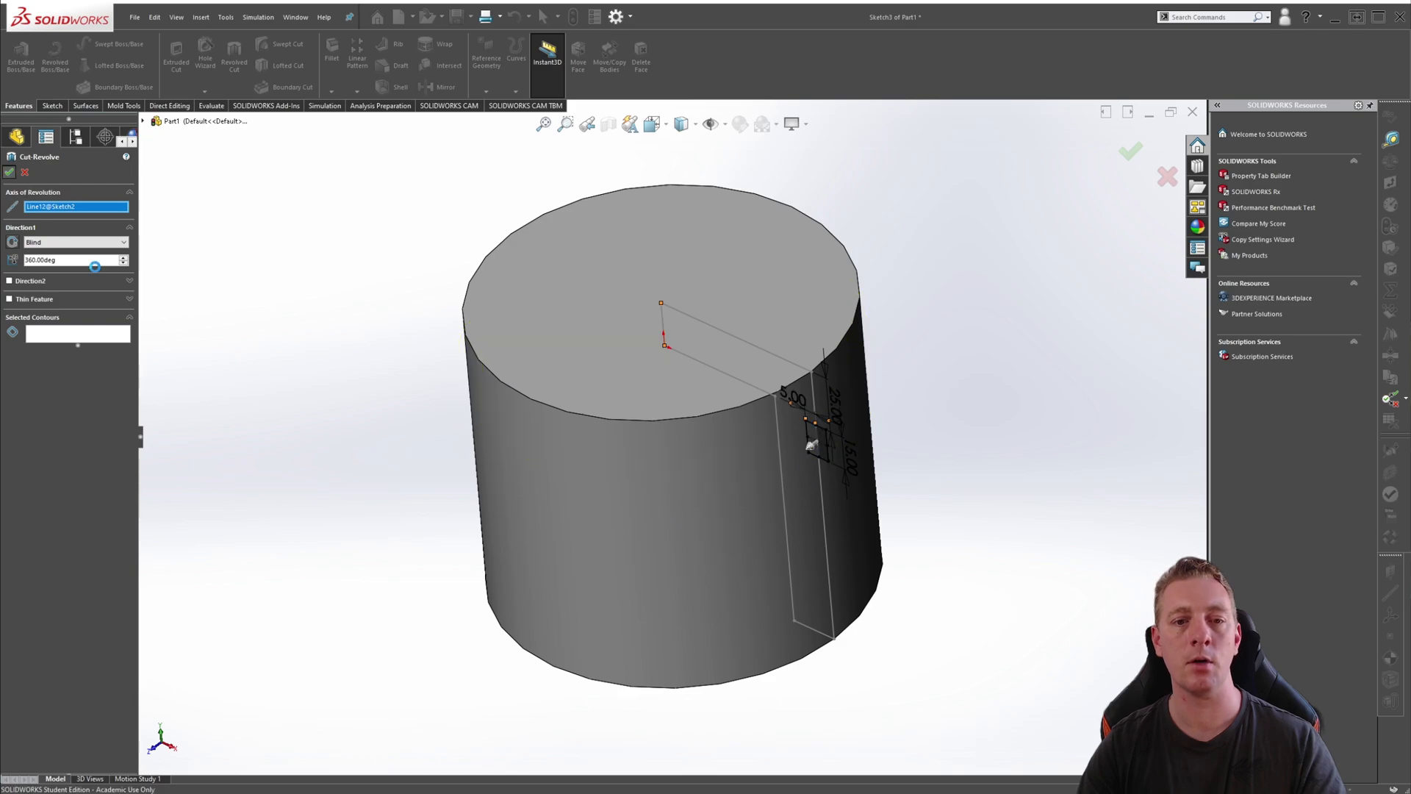
left_click(1130, 151)
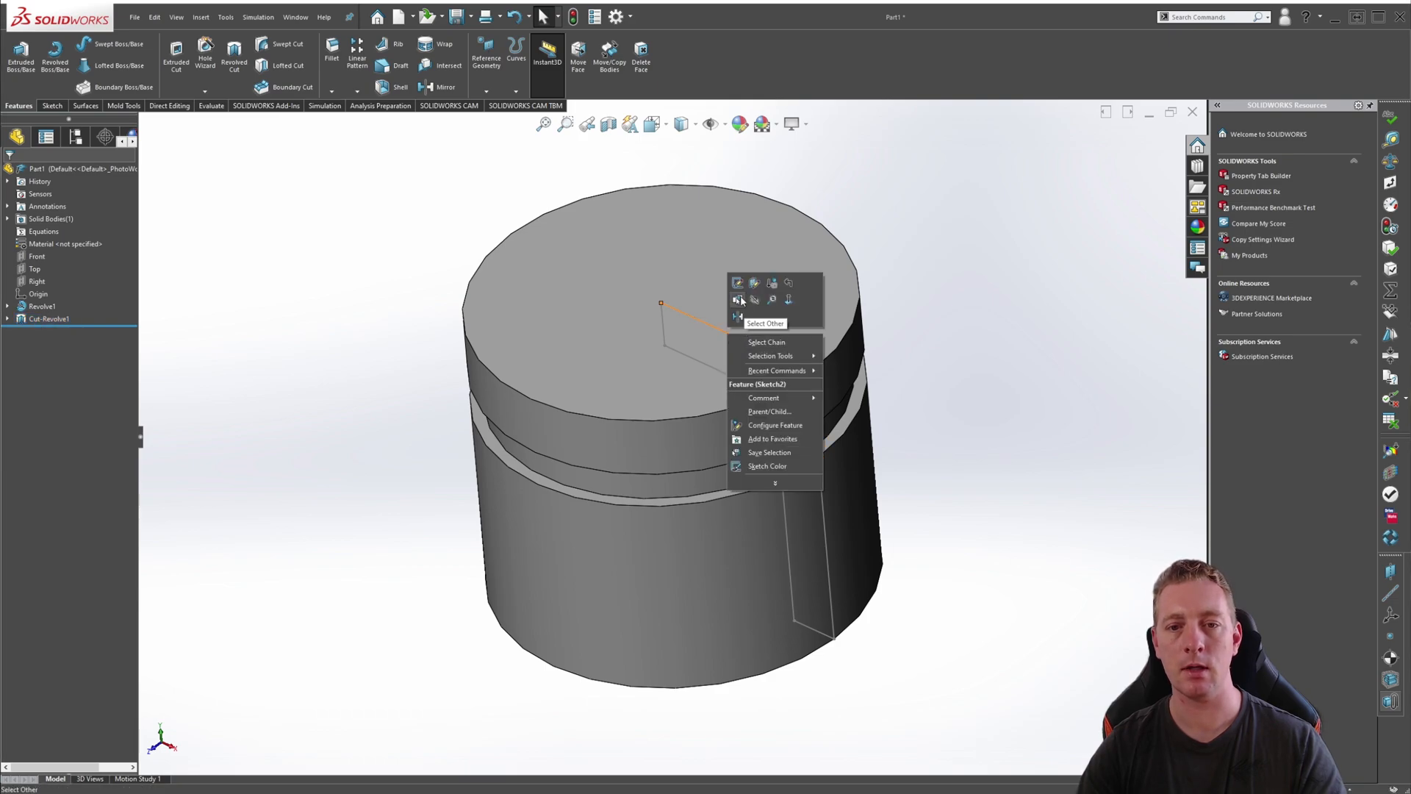
Hide the leftover Sketch2 centerline and return to the isometric view (Ctrl+7)
left_click(941, 419)
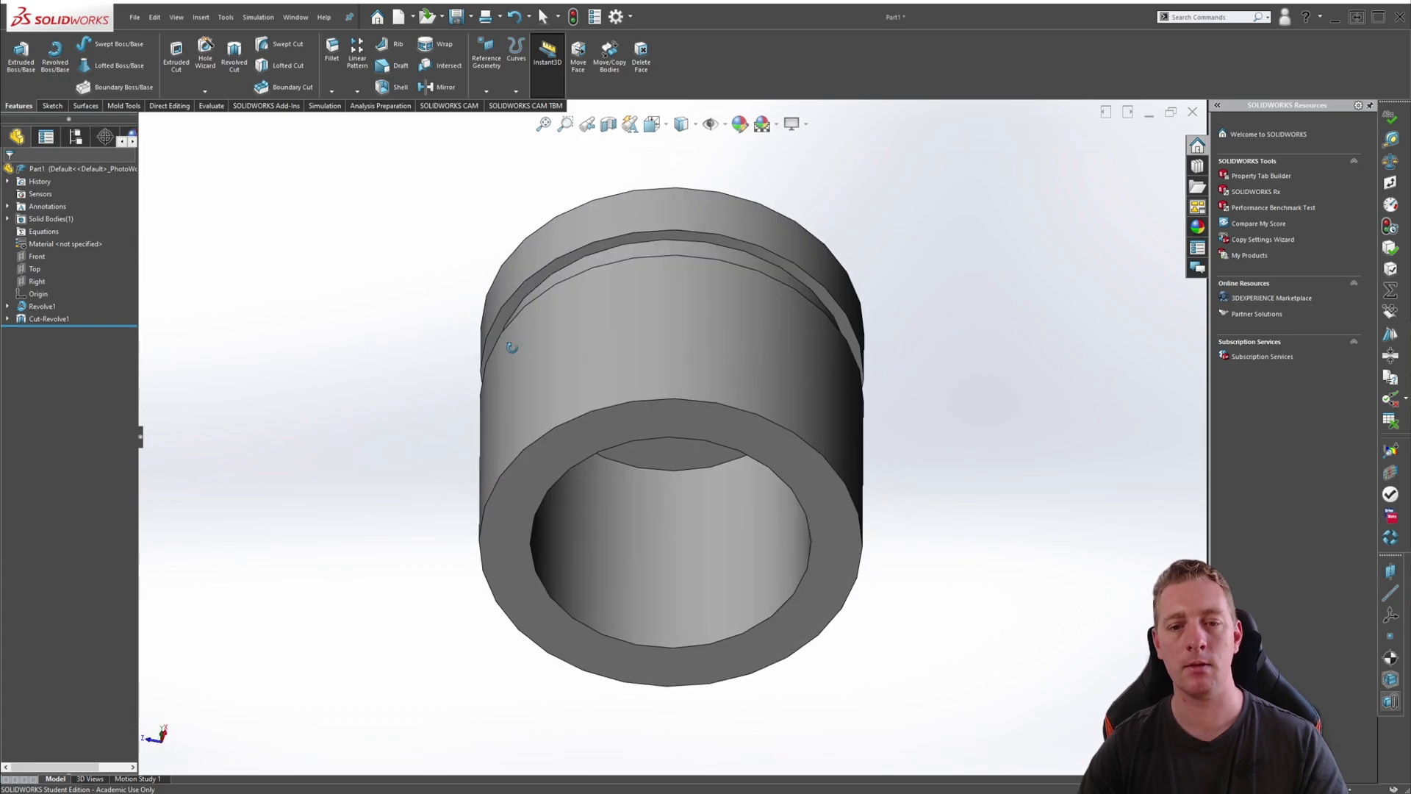
key("Ctrl+7")
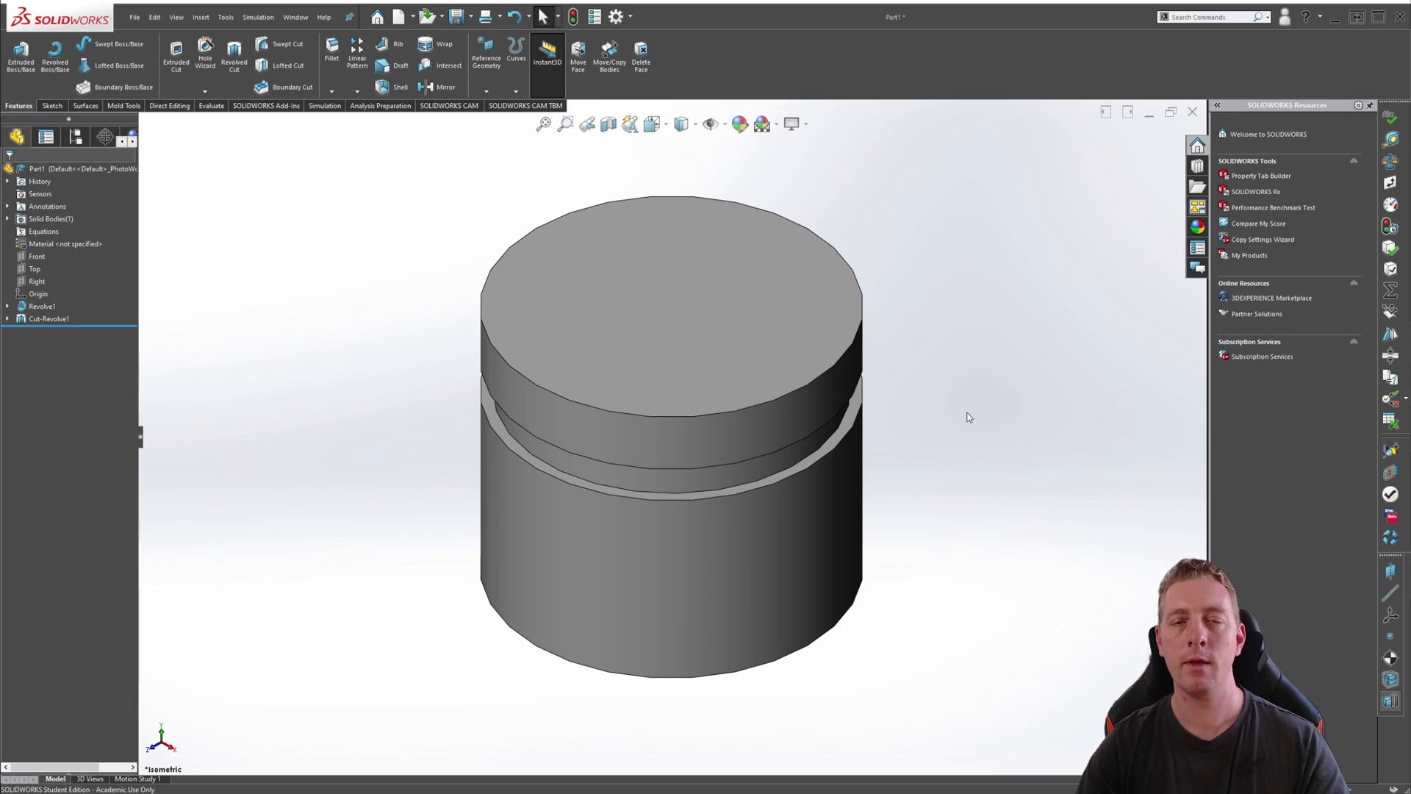
mouse_move(900, 338)
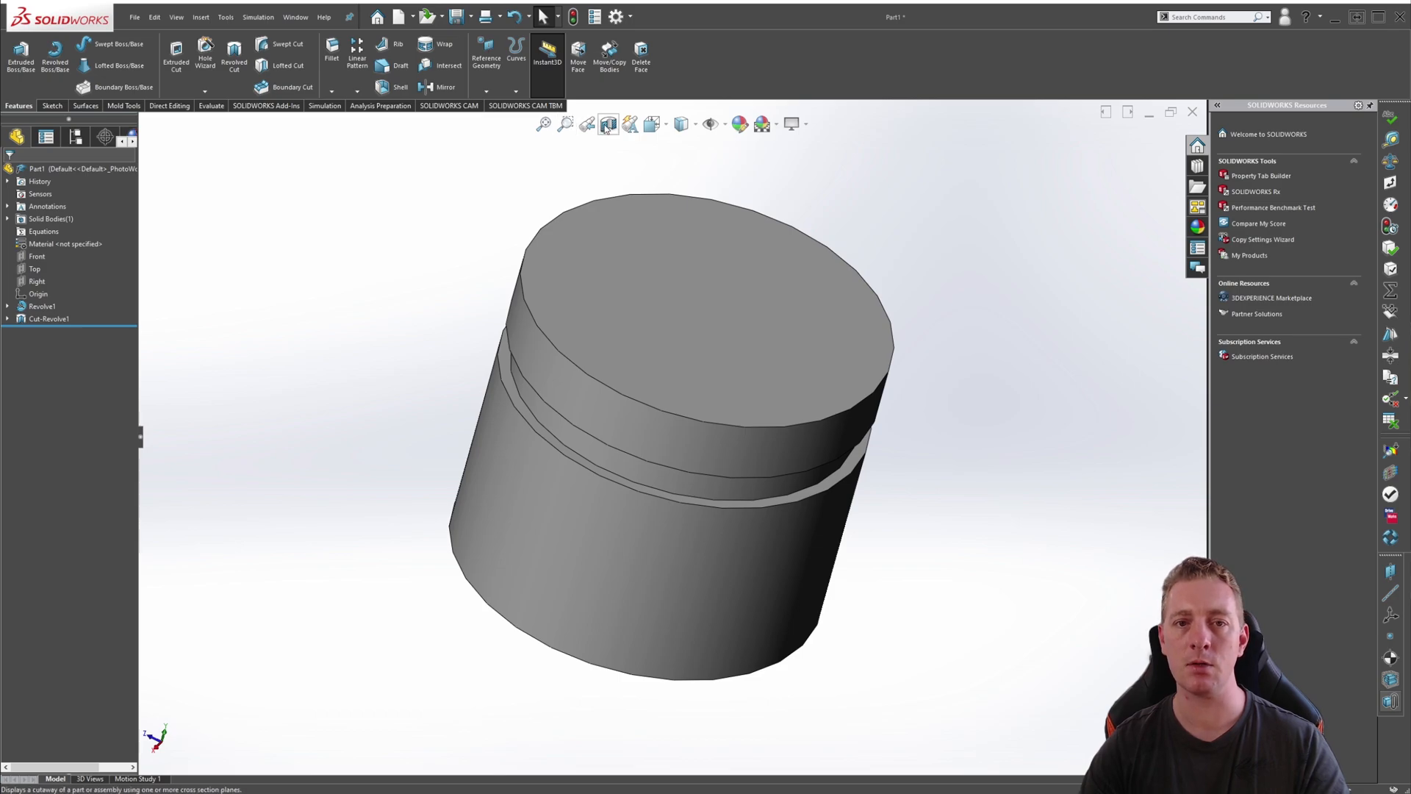
mouse_move(609, 123)
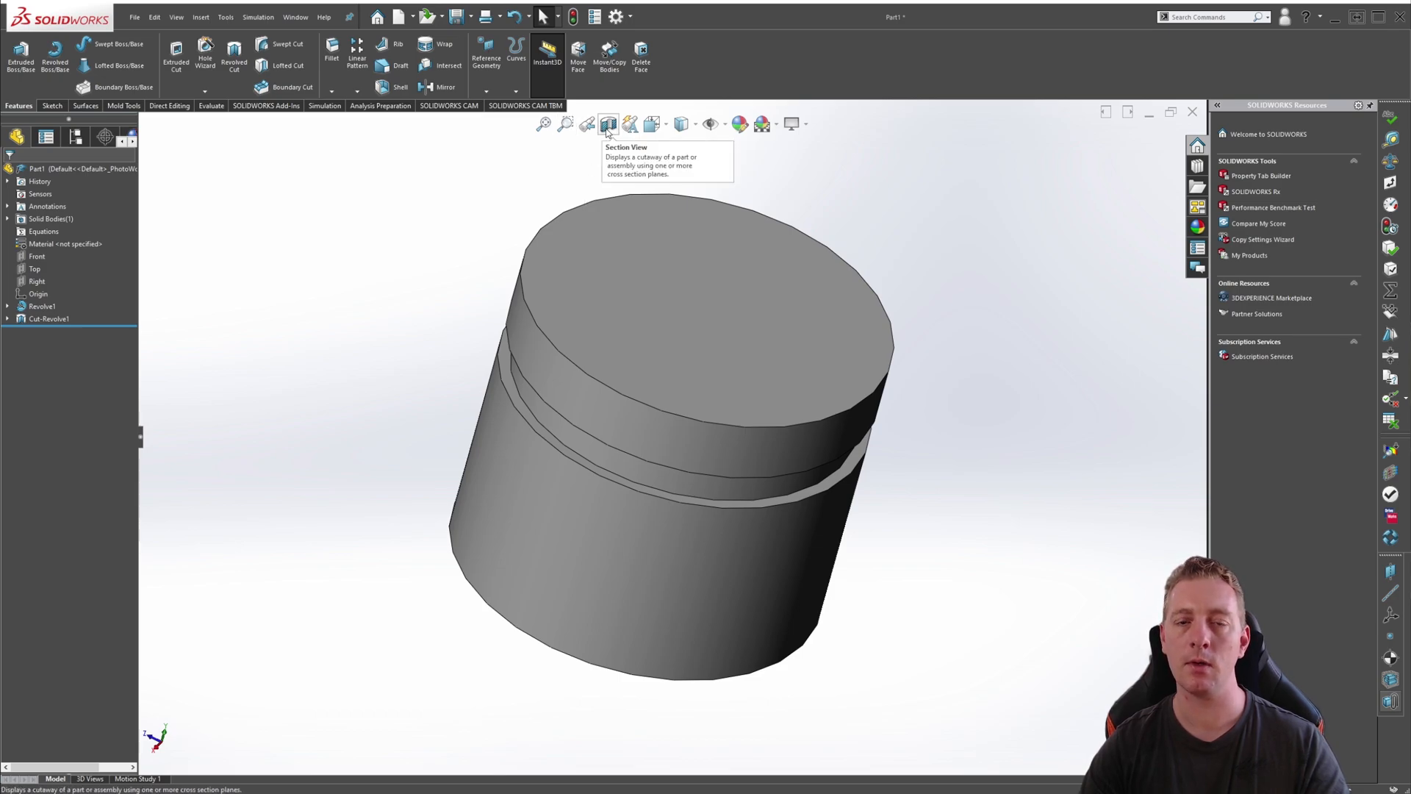
Start a Section View, trying the Right plane before settling on the Front plane
left_click(608, 123)
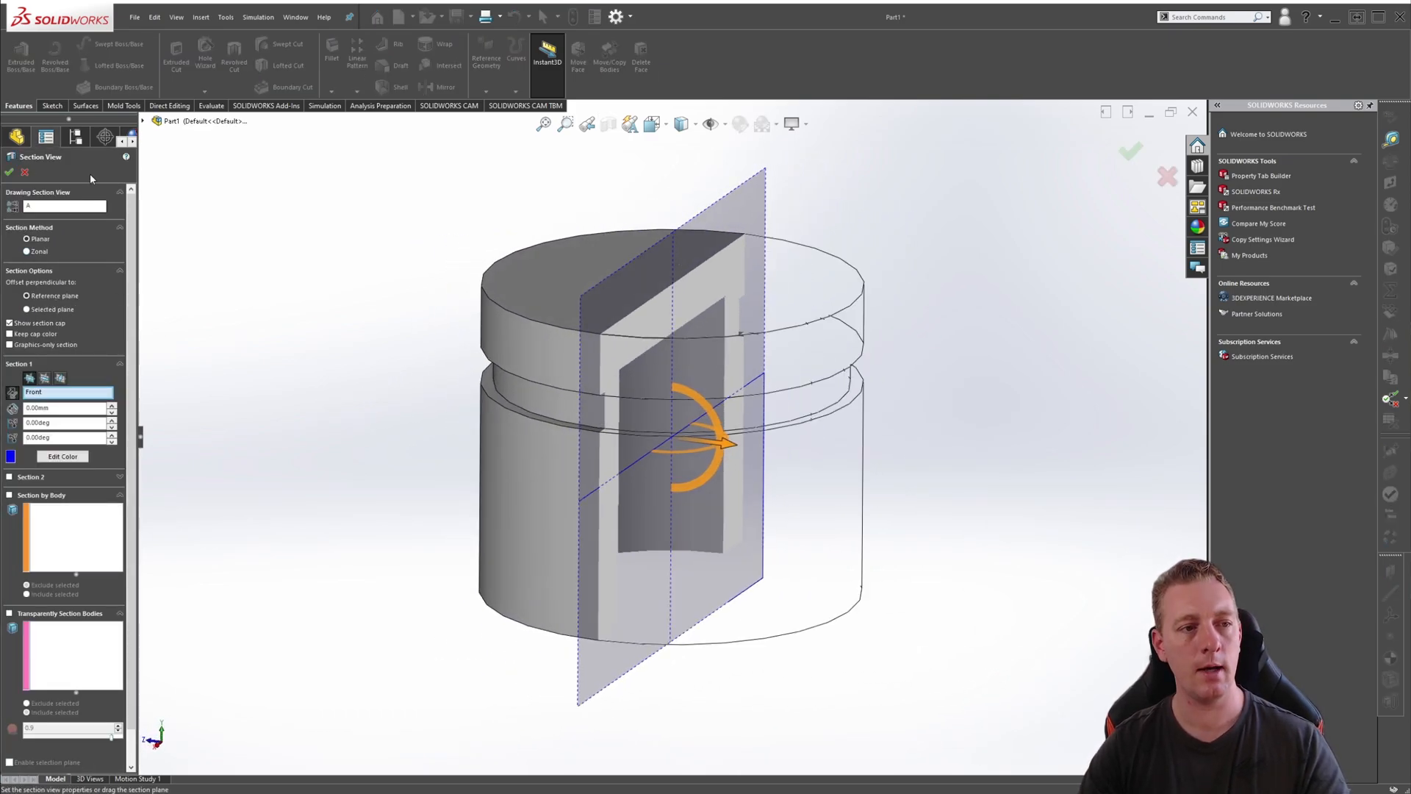
left_click(27, 295)
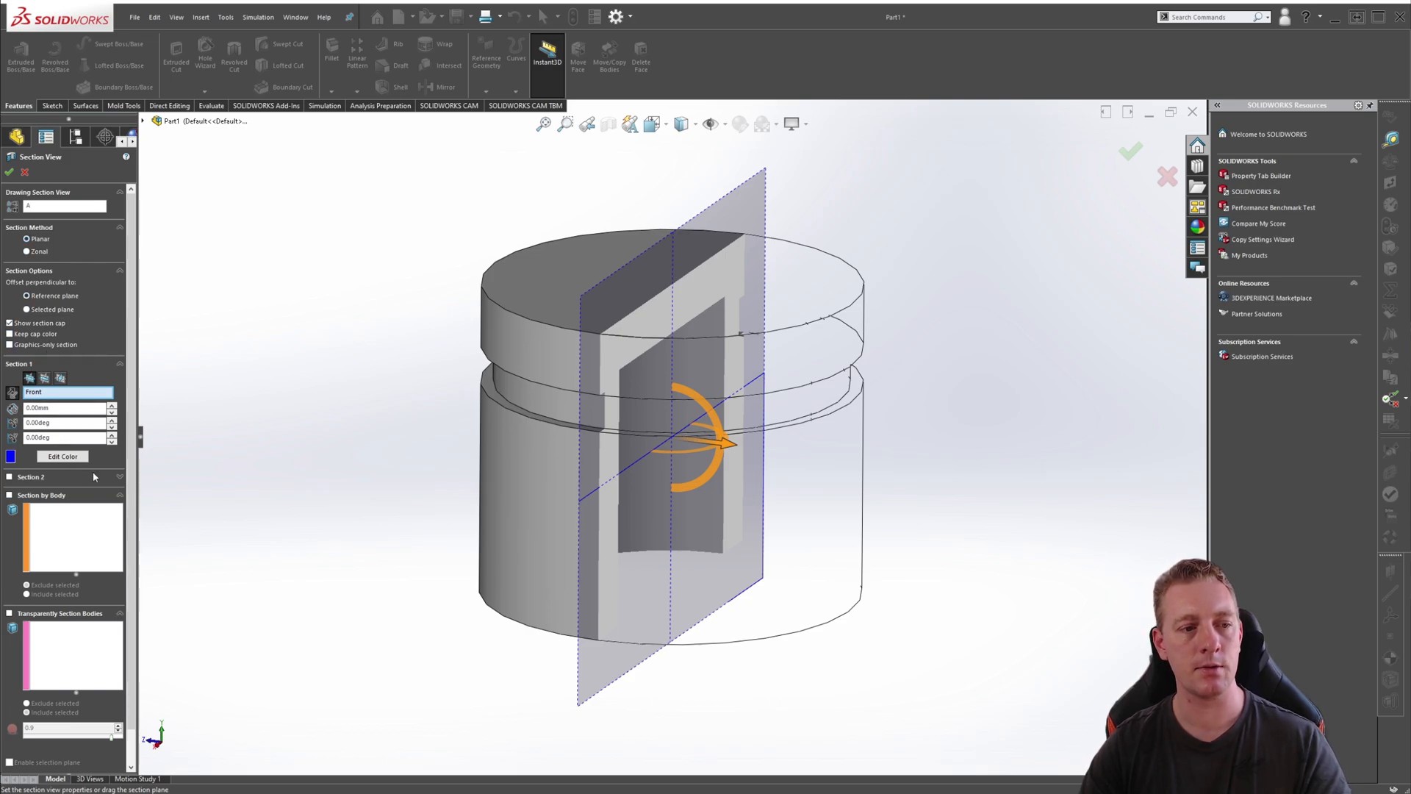
left_click(45, 378)
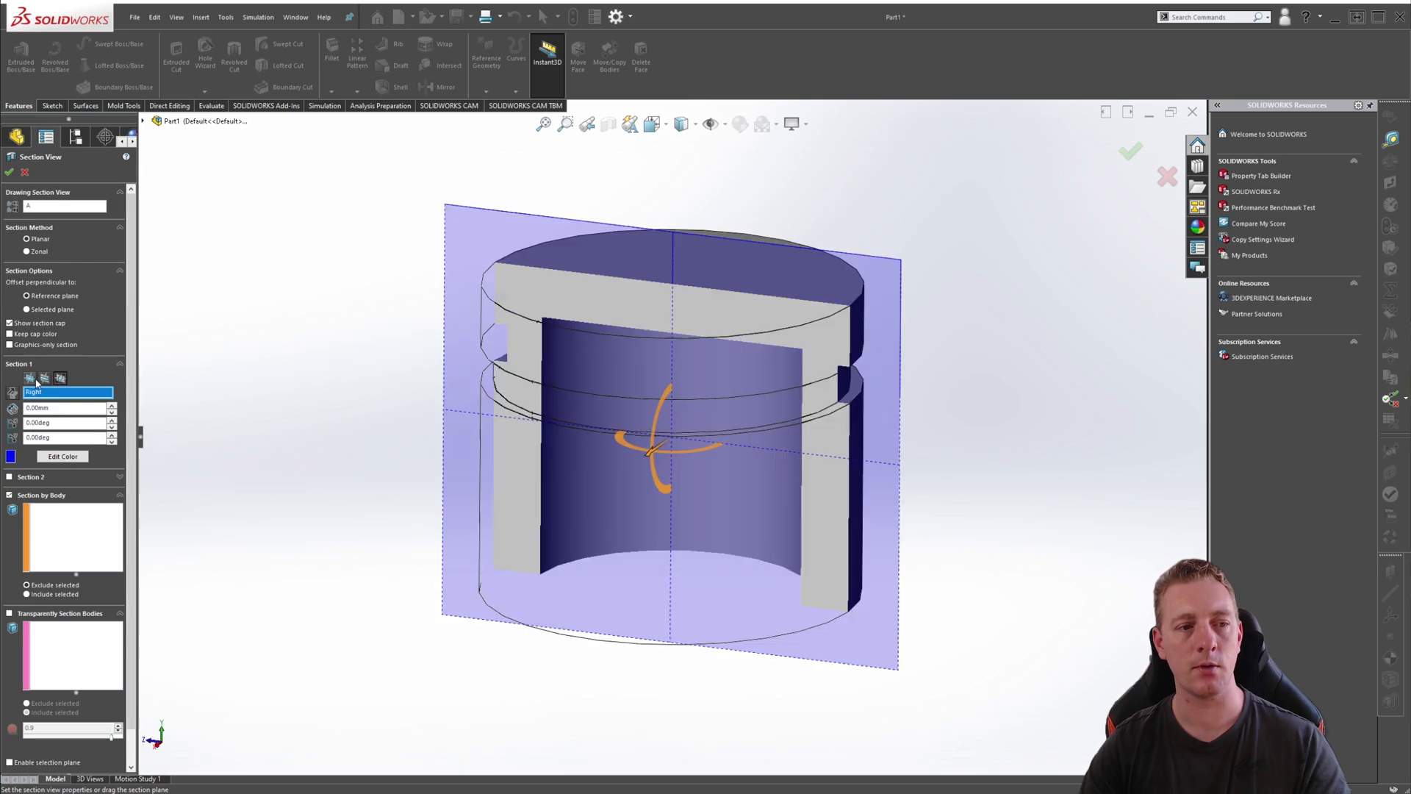
left_click(63, 390)
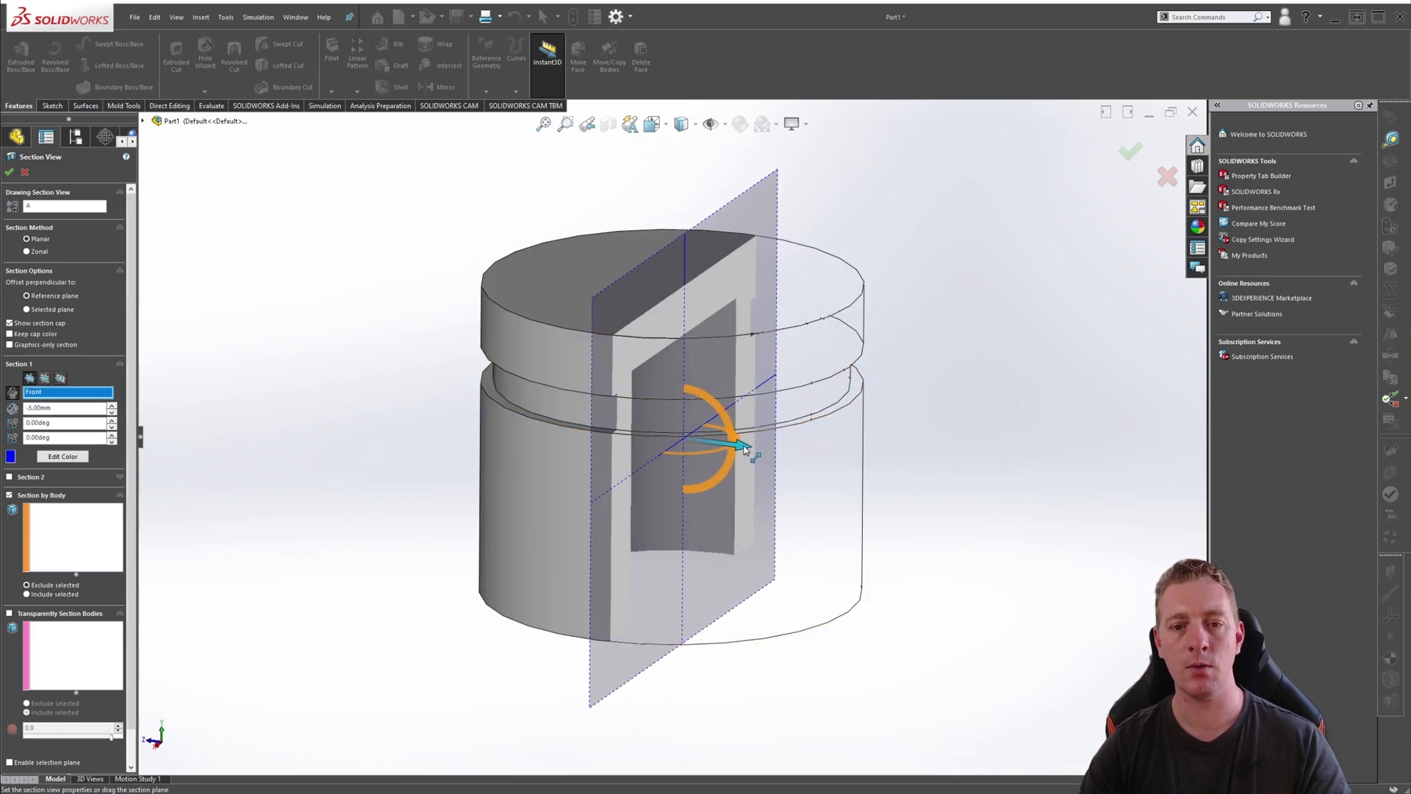
Offset and tilt the section plane through the part, then accept the angled cutaway
left_click_drag(738, 447, 783, 450)
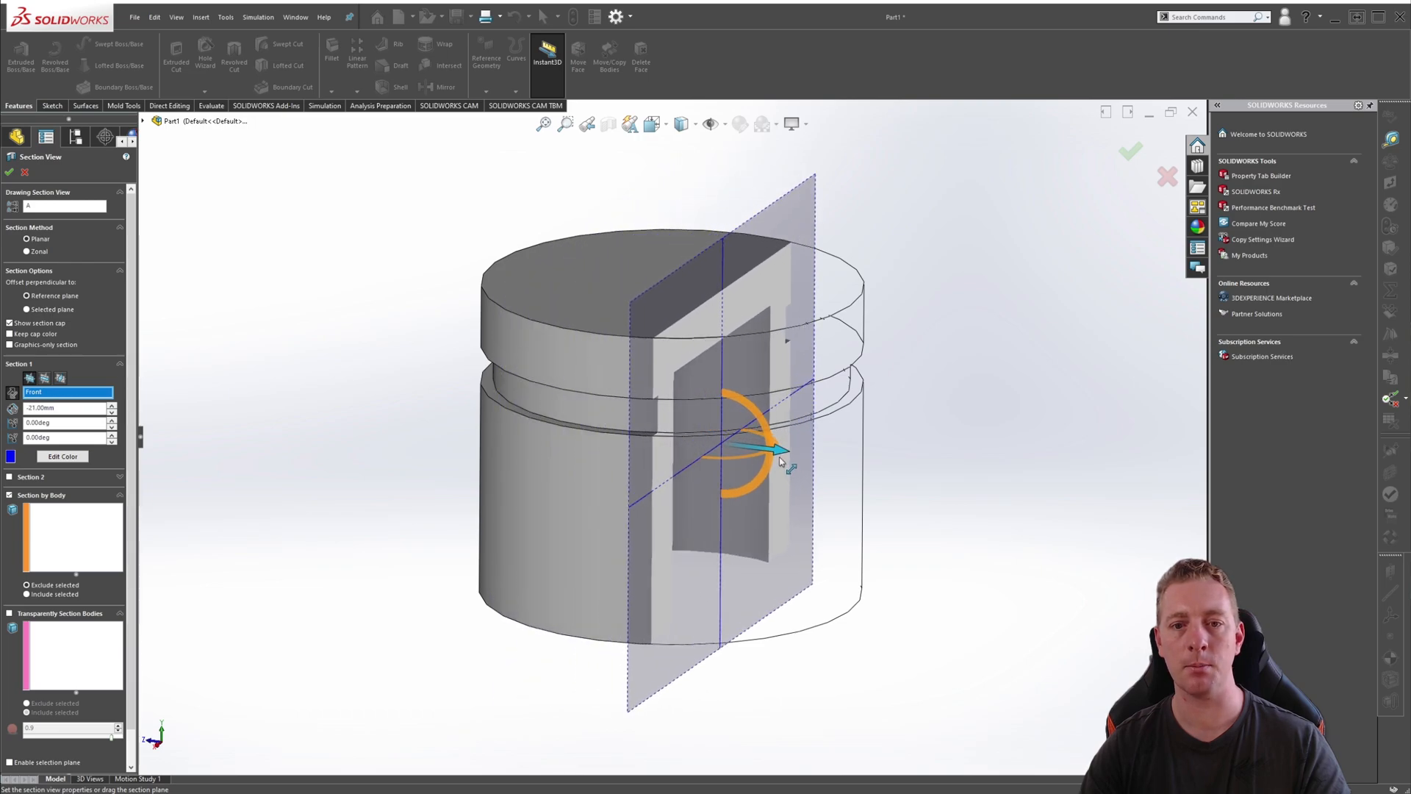
left_click_drag(779, 450, 697, 459)
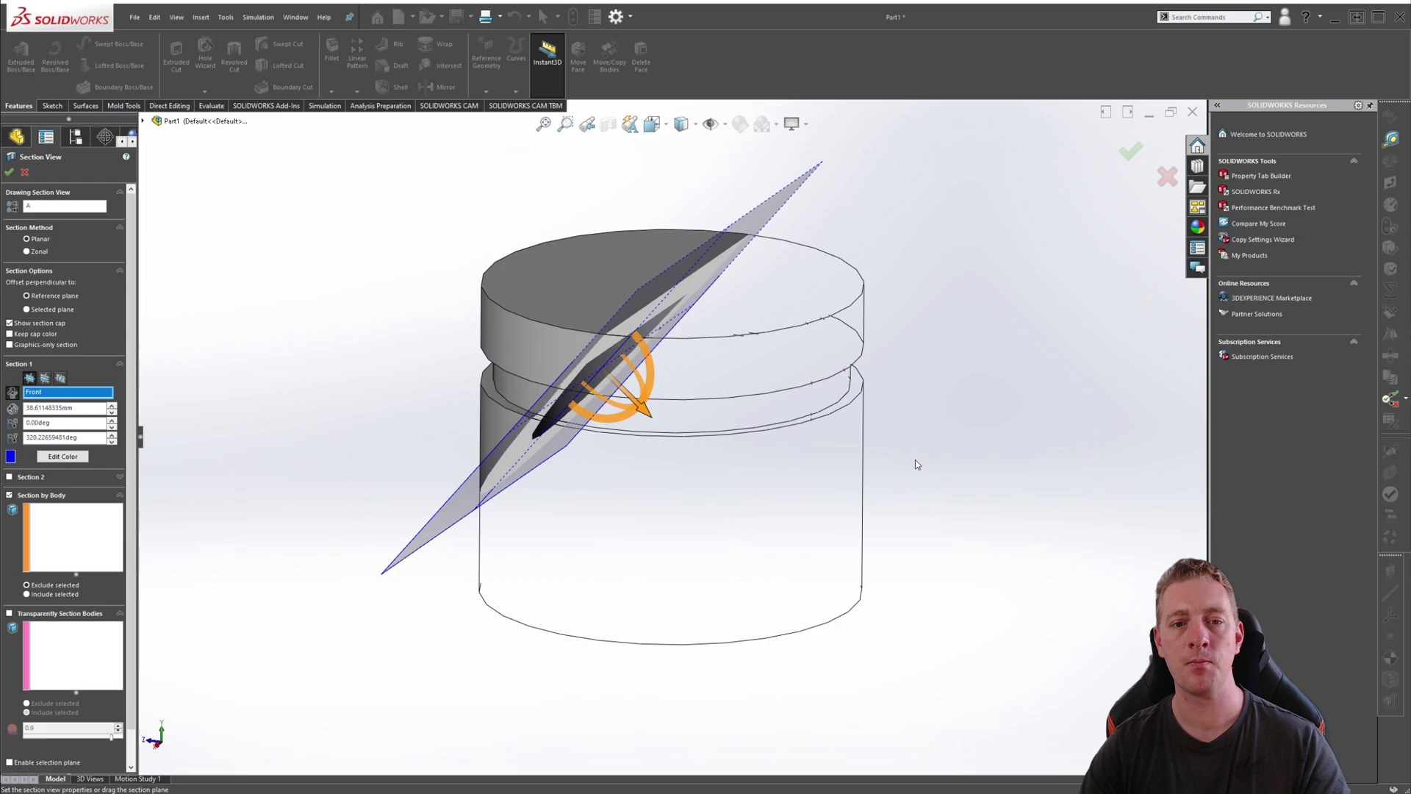
left_click(1130, 150)
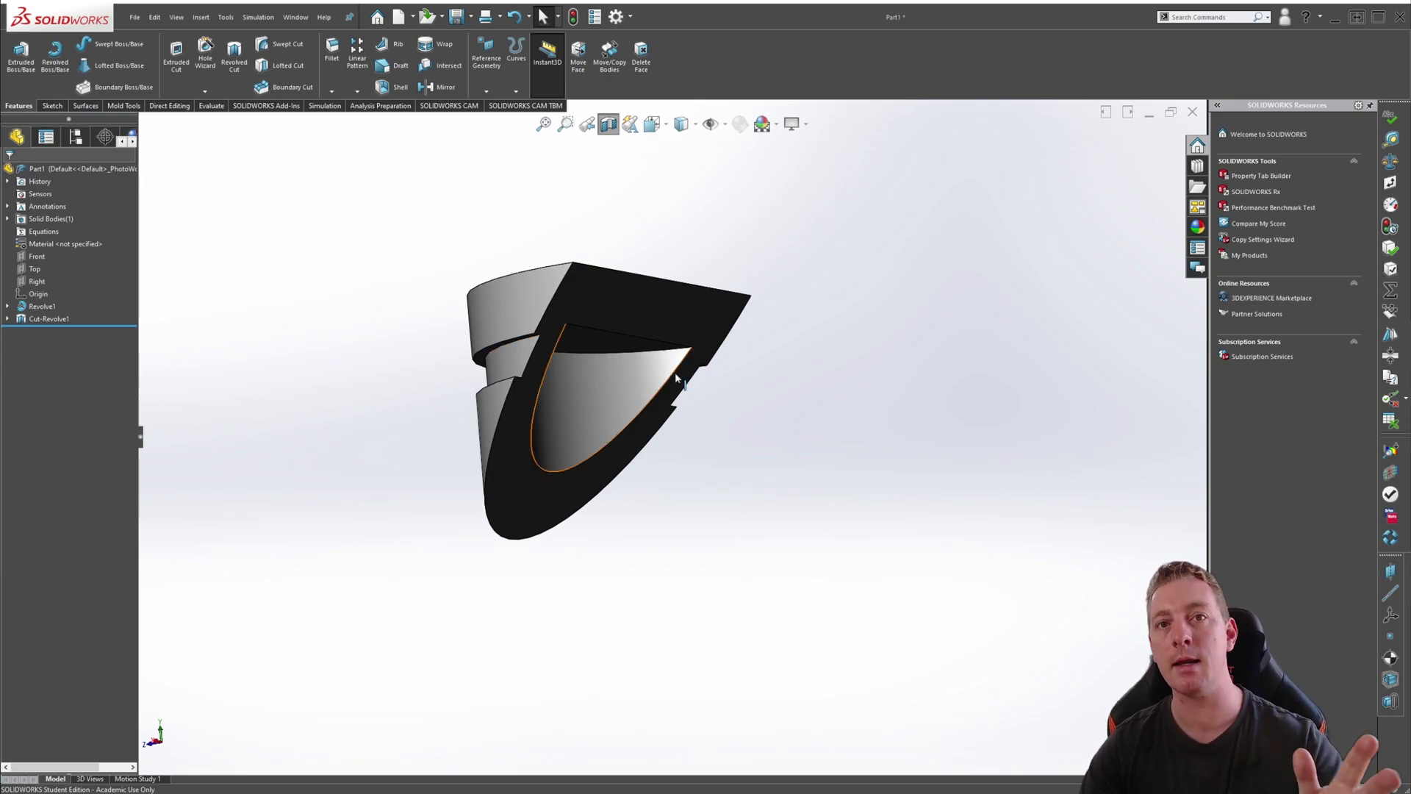
left_click_drag(674, 377, 648, 386)
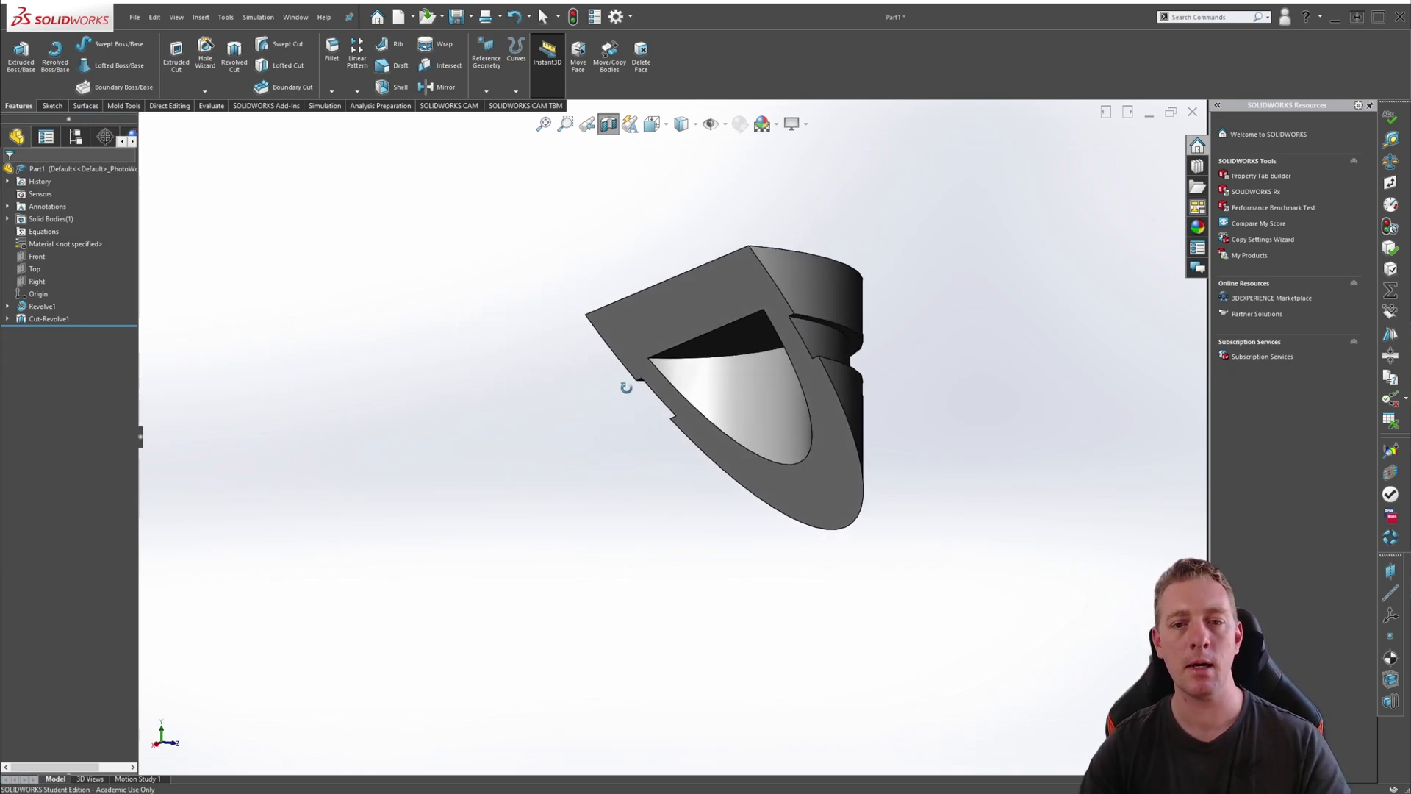
mouse_move(704, 380)
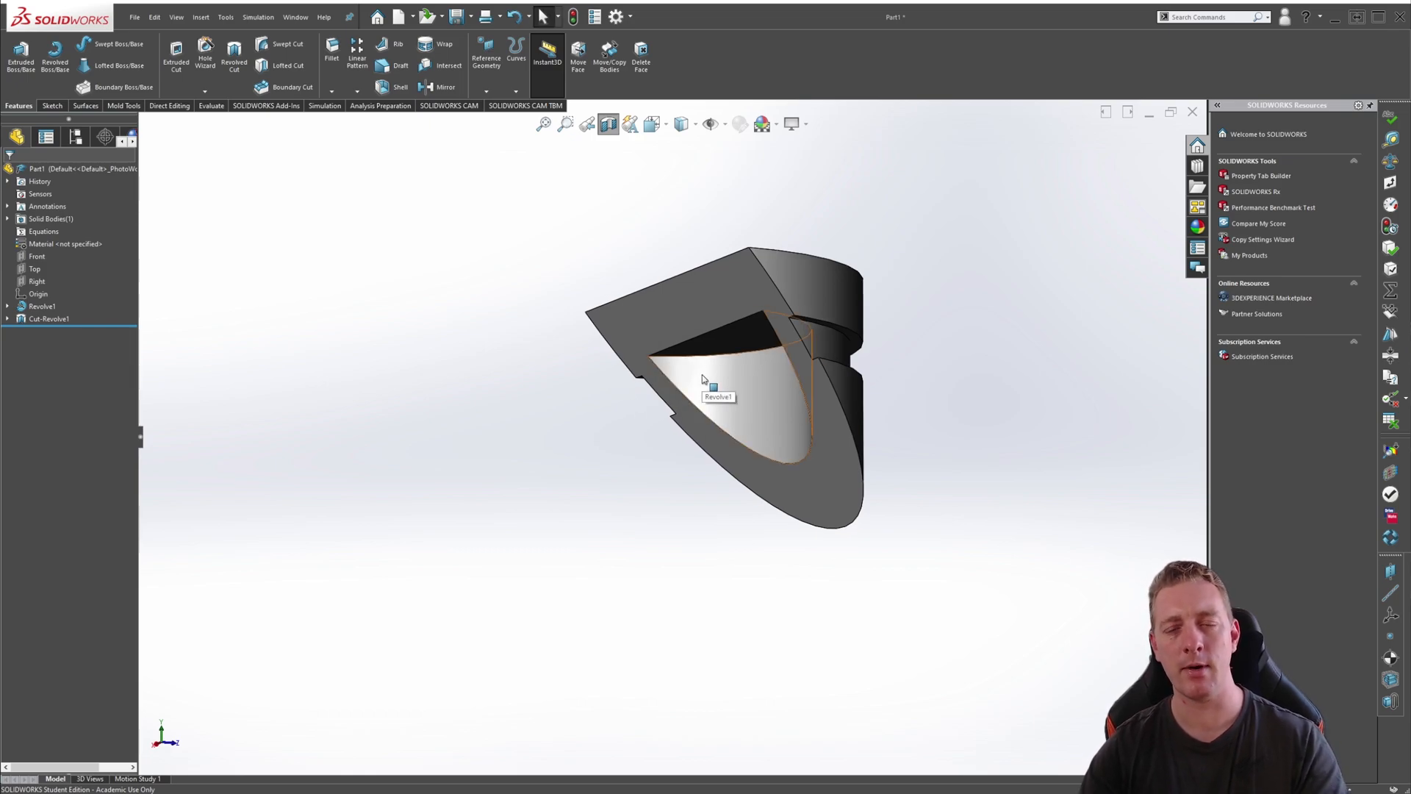
mouse_move(727, 226)
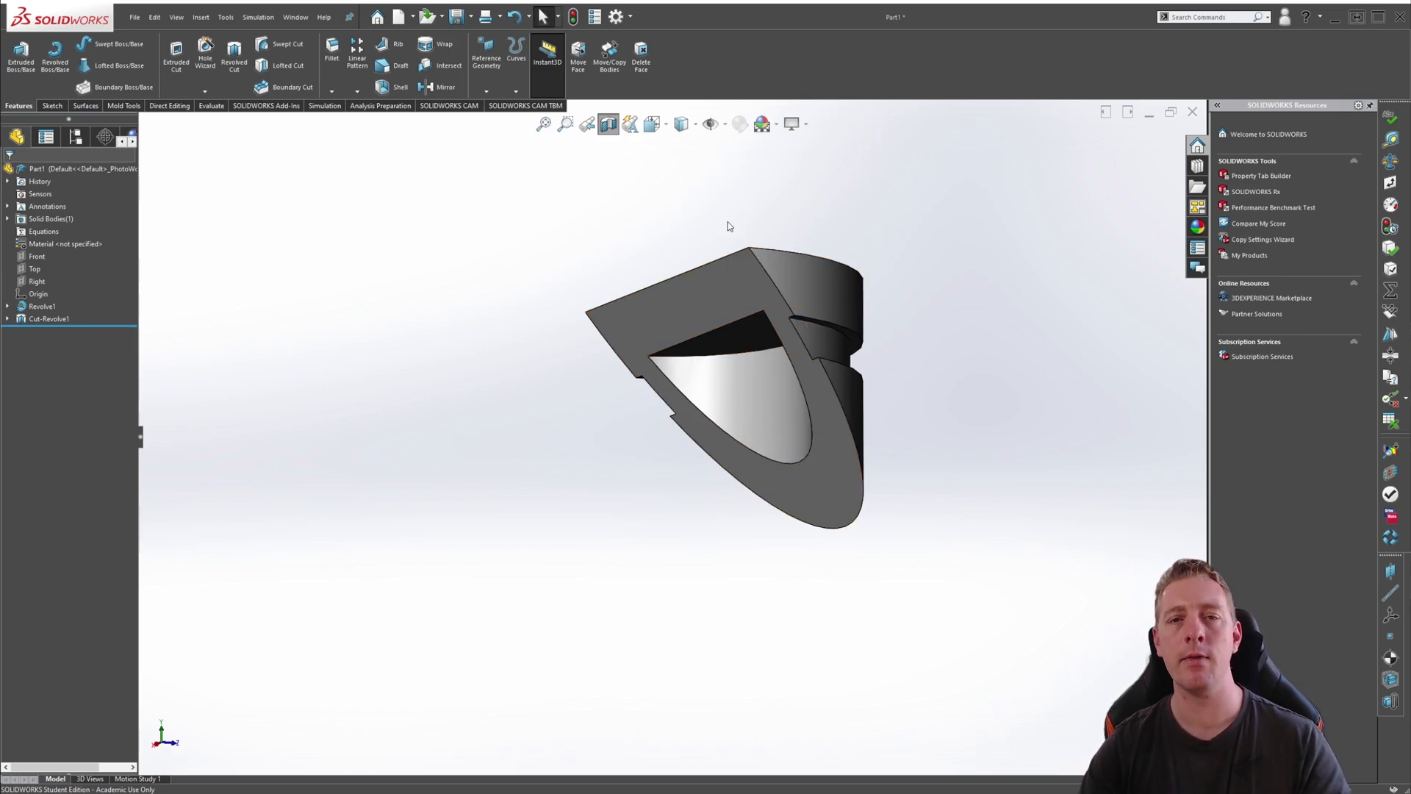
mouse_move(609, 124)
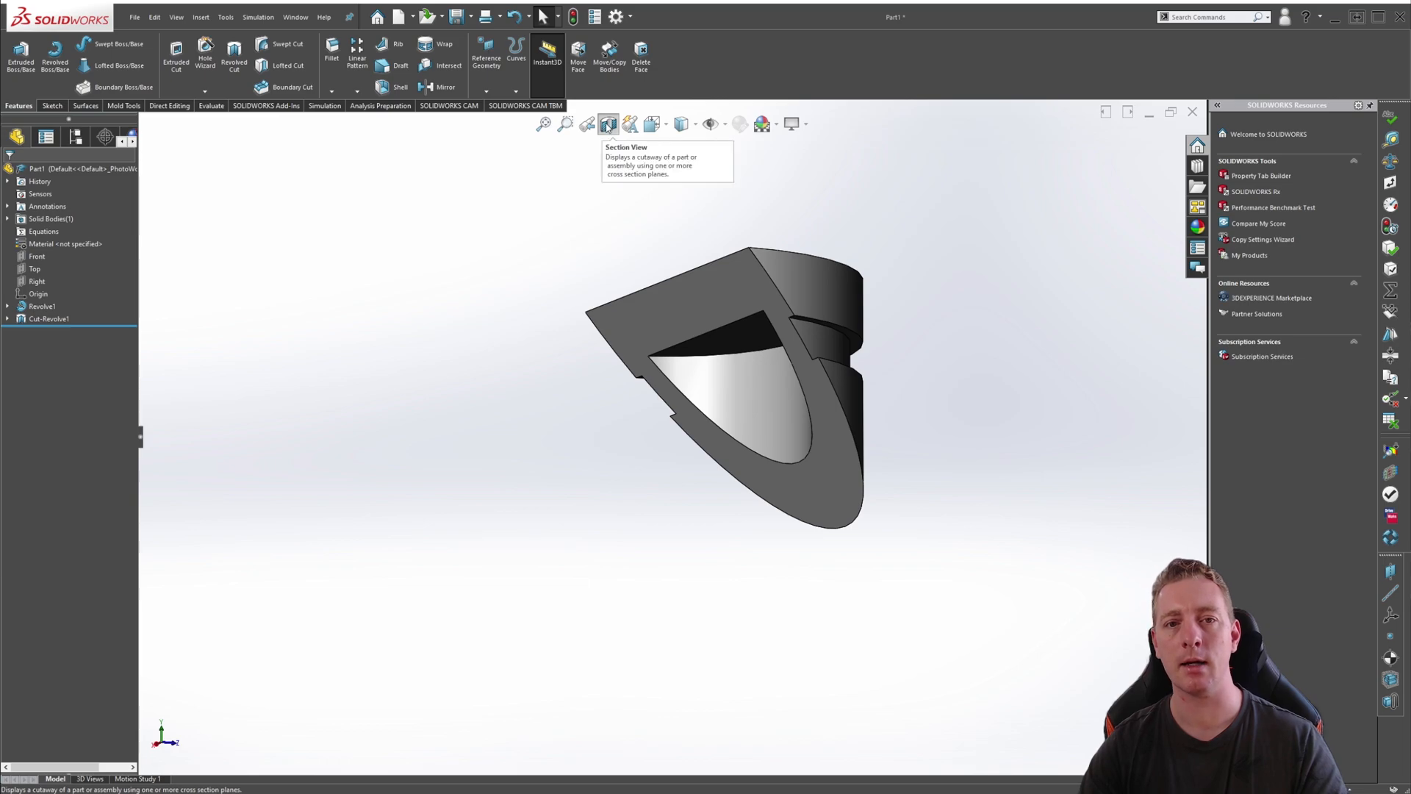